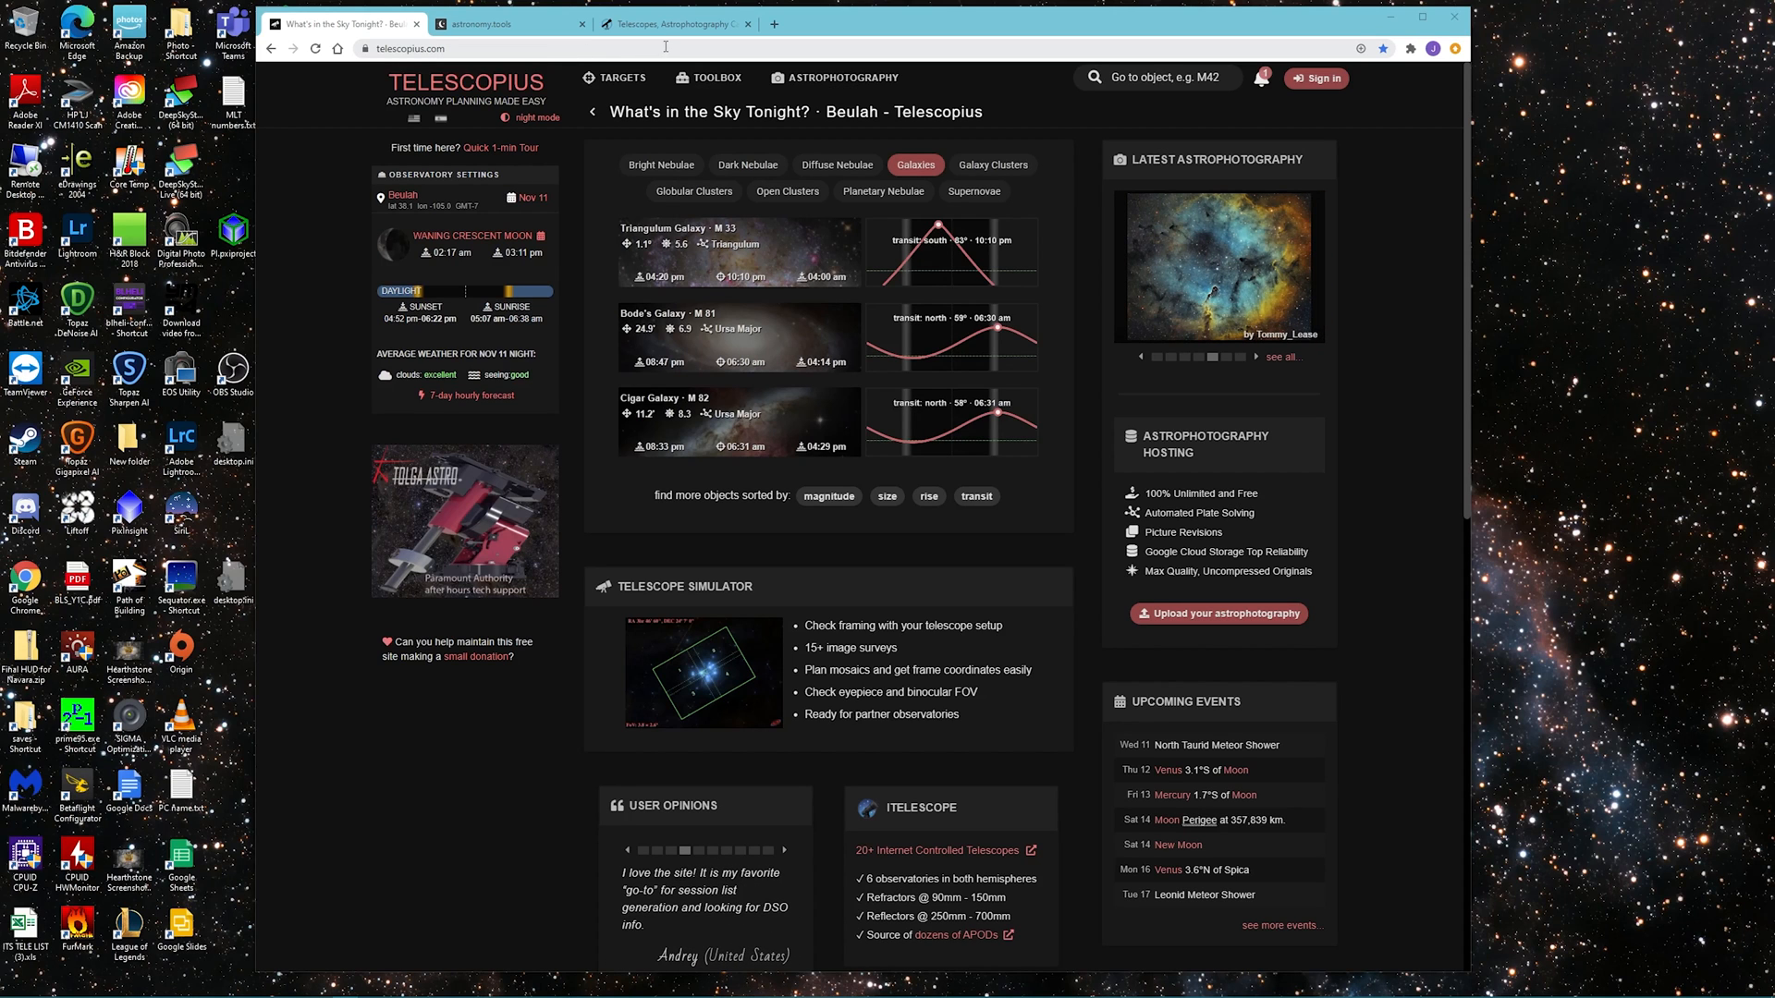
Show tonight's deep sky objects for Beulah from the Targets menu, sorted by magnitude
{"action": "left_click", "coordinate": [662, 164]}
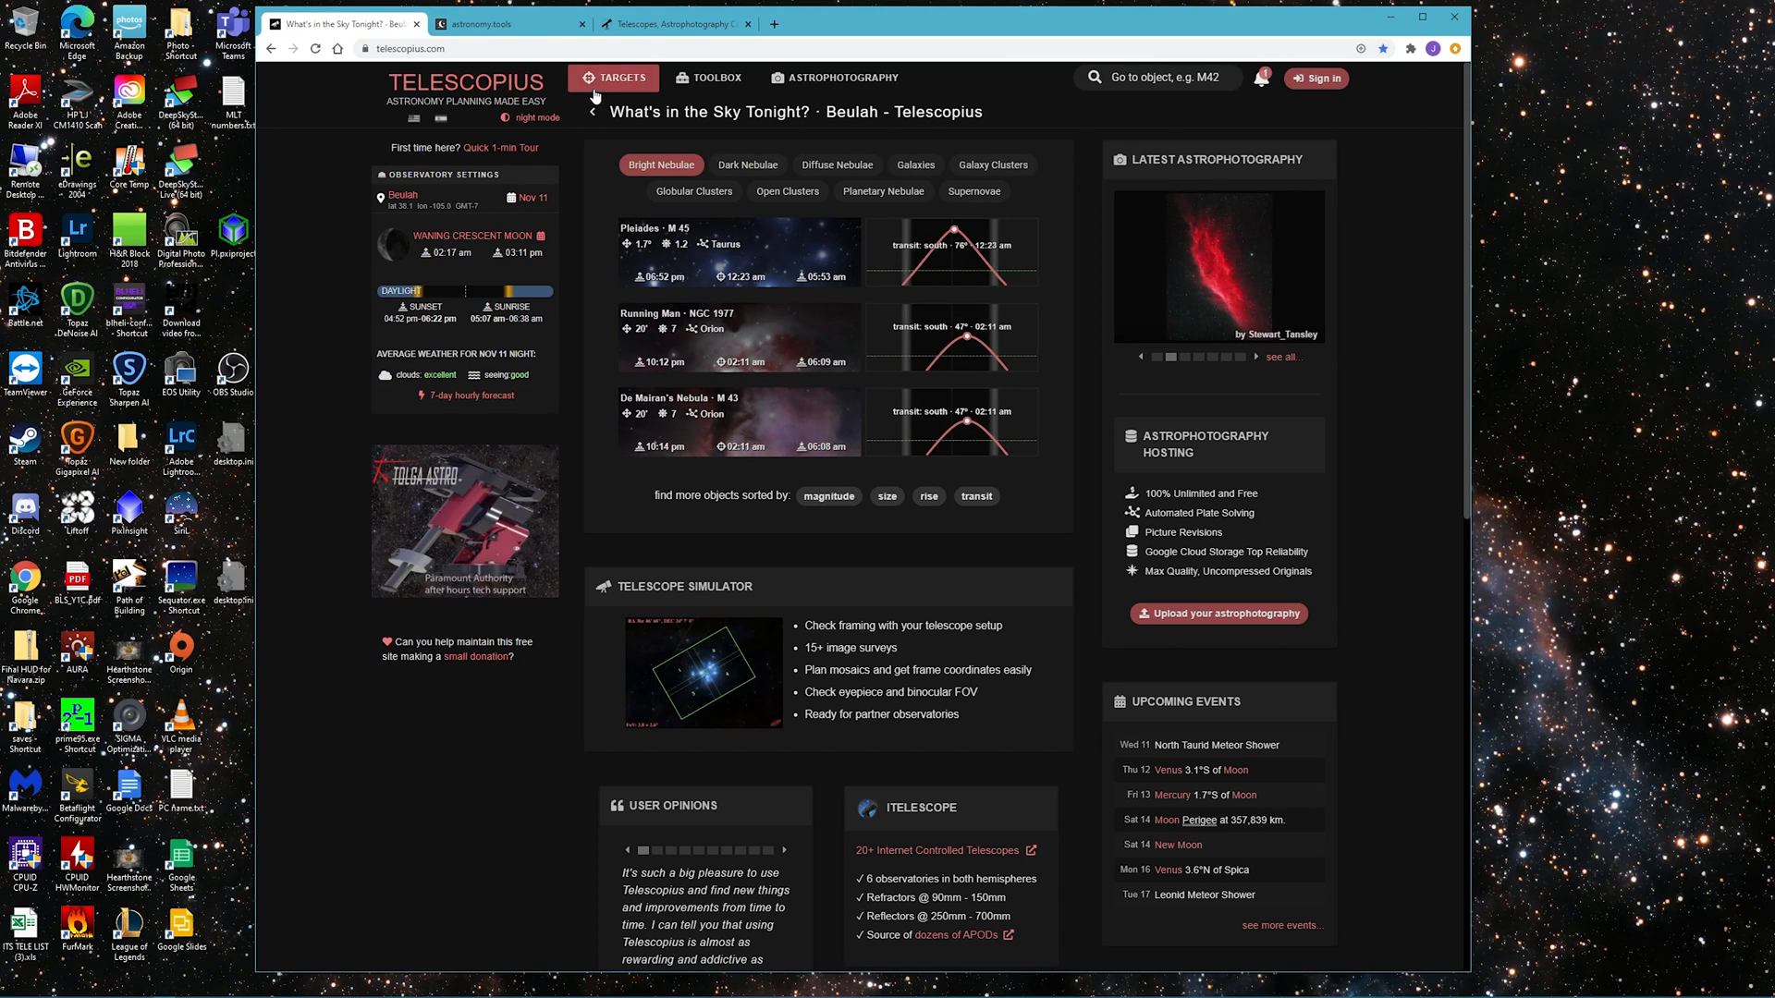
{"action": "left_click", "coordinate": [621, 78]}
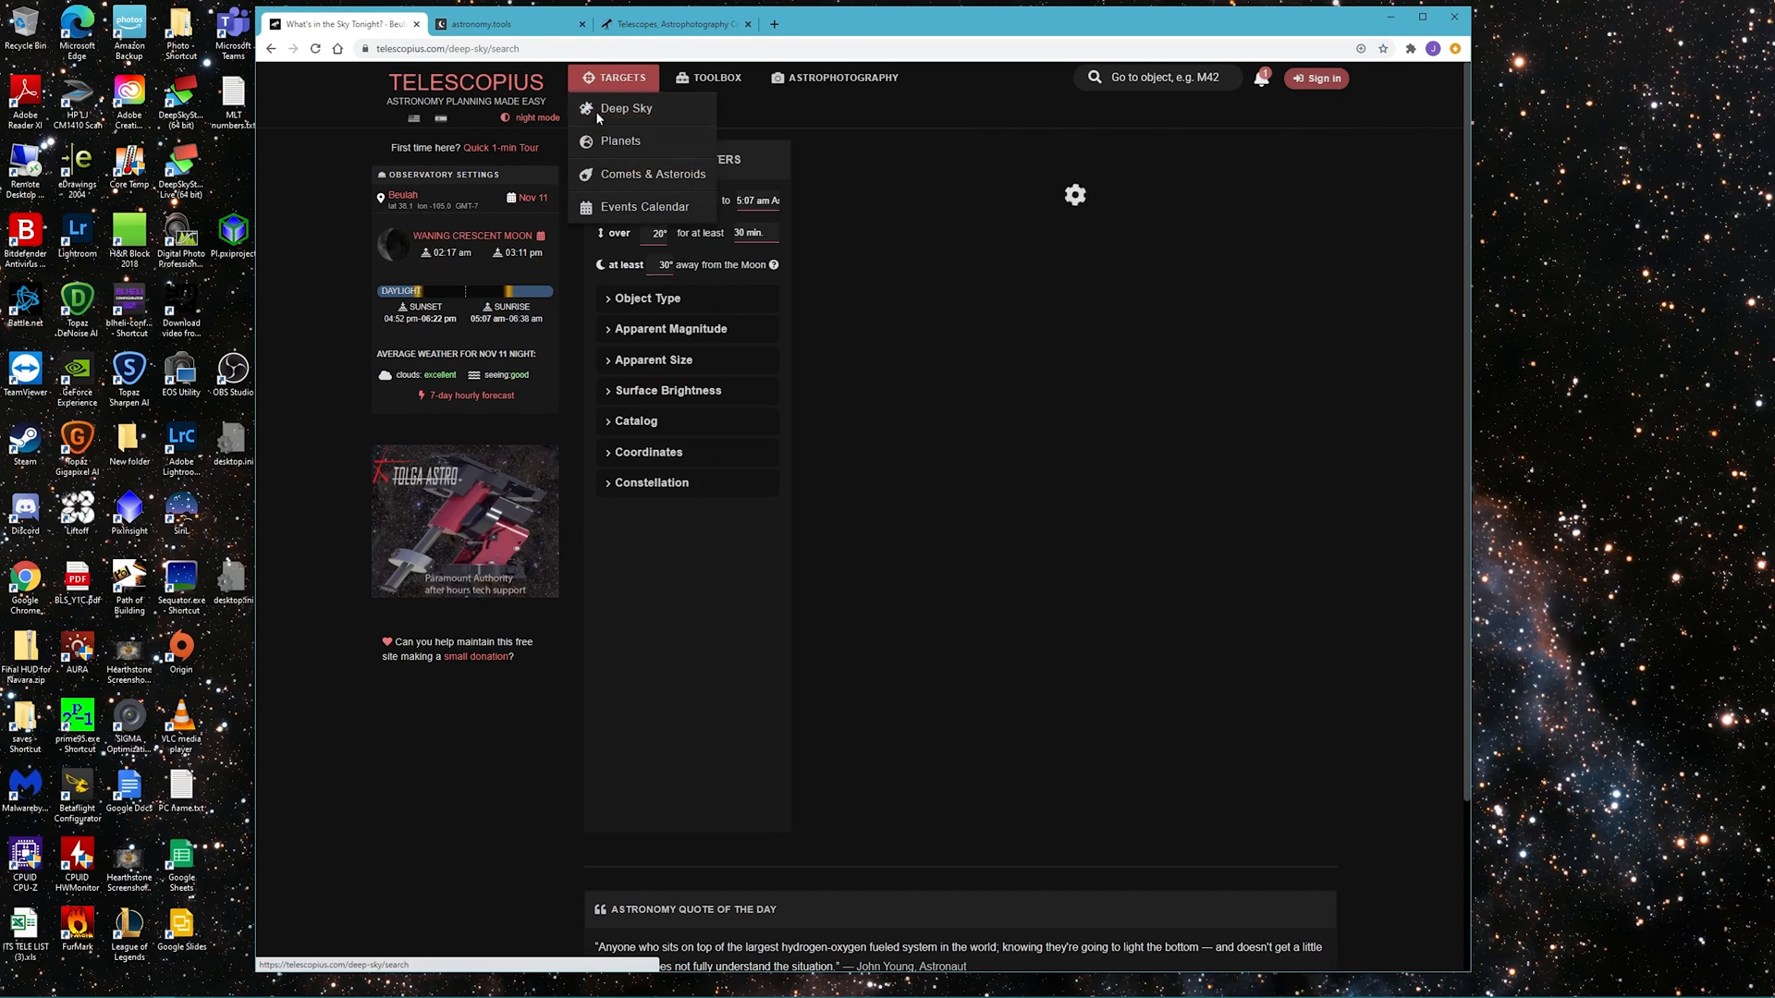
{"action": "left_click", "coordinate": [625, 107]}
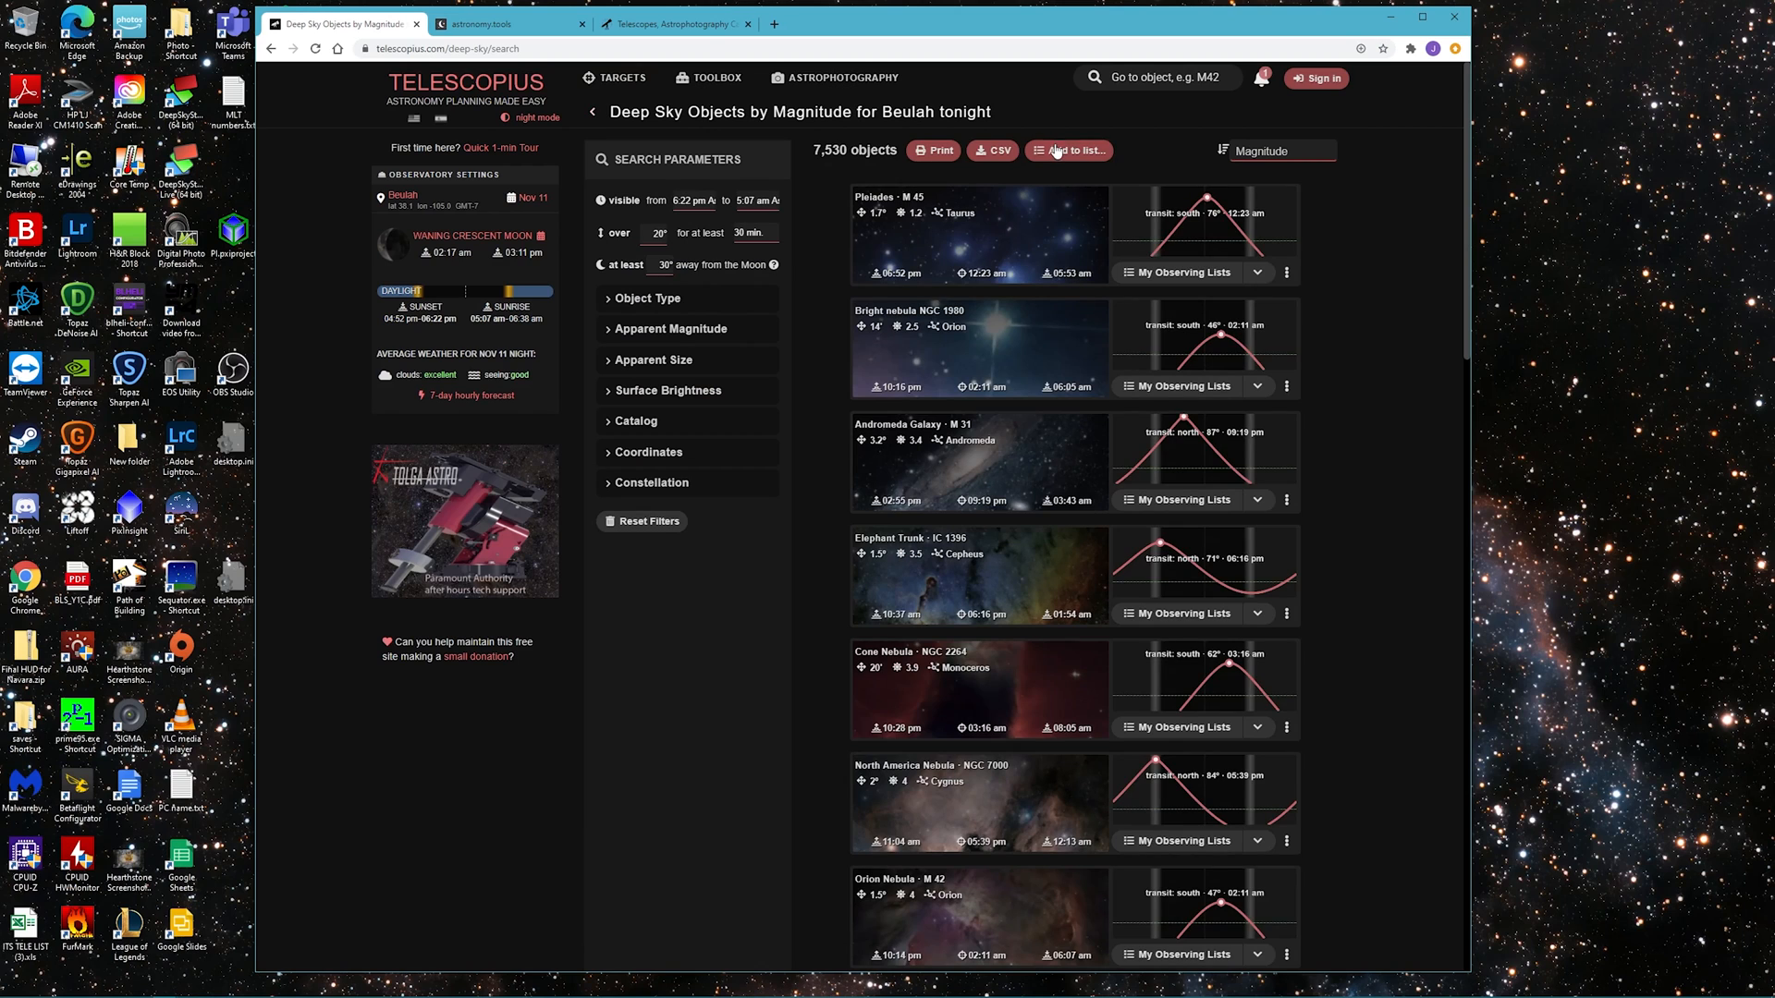
{"action": "mouse_move", "coordinate": [1047, 470]}
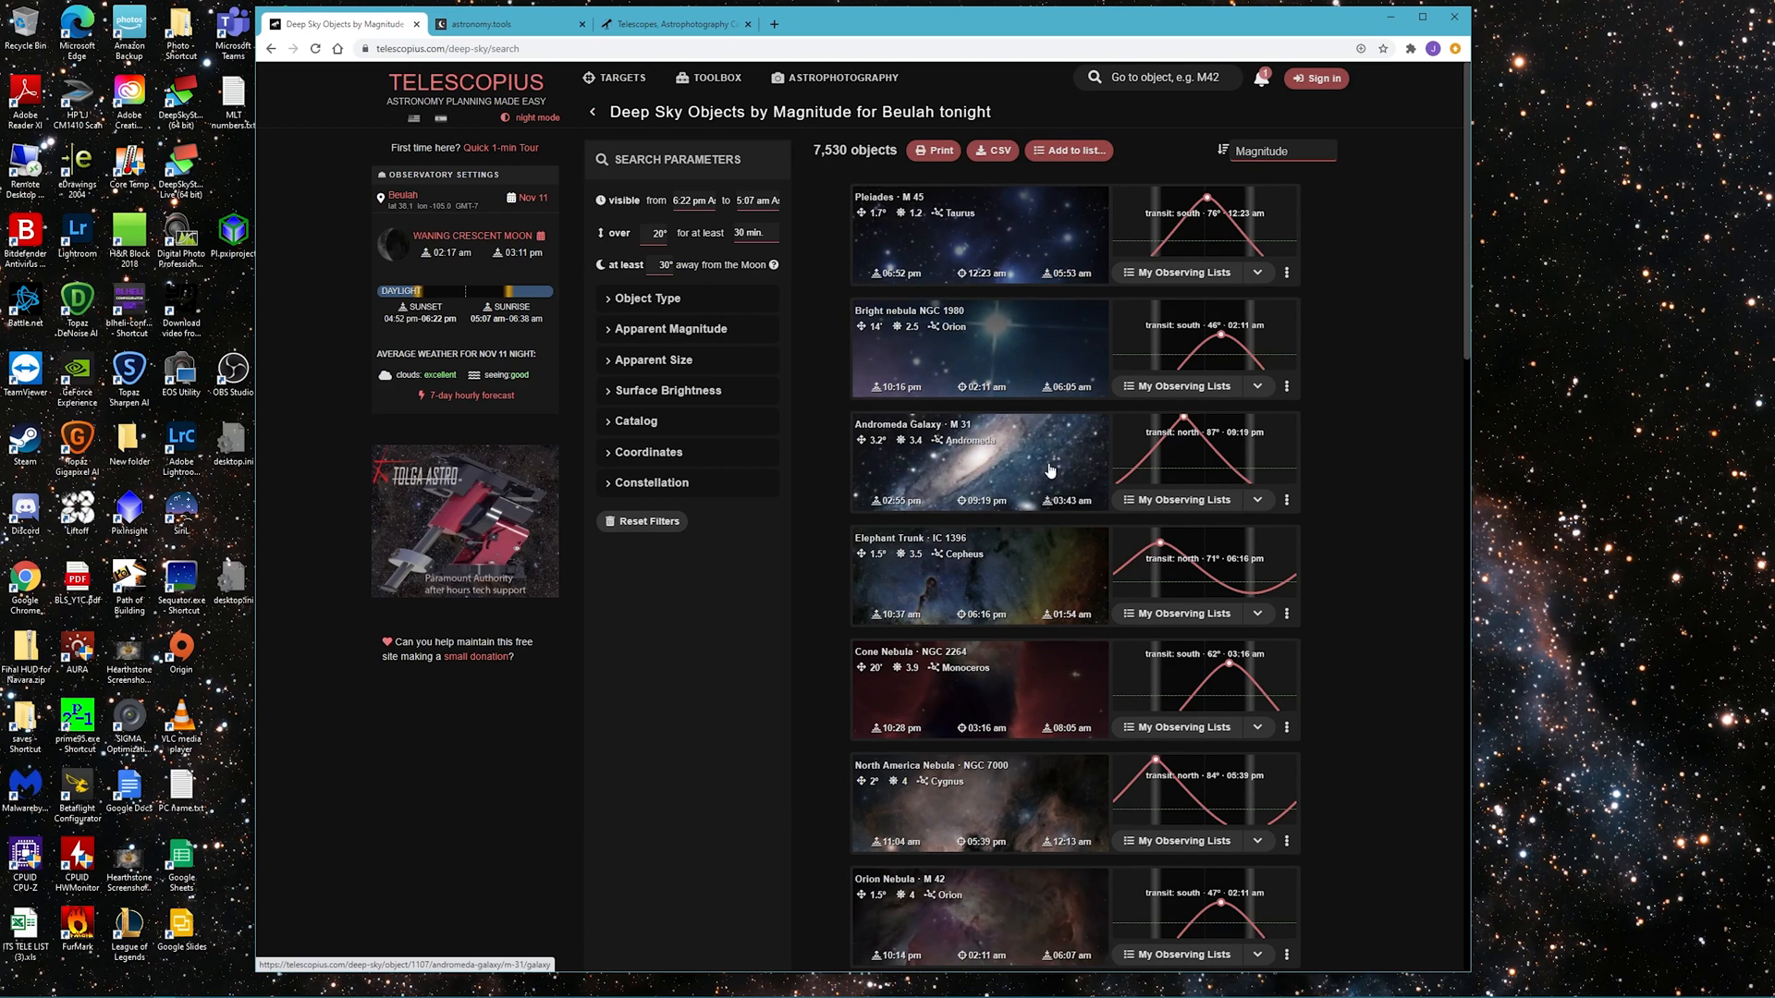
{"action": "mouse_move", "coordinate": [1065, 583]}
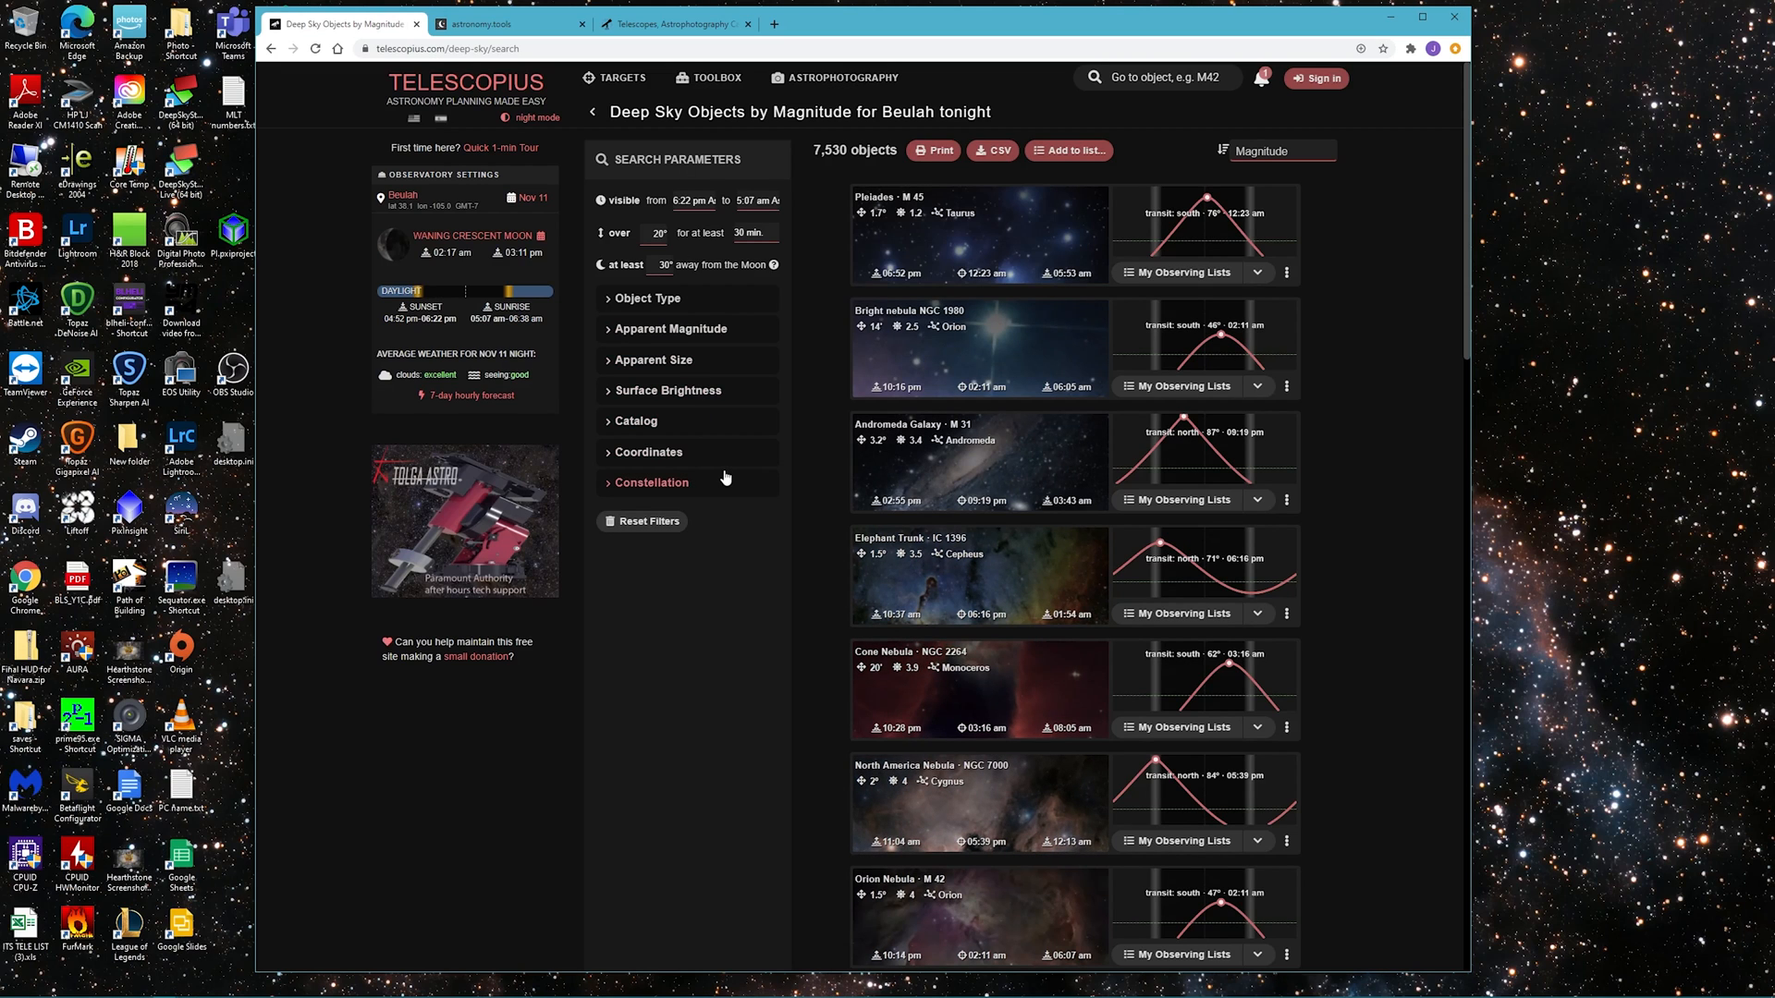
{"action": "mouse_move", "coordinate": [638, 246]}
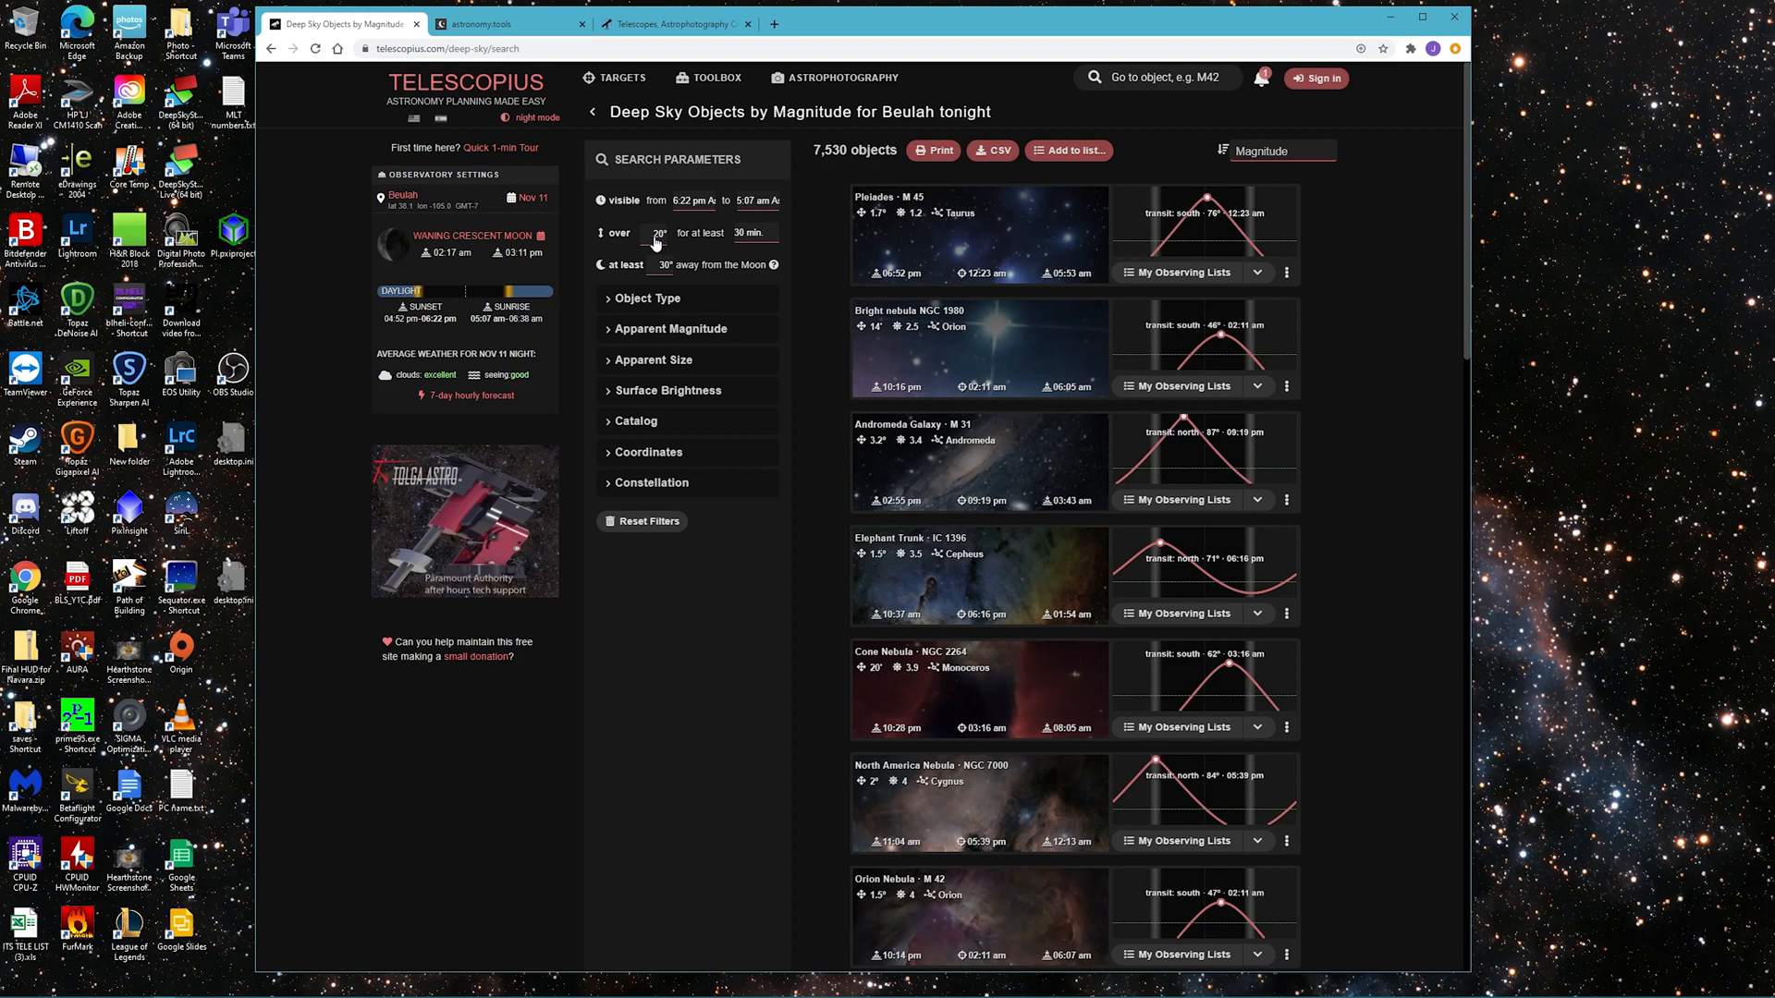
{"action": "mouse_move", "coordinate": [687, 255]}
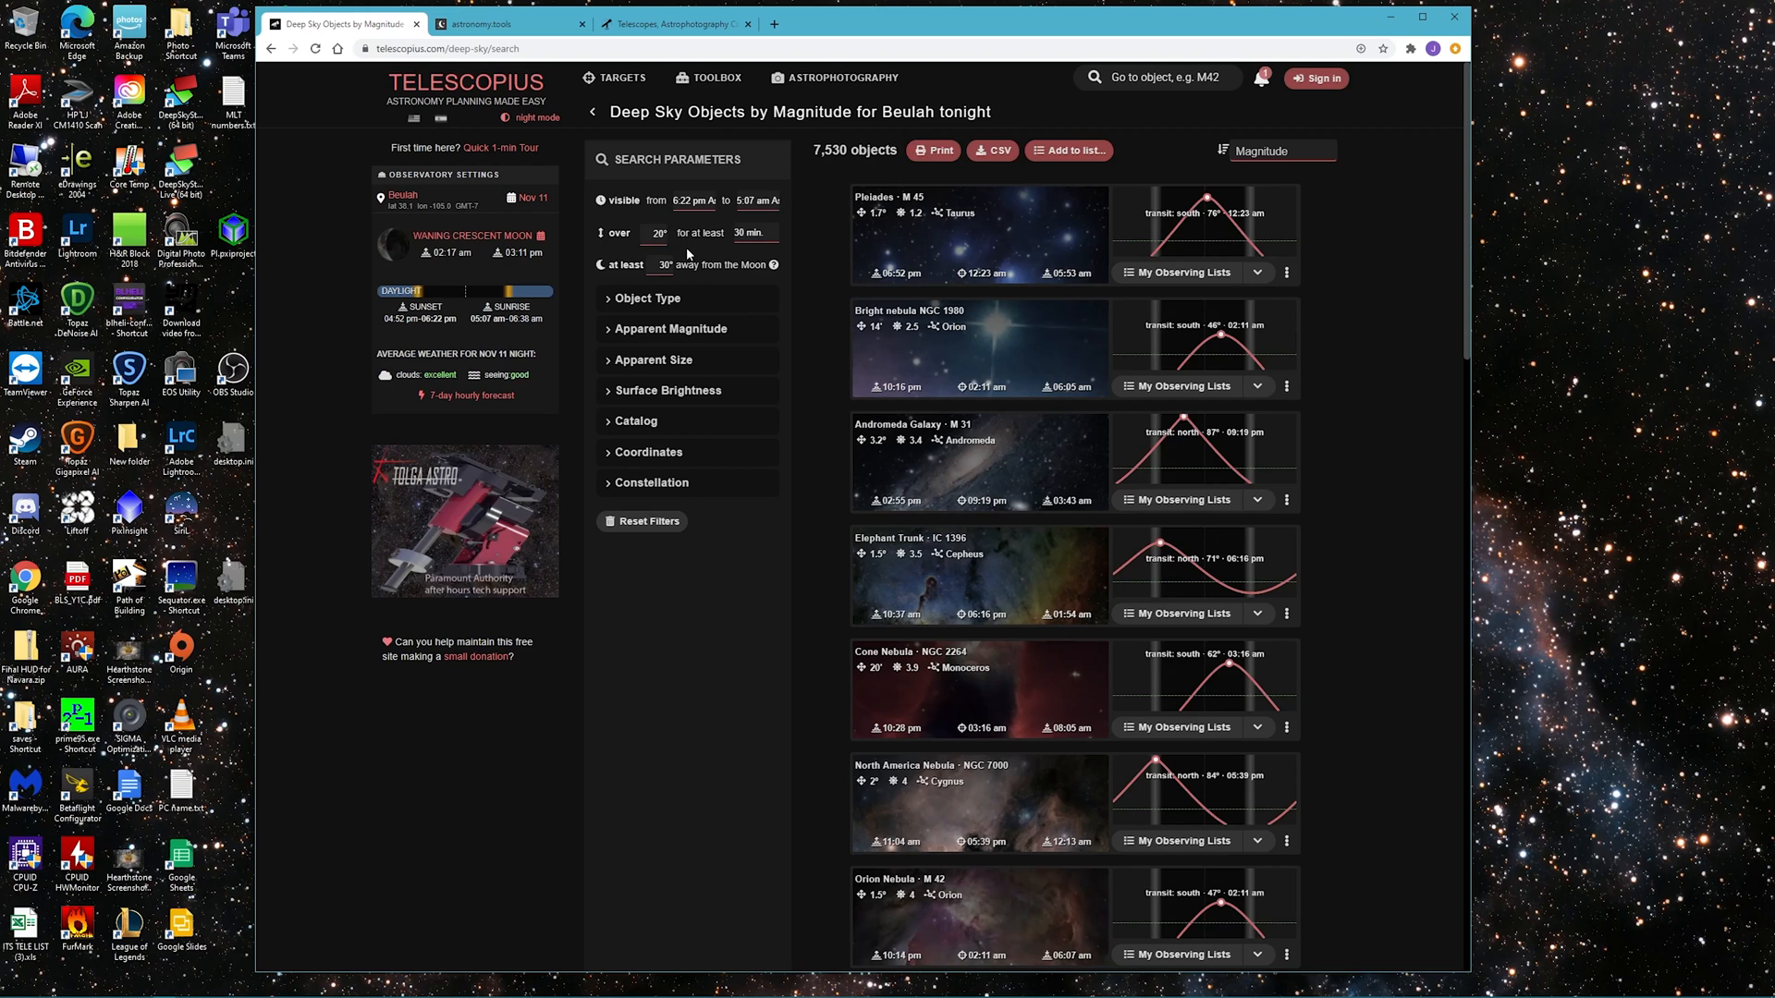
{"action": "mouse_move", "coordinate": [688, 253]}
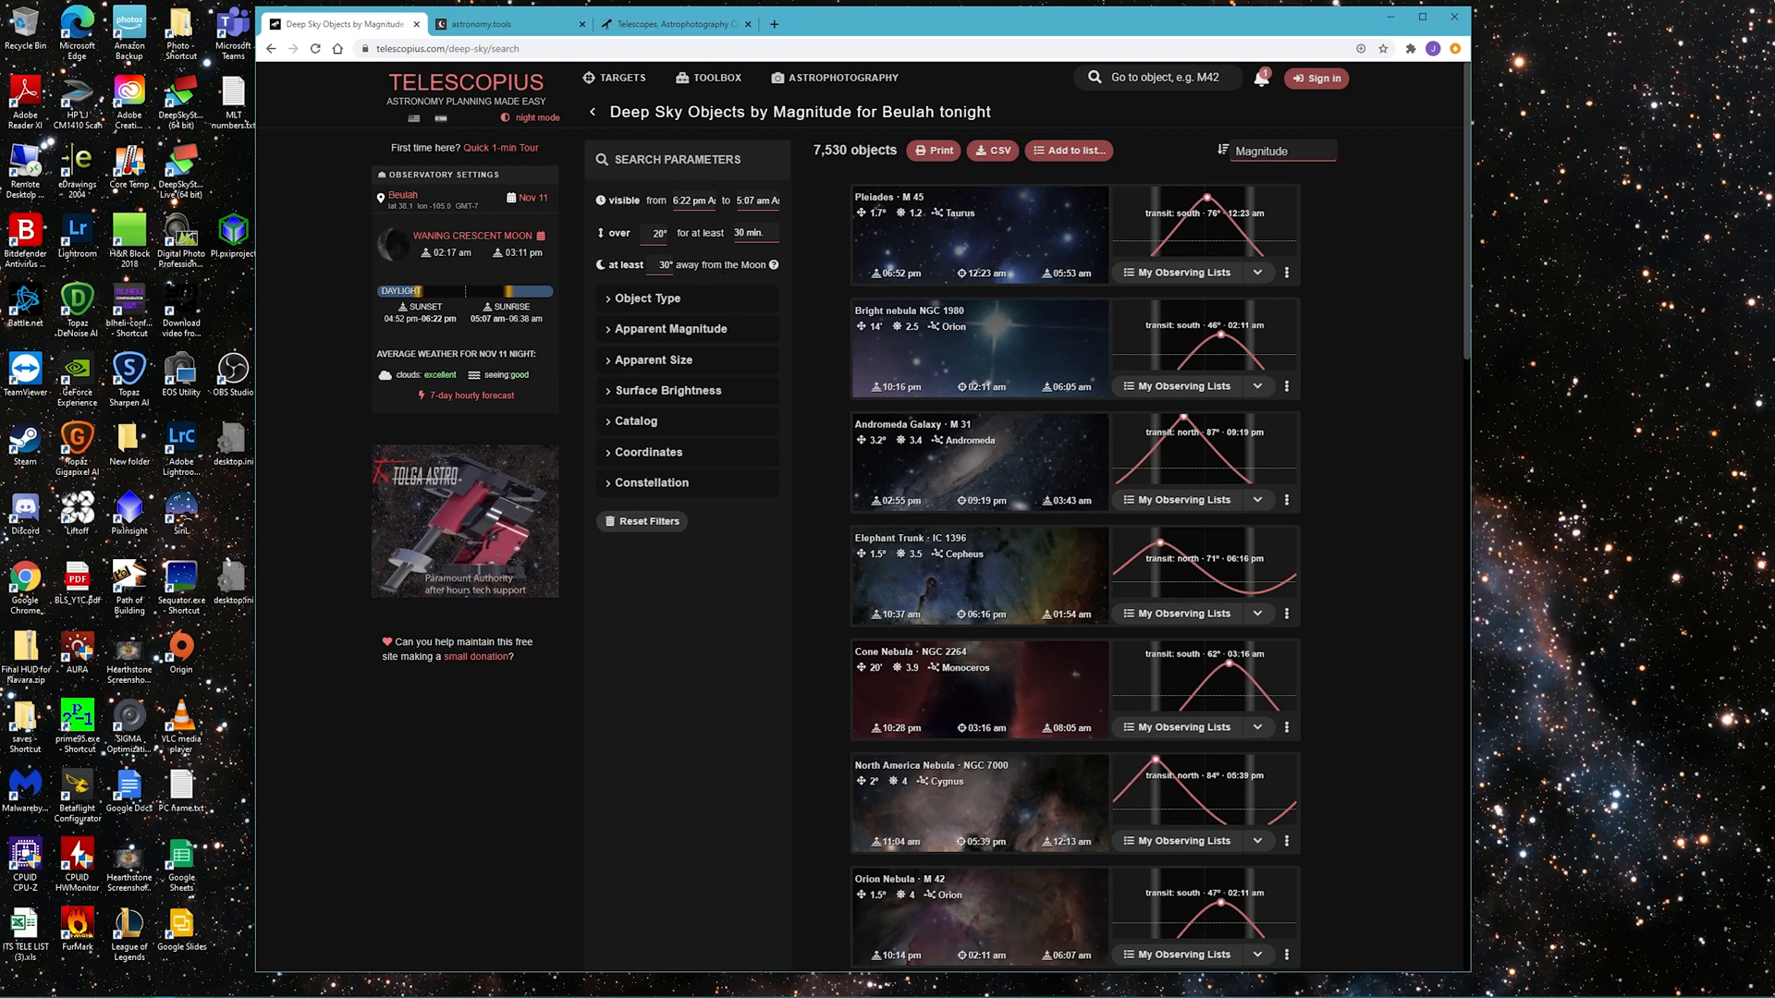
{"action": "mouse_move", "coordinate": [1335, 264]}
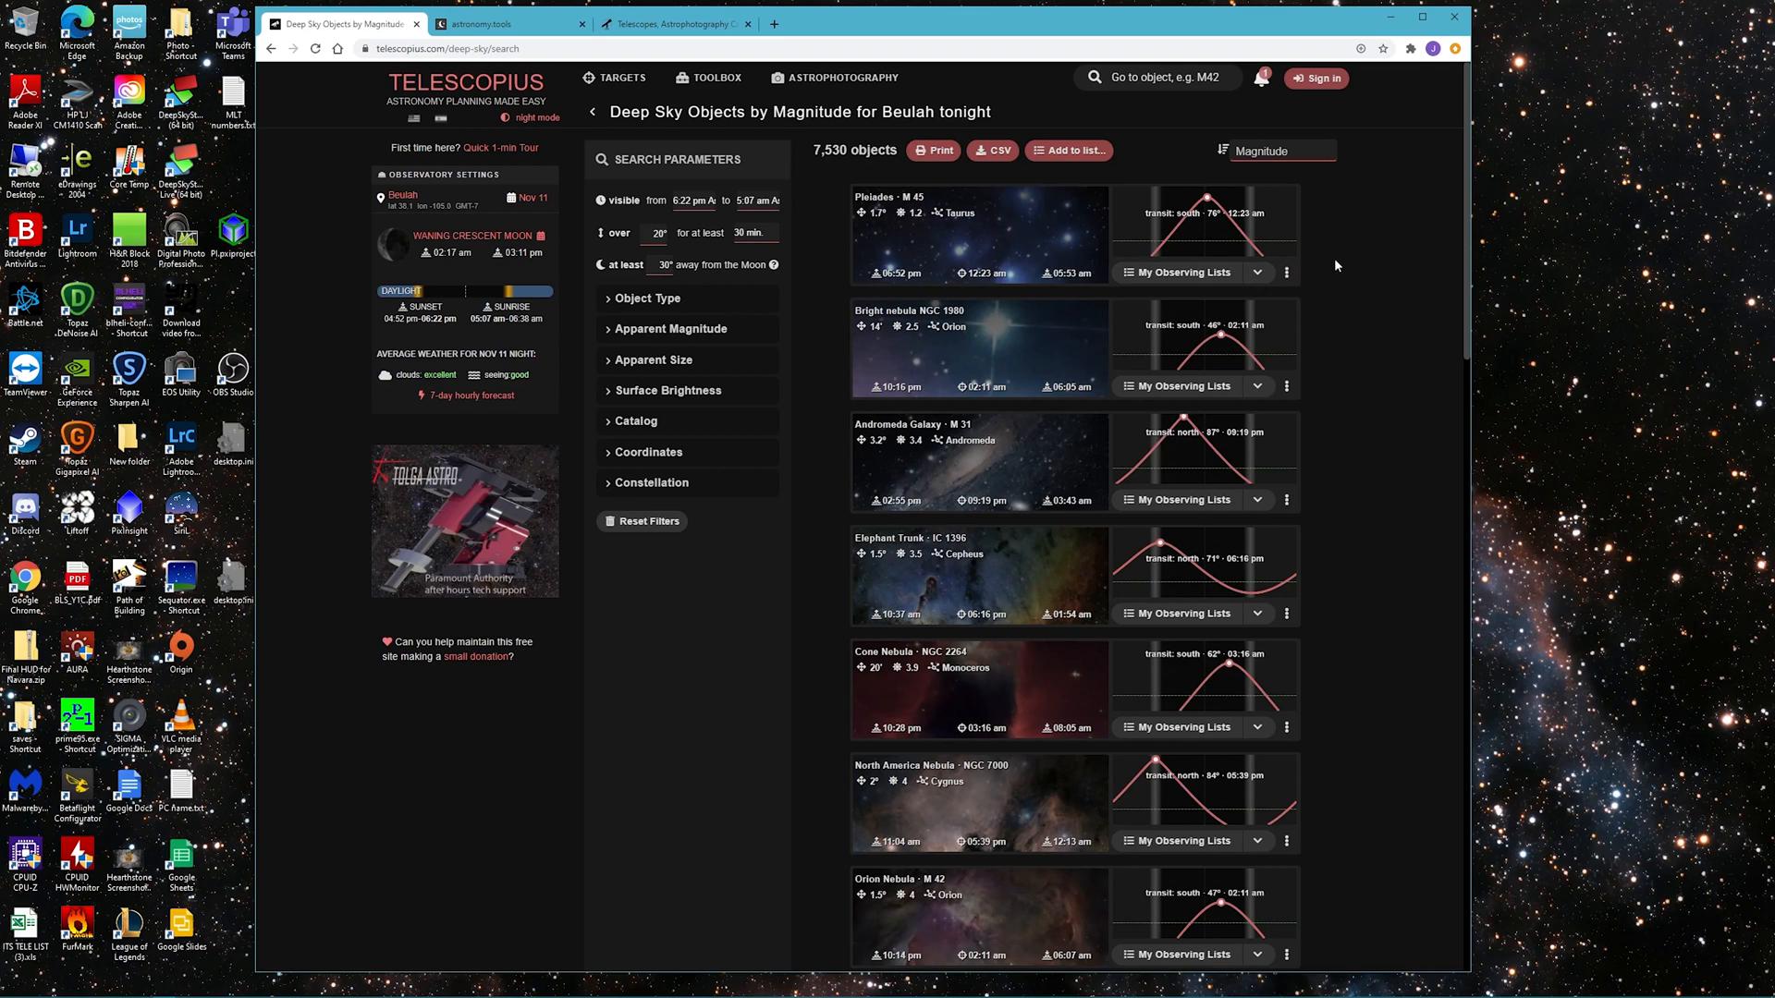
{"action": "mouse_move", "coordinate": [1027, 303]}
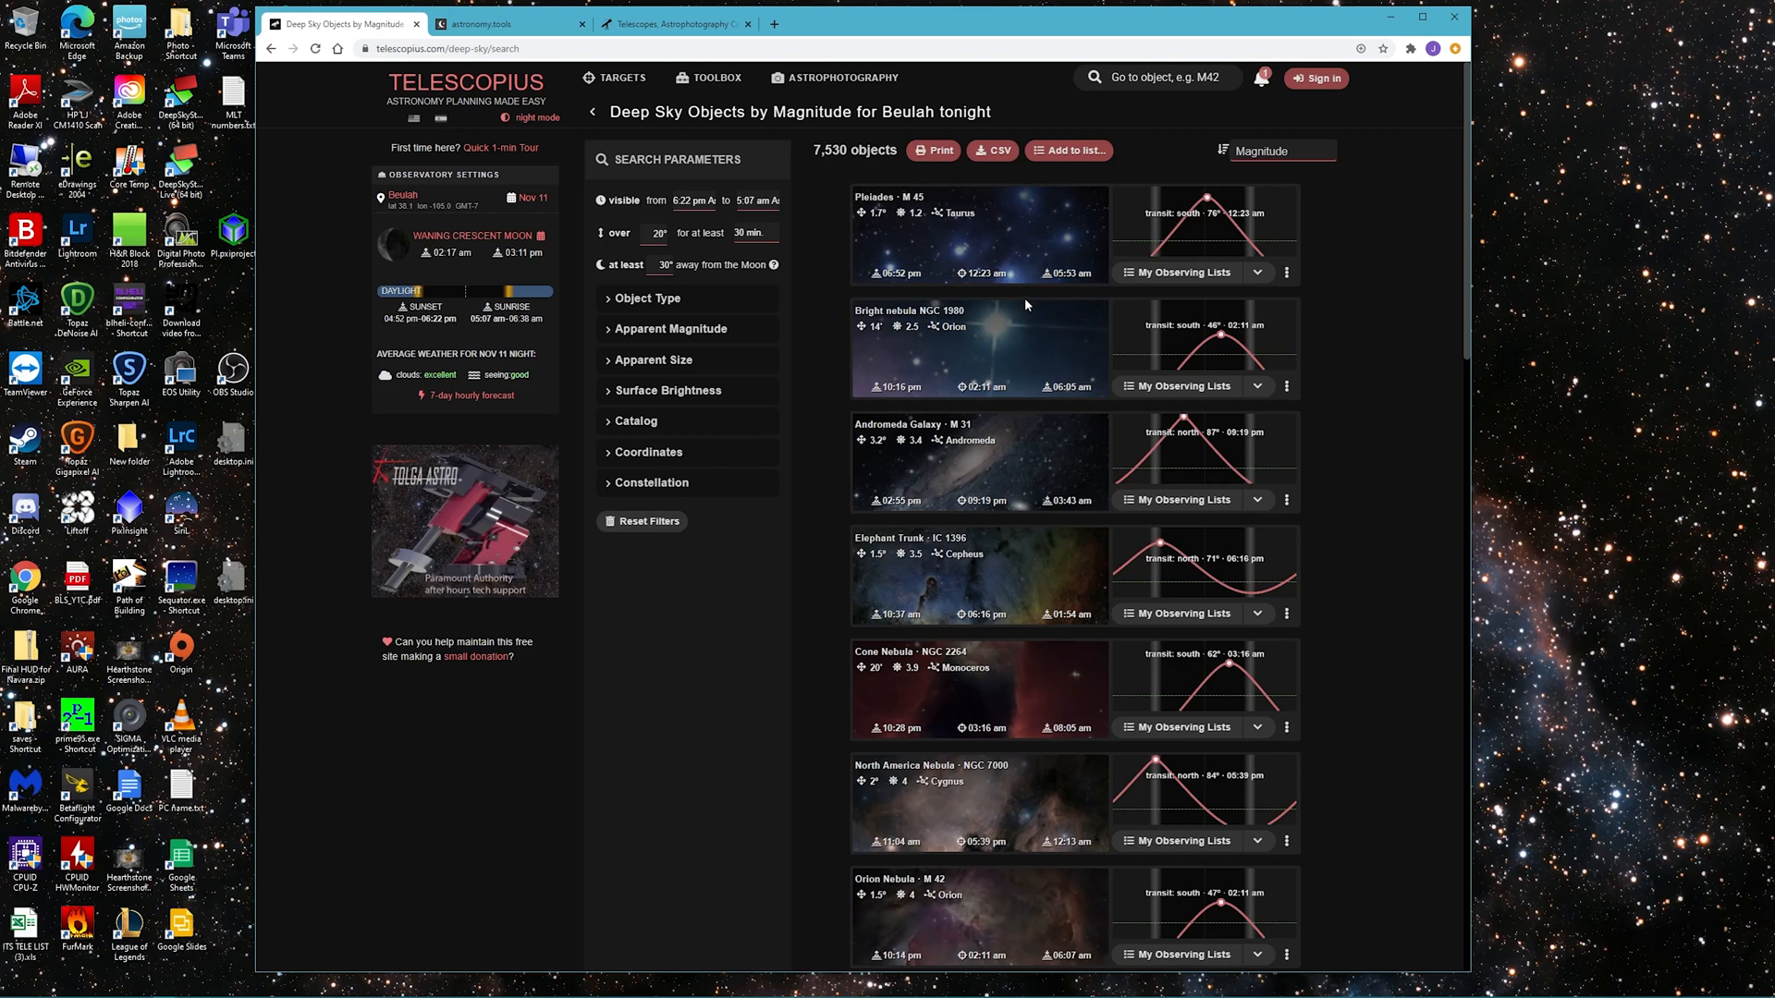
{"action": "mouse_move", "coordinate": [1043, 368]}
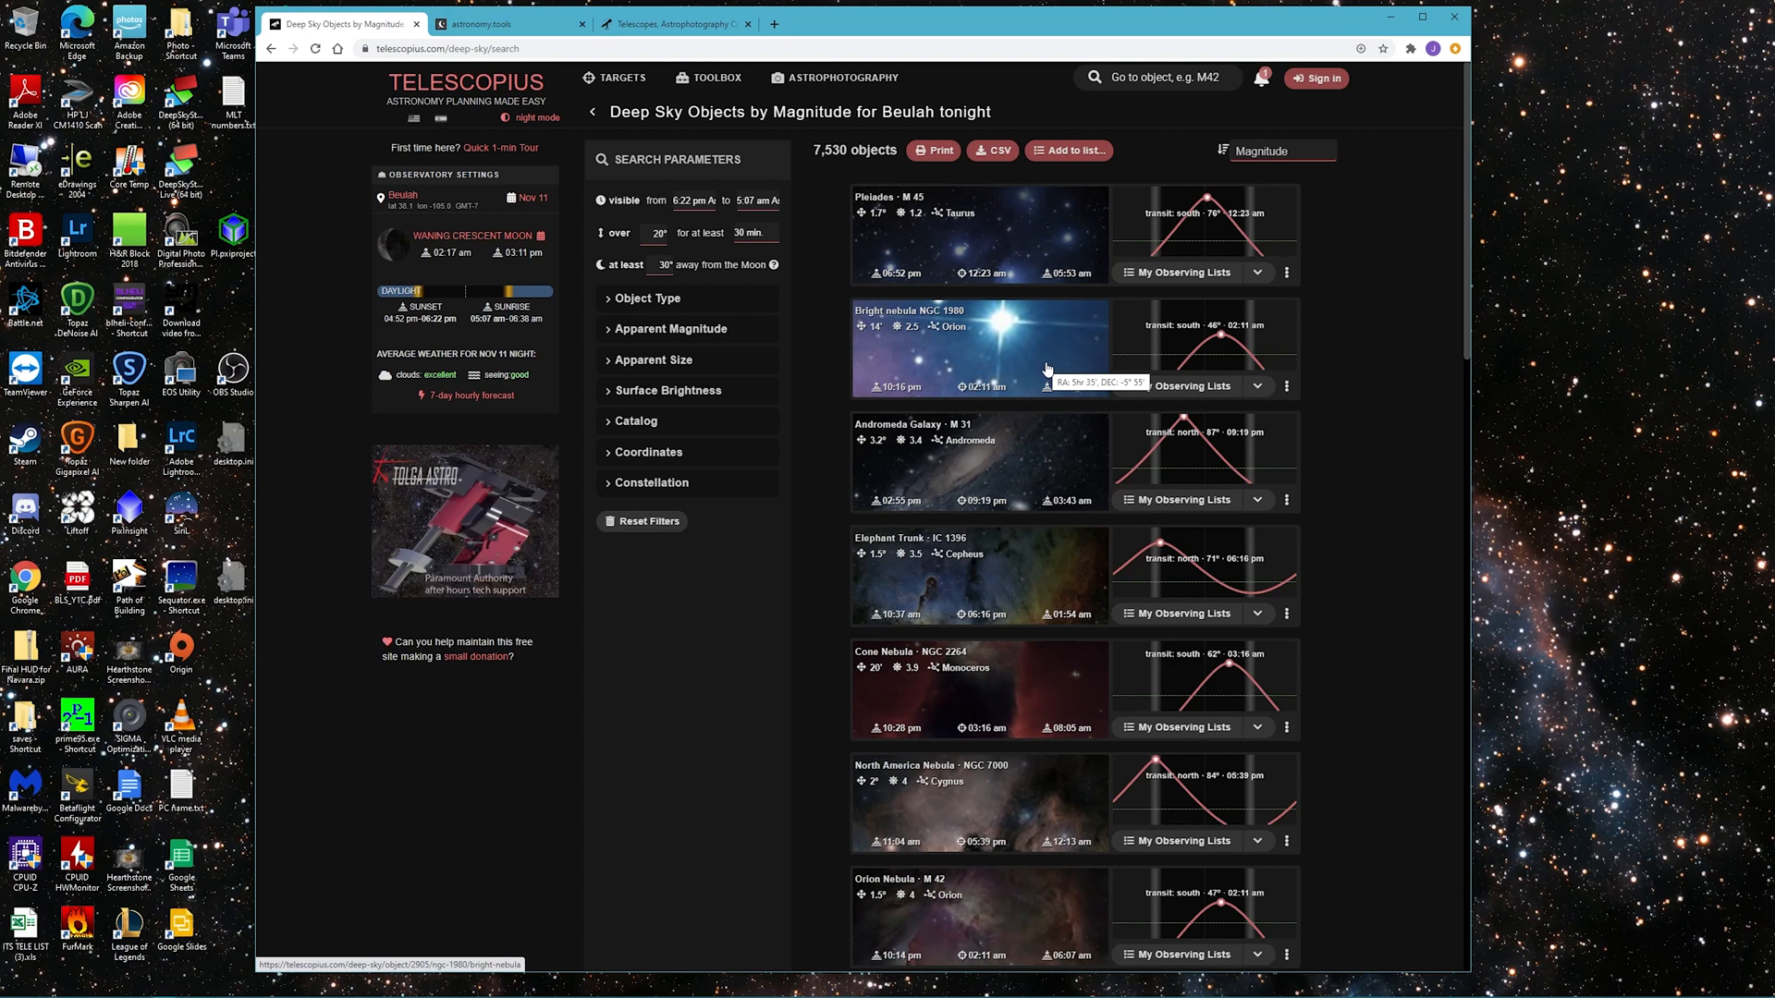
{"action": "mouse_move", "coordinate": [1050, 344]}
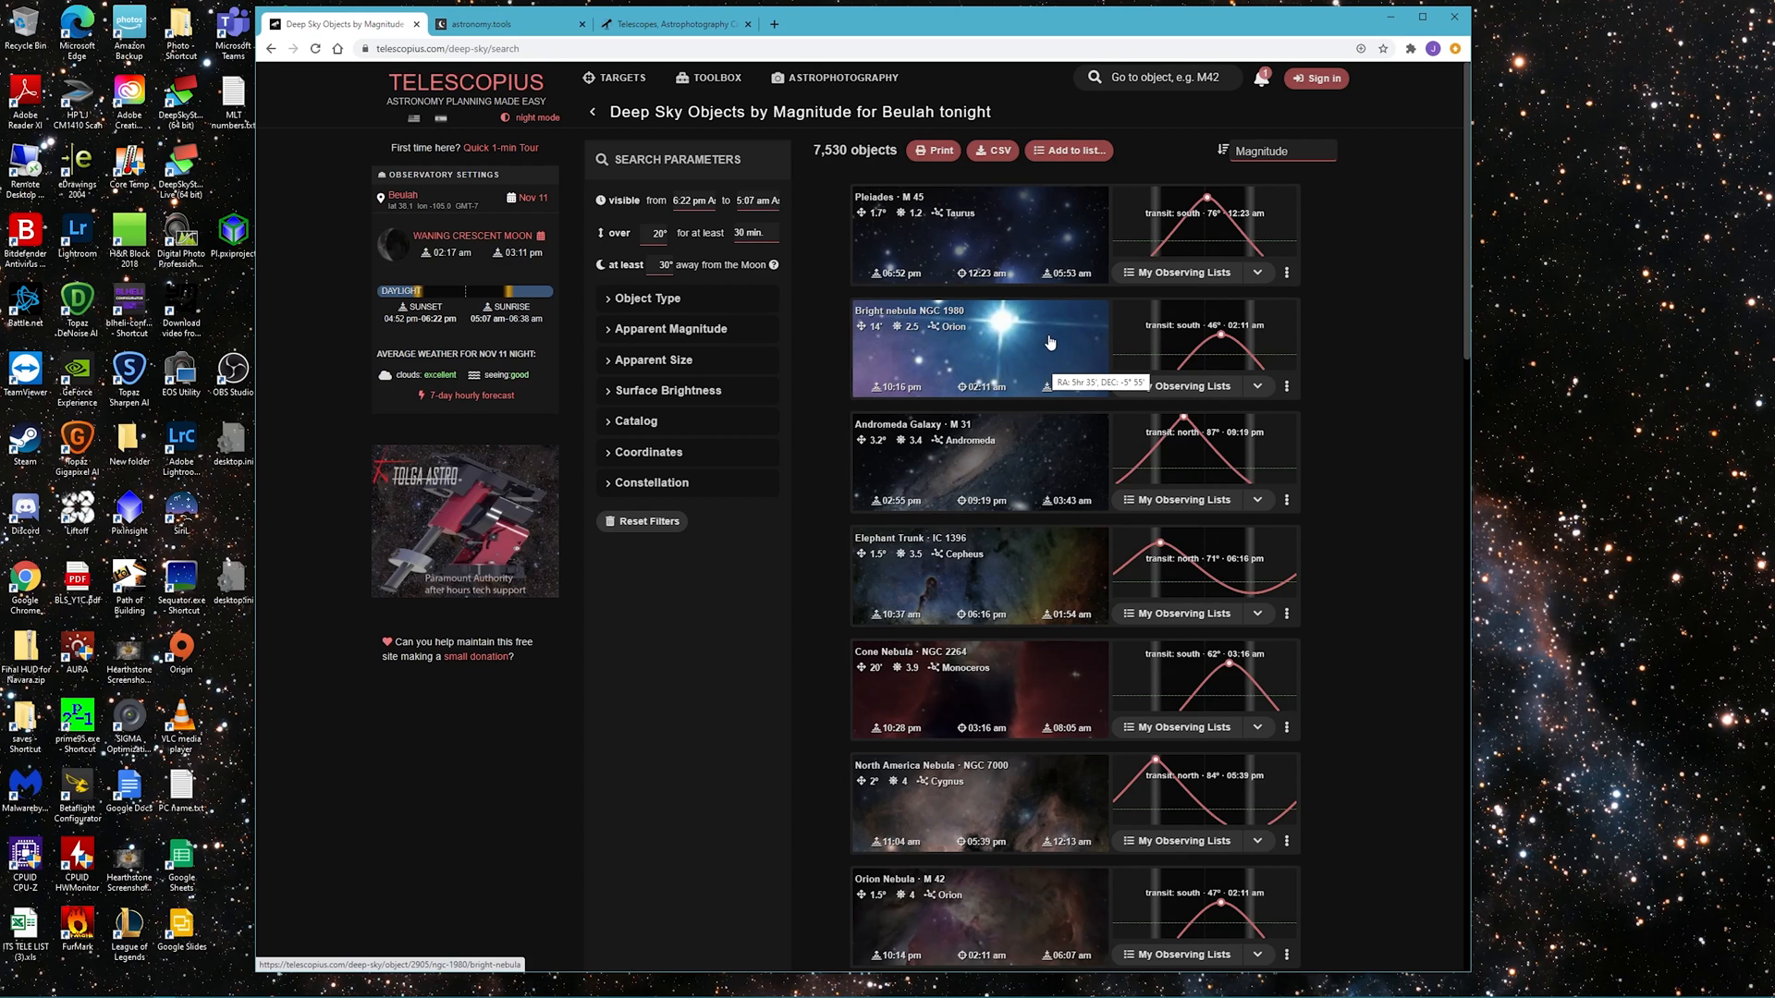
Open Bright Nebula NGC 1980 and bring up its simulator telescope settings at 2032 mm
{"action": "left_click", "coordinate": [951, 326]}
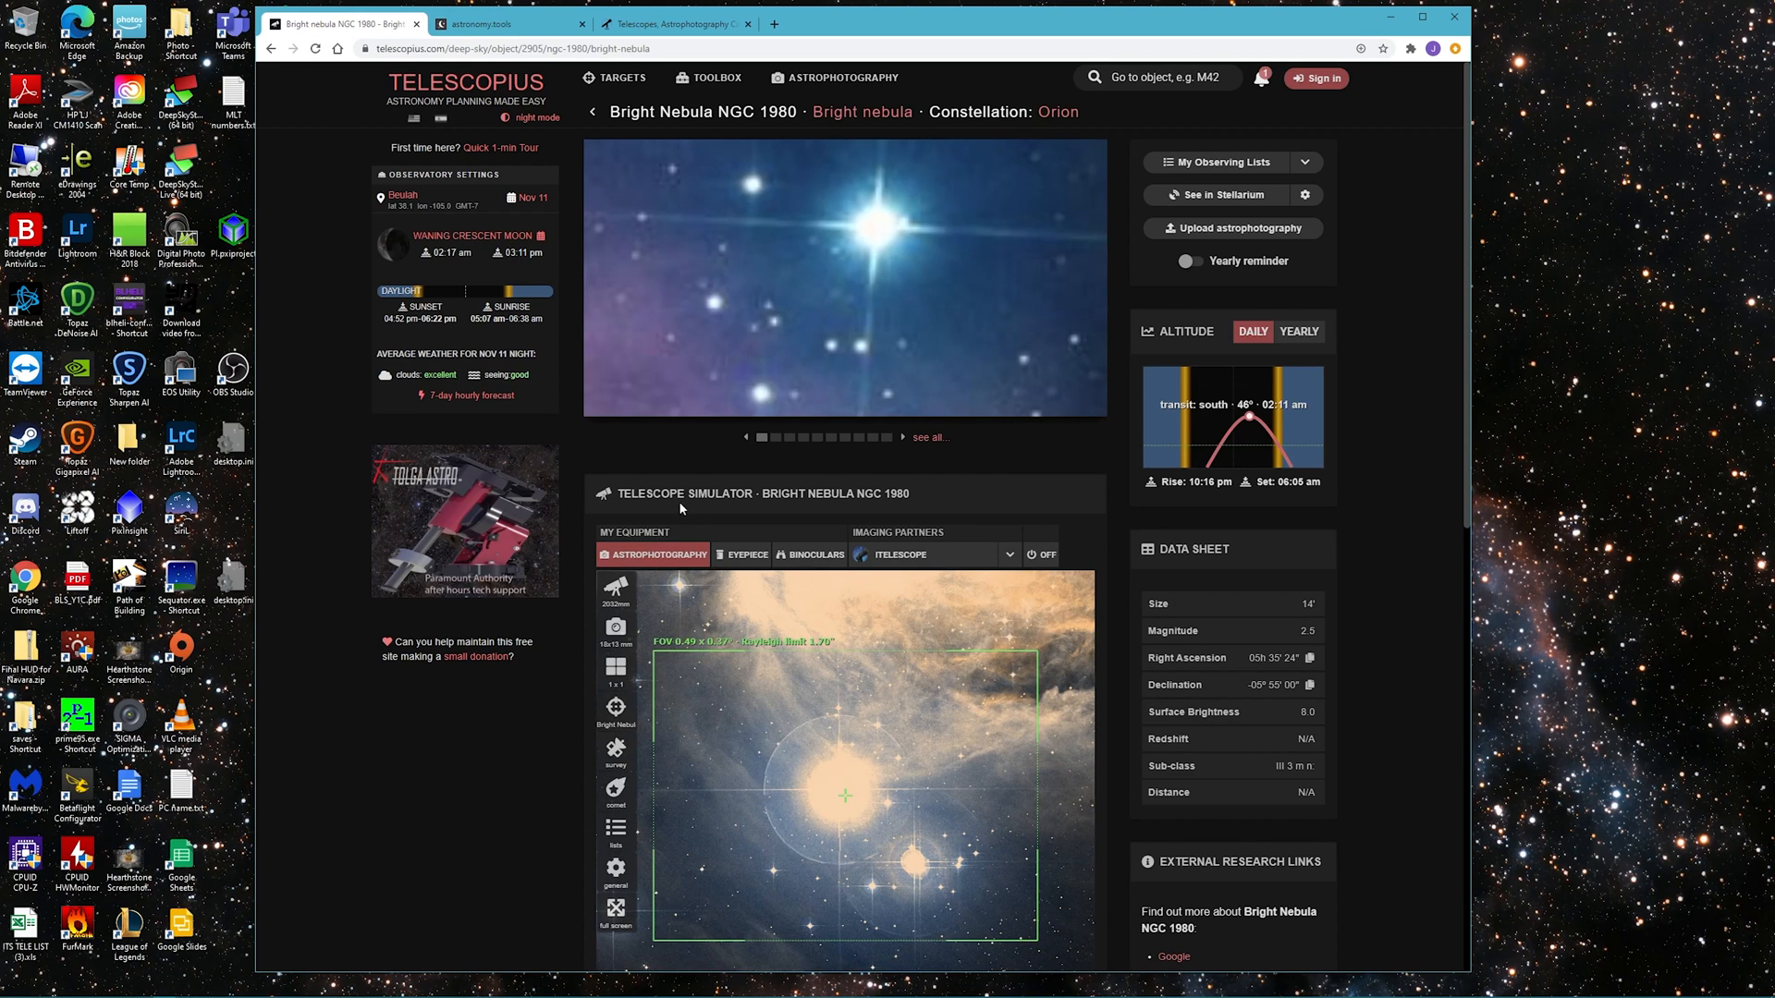
{"action": "mouse_move", "coordinate": [1046, 519]}
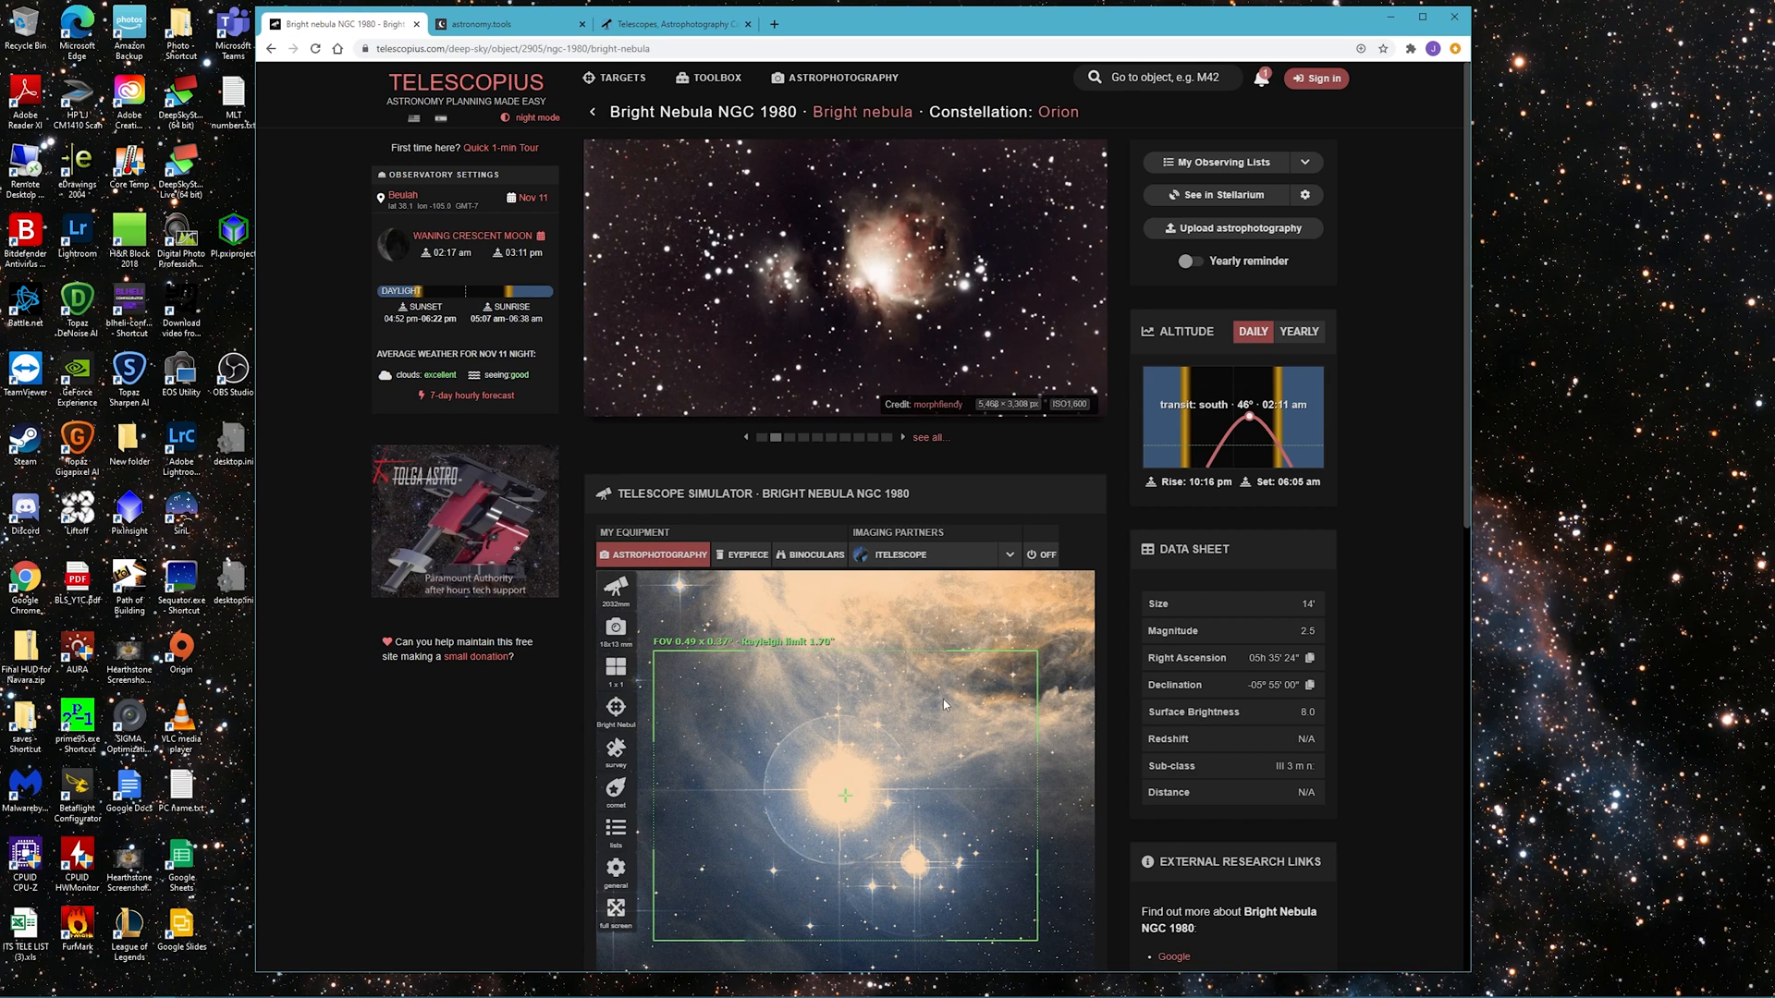
{"action": "mouse_move", "coordinate": [667, 718]}
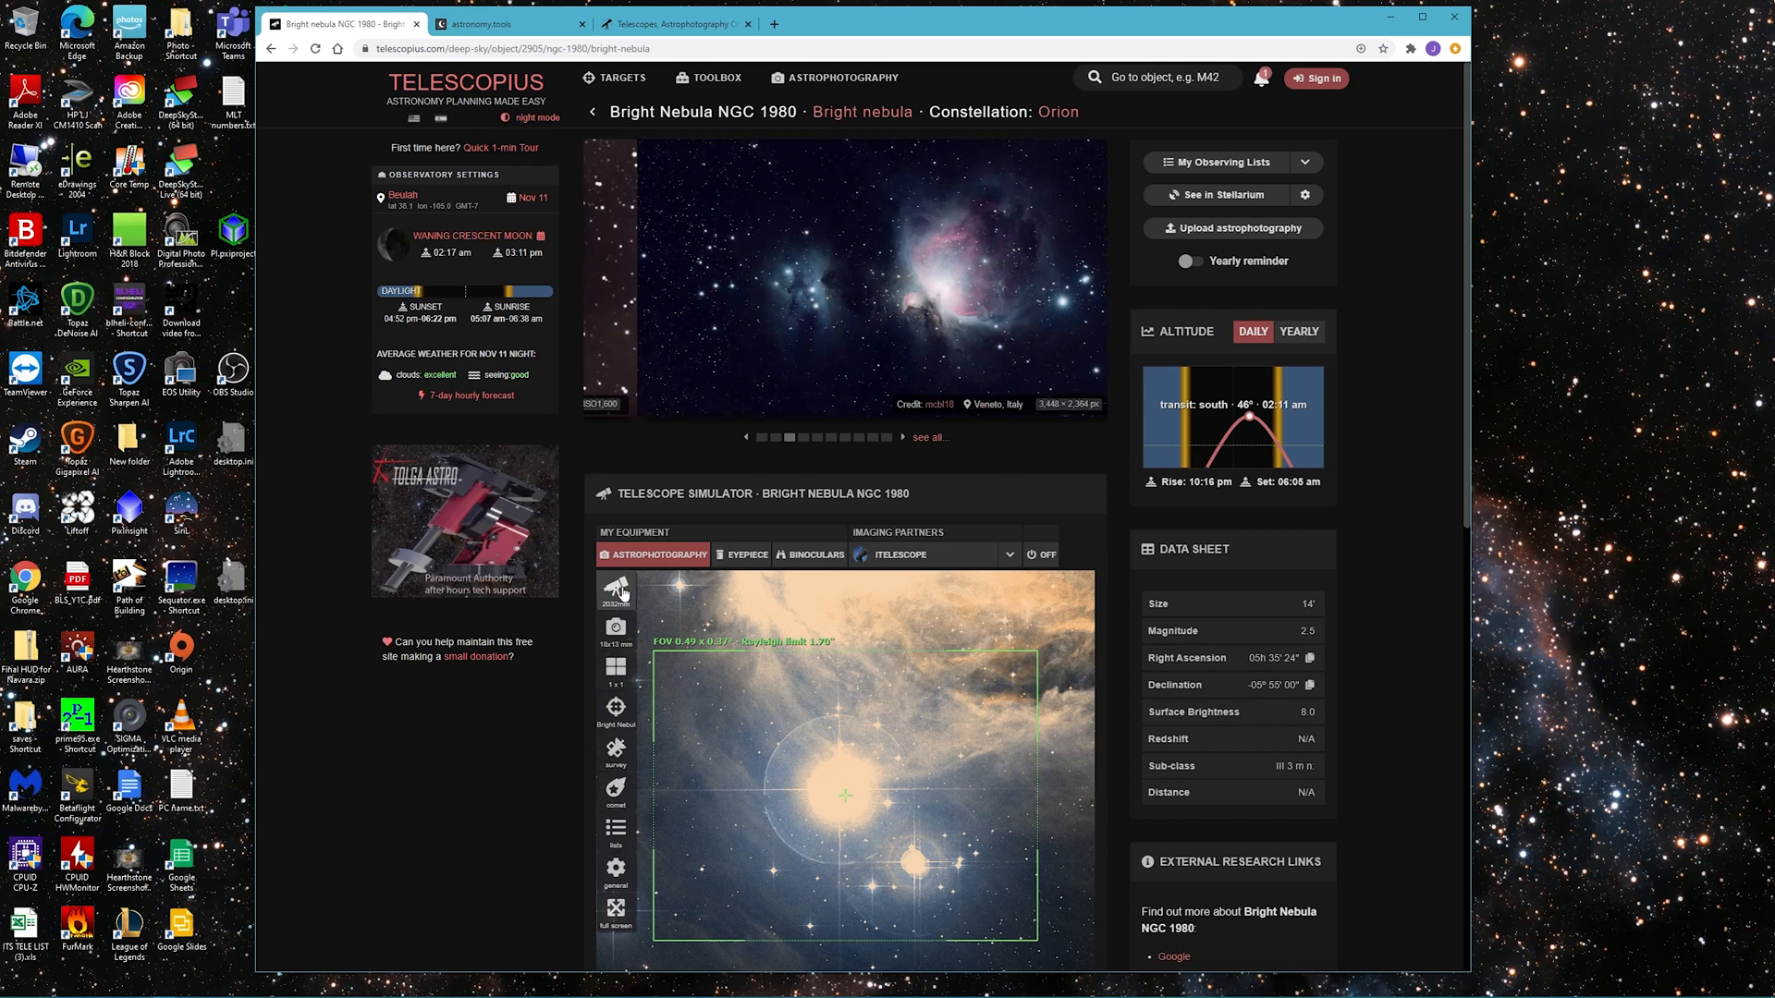
{"action": "left_click", "coordinate": [616, 590]}
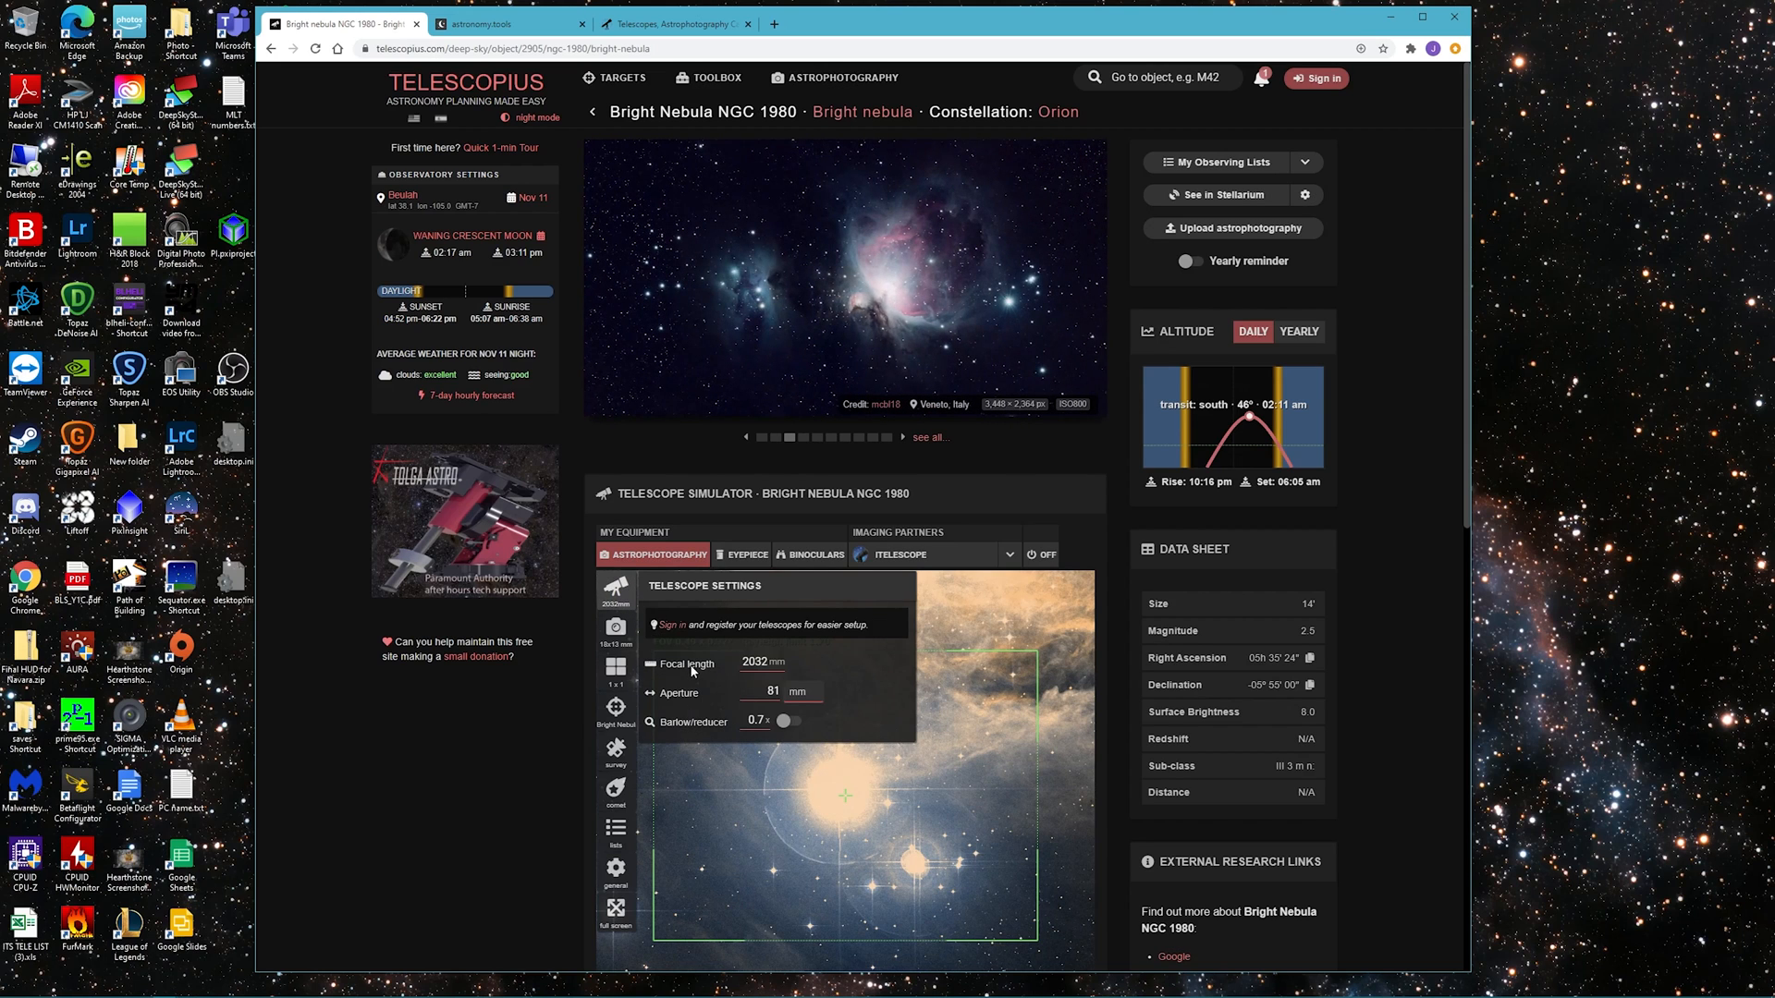
{"action": "mouse_move", "coordinate": [729, 667]}
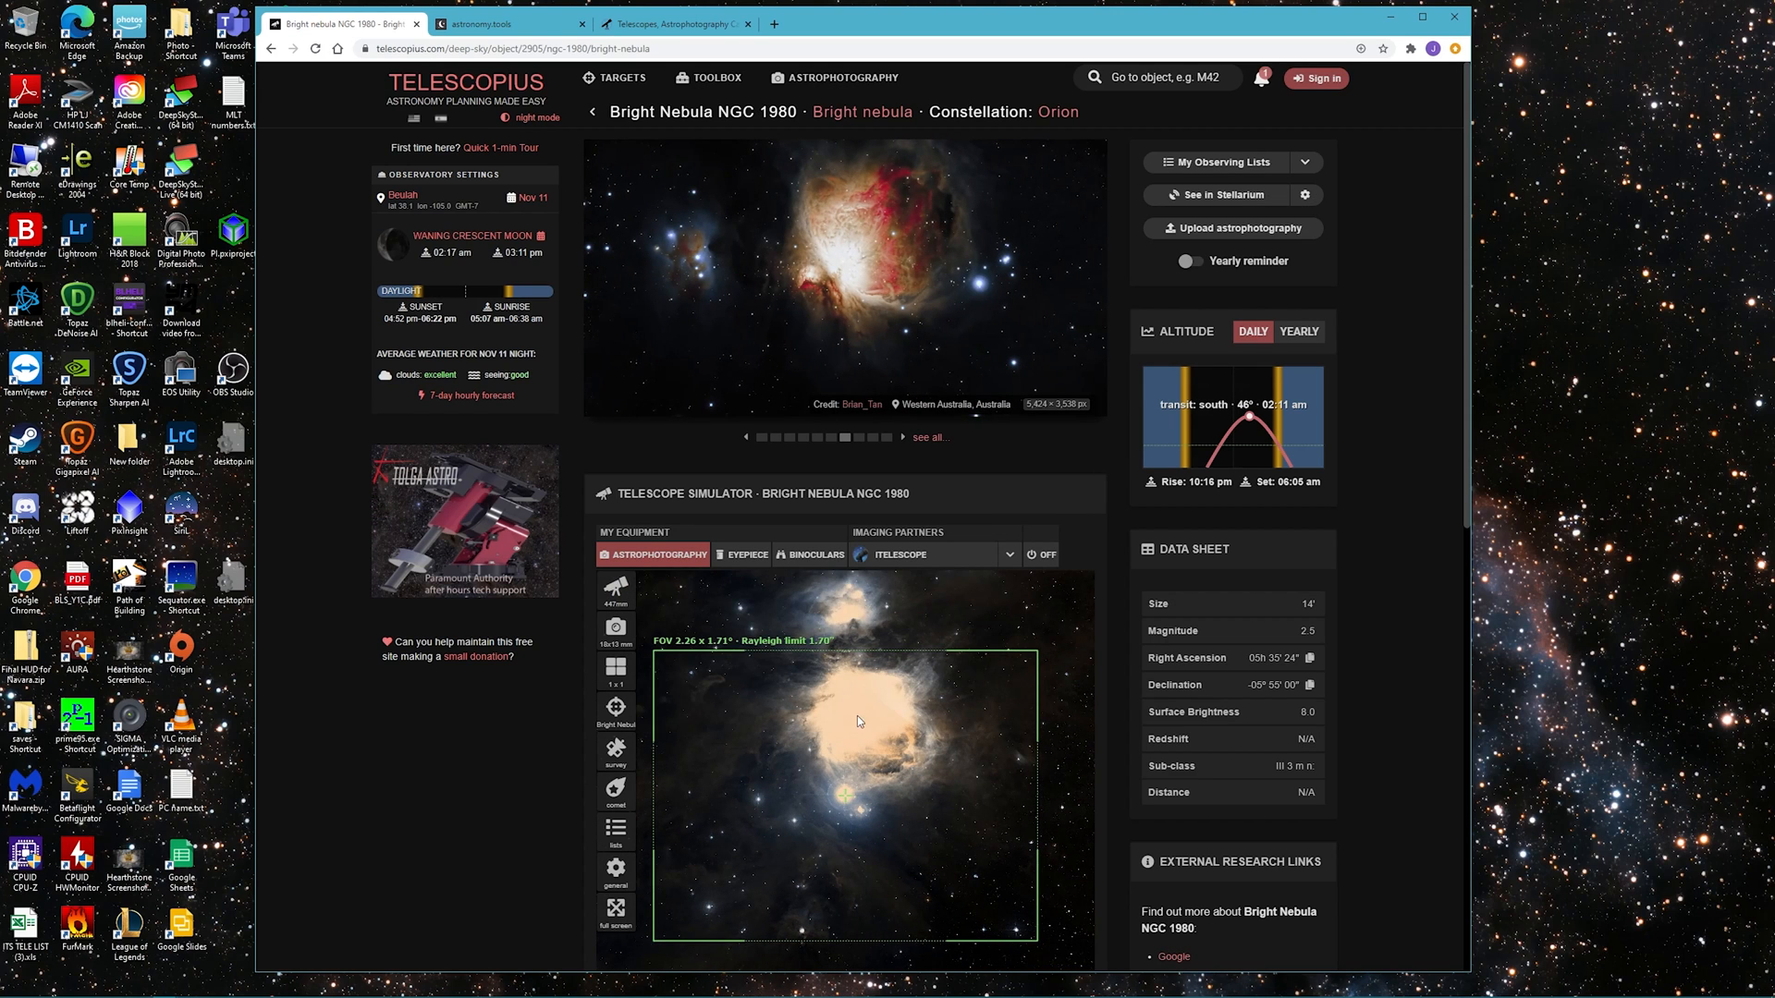
Check the simulator camera settings showing the 17.7 × 13.4 mm sensor
{"action": "left_click", "coordinate": [616, 627]}
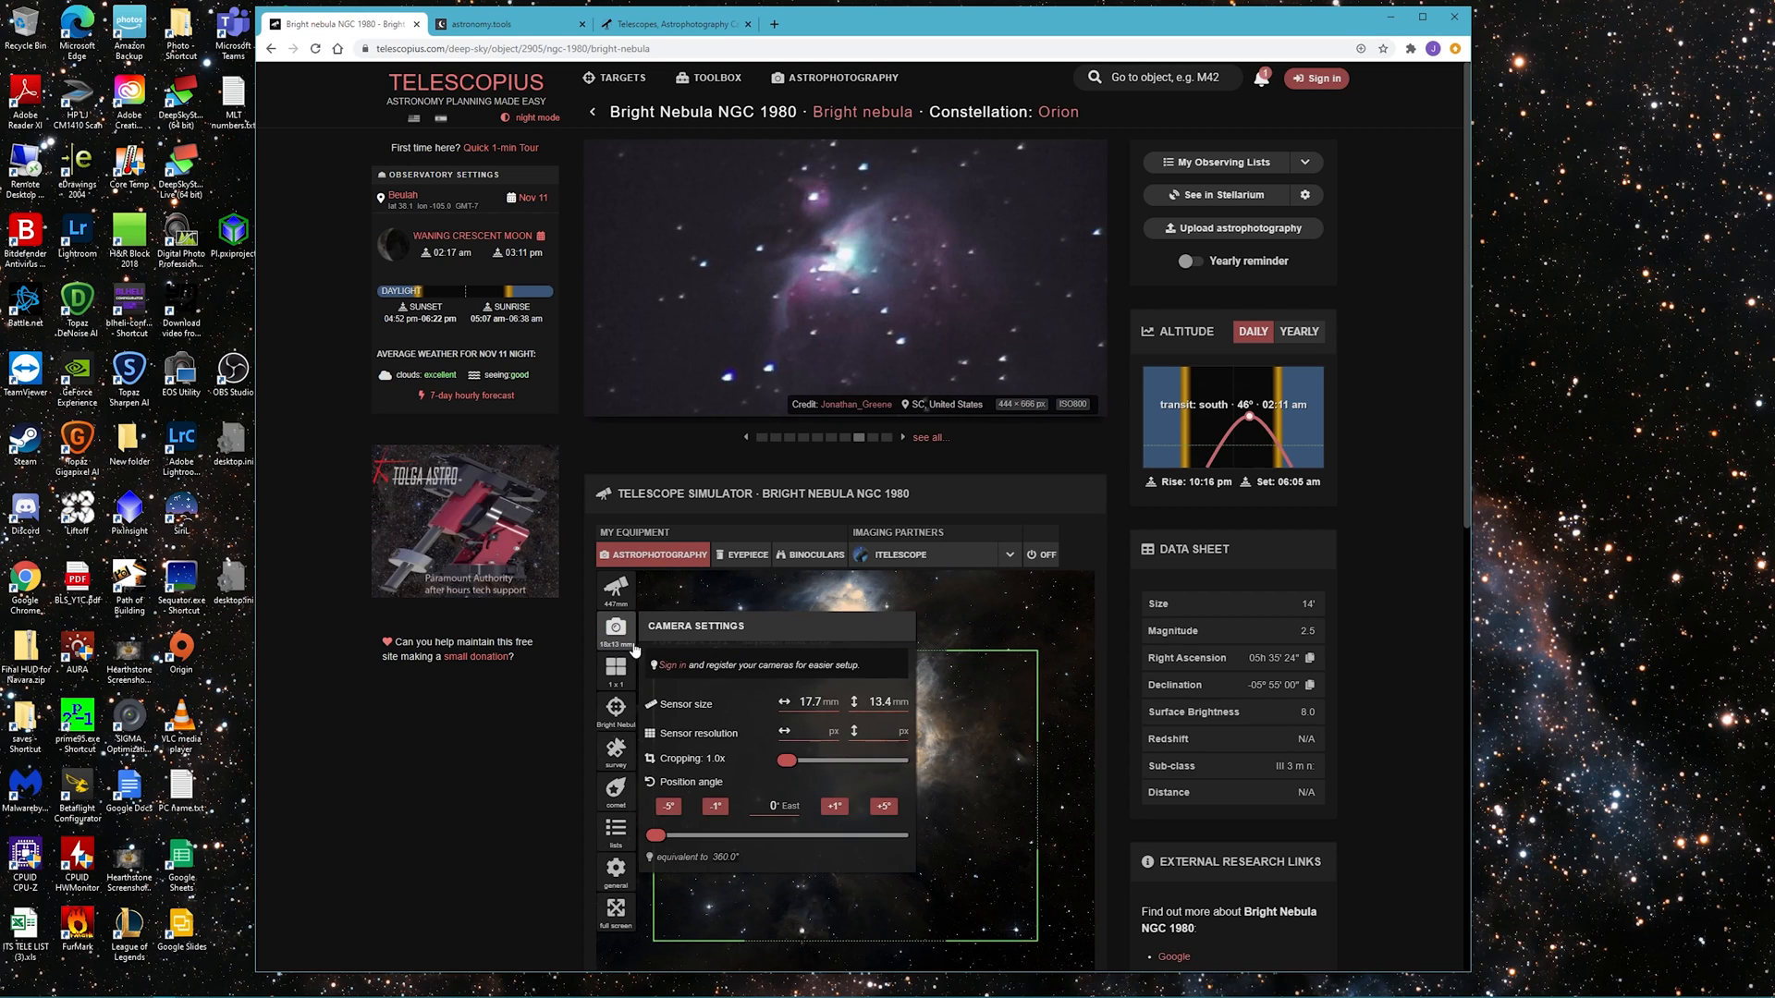
{"action": "mouse_move", "coordinate": [810, 719]}
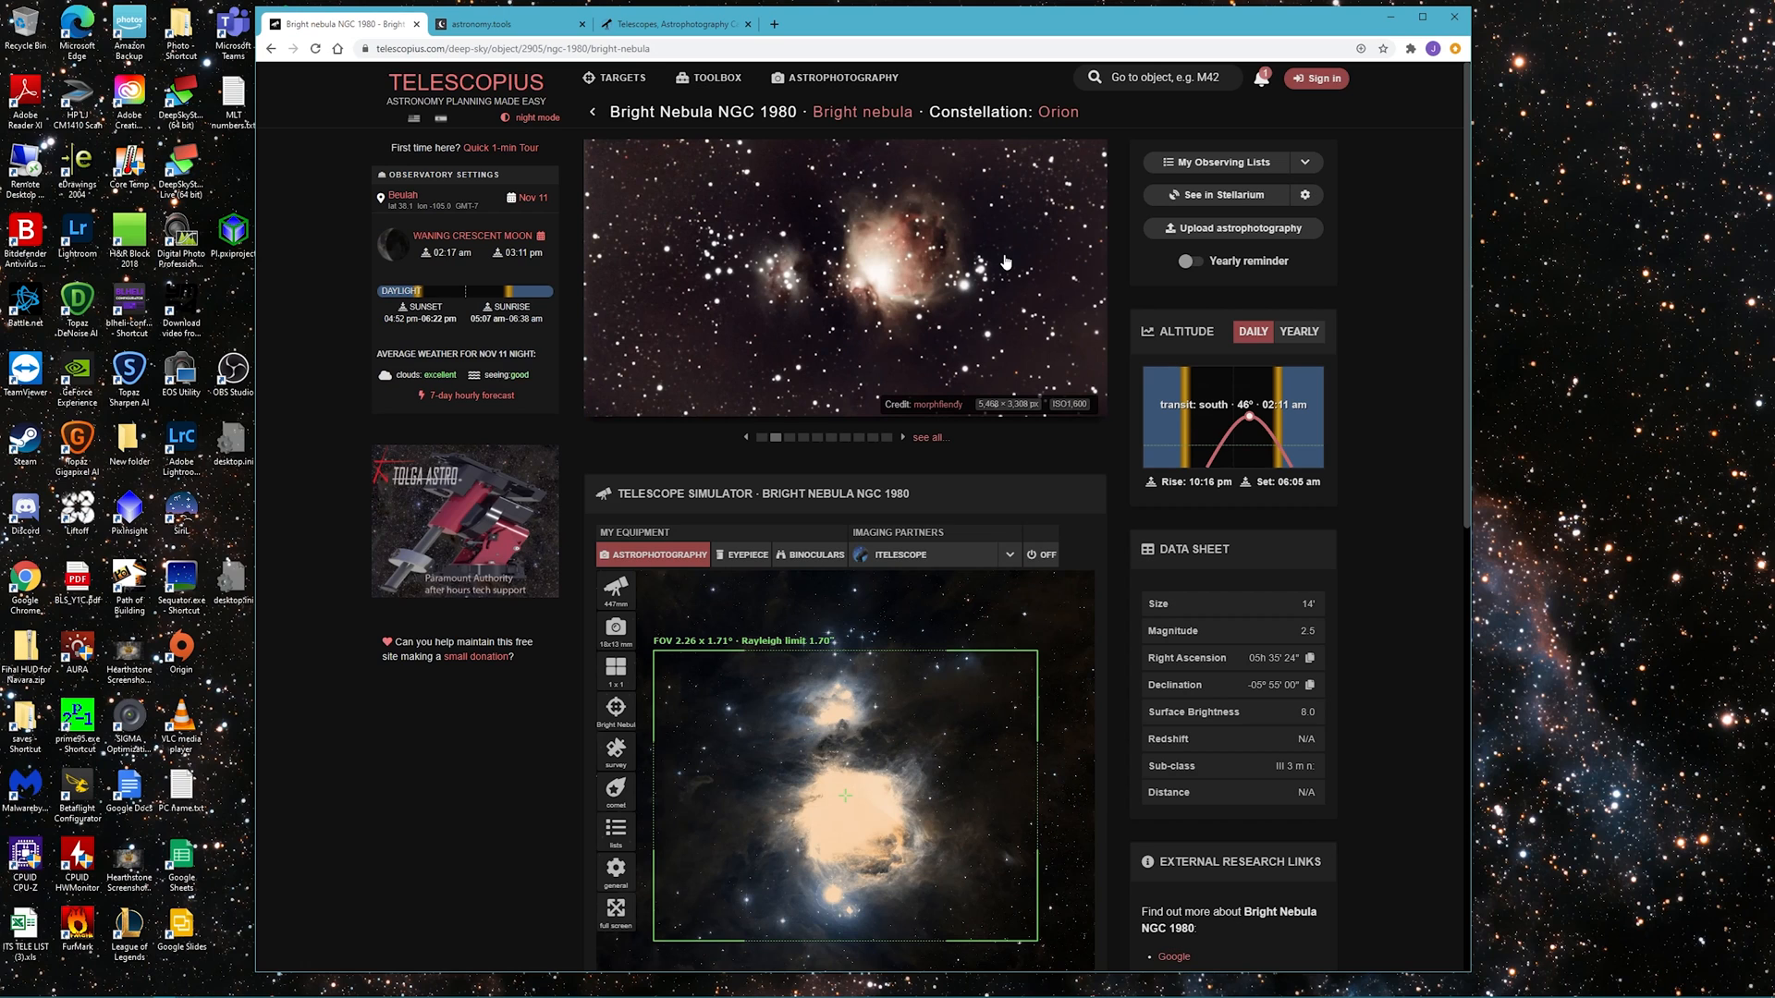
{"action": "mouse_move", "coordinate": [801, 531]}
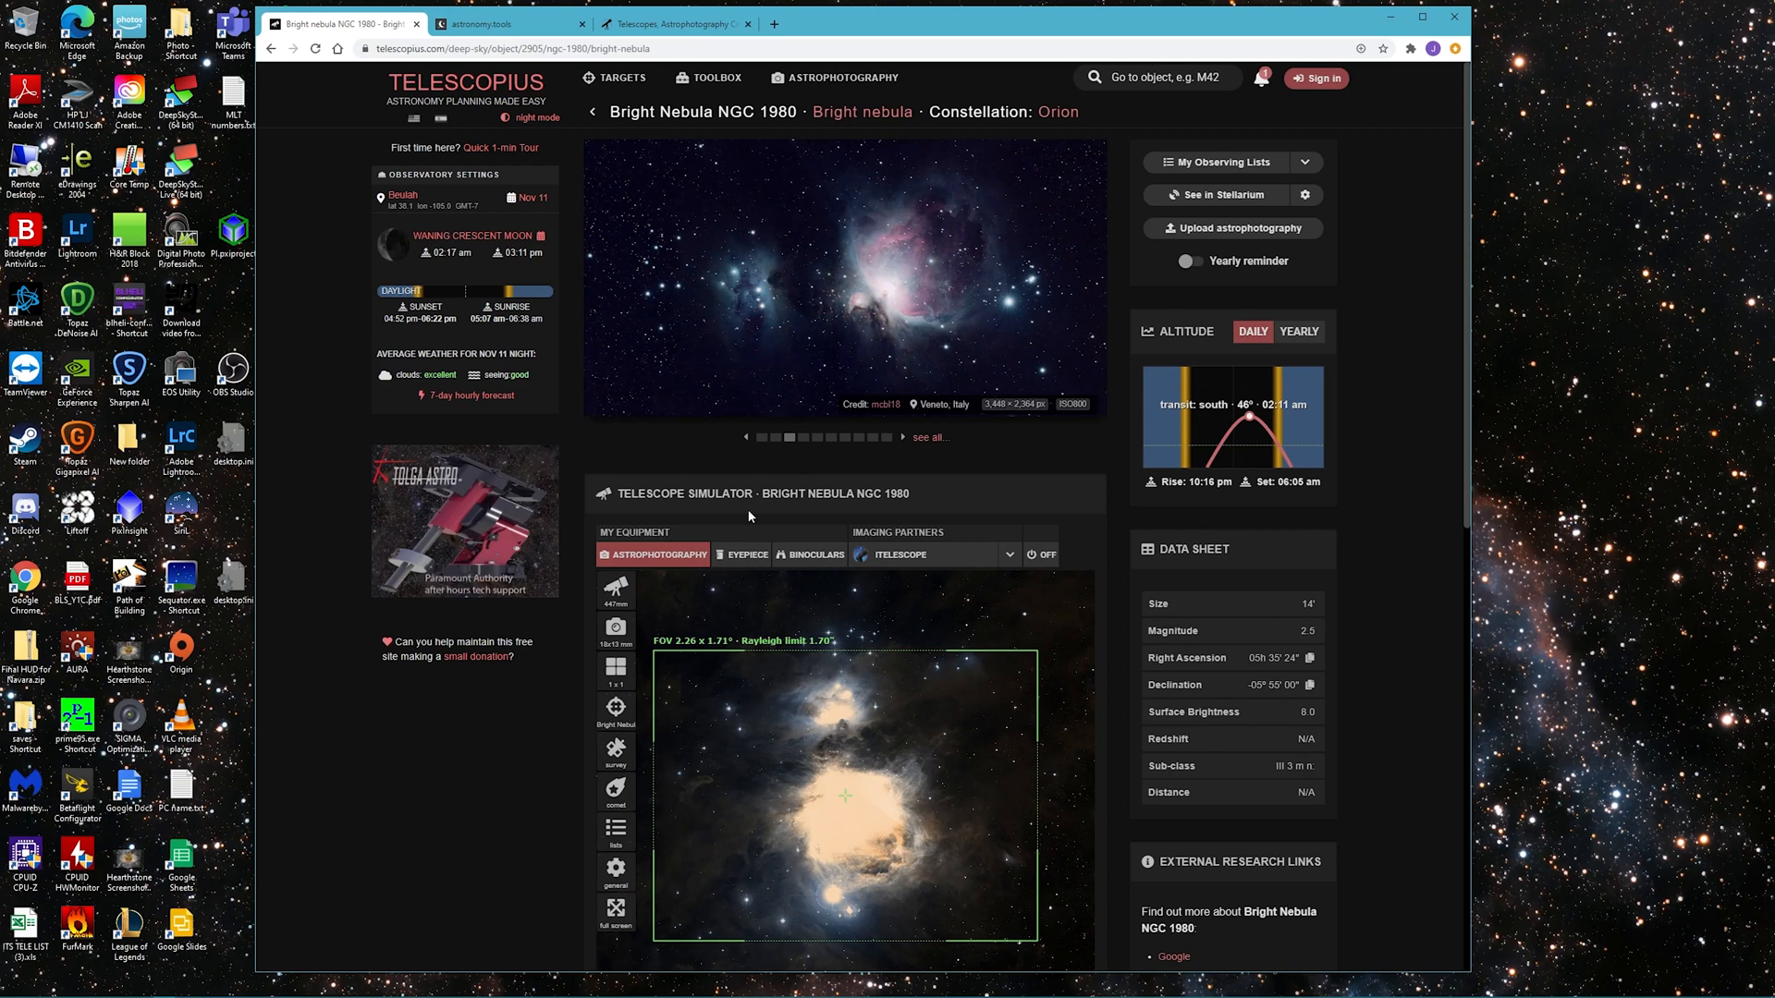
{"action": "mouse_move", "coordinate": [890, 613]}
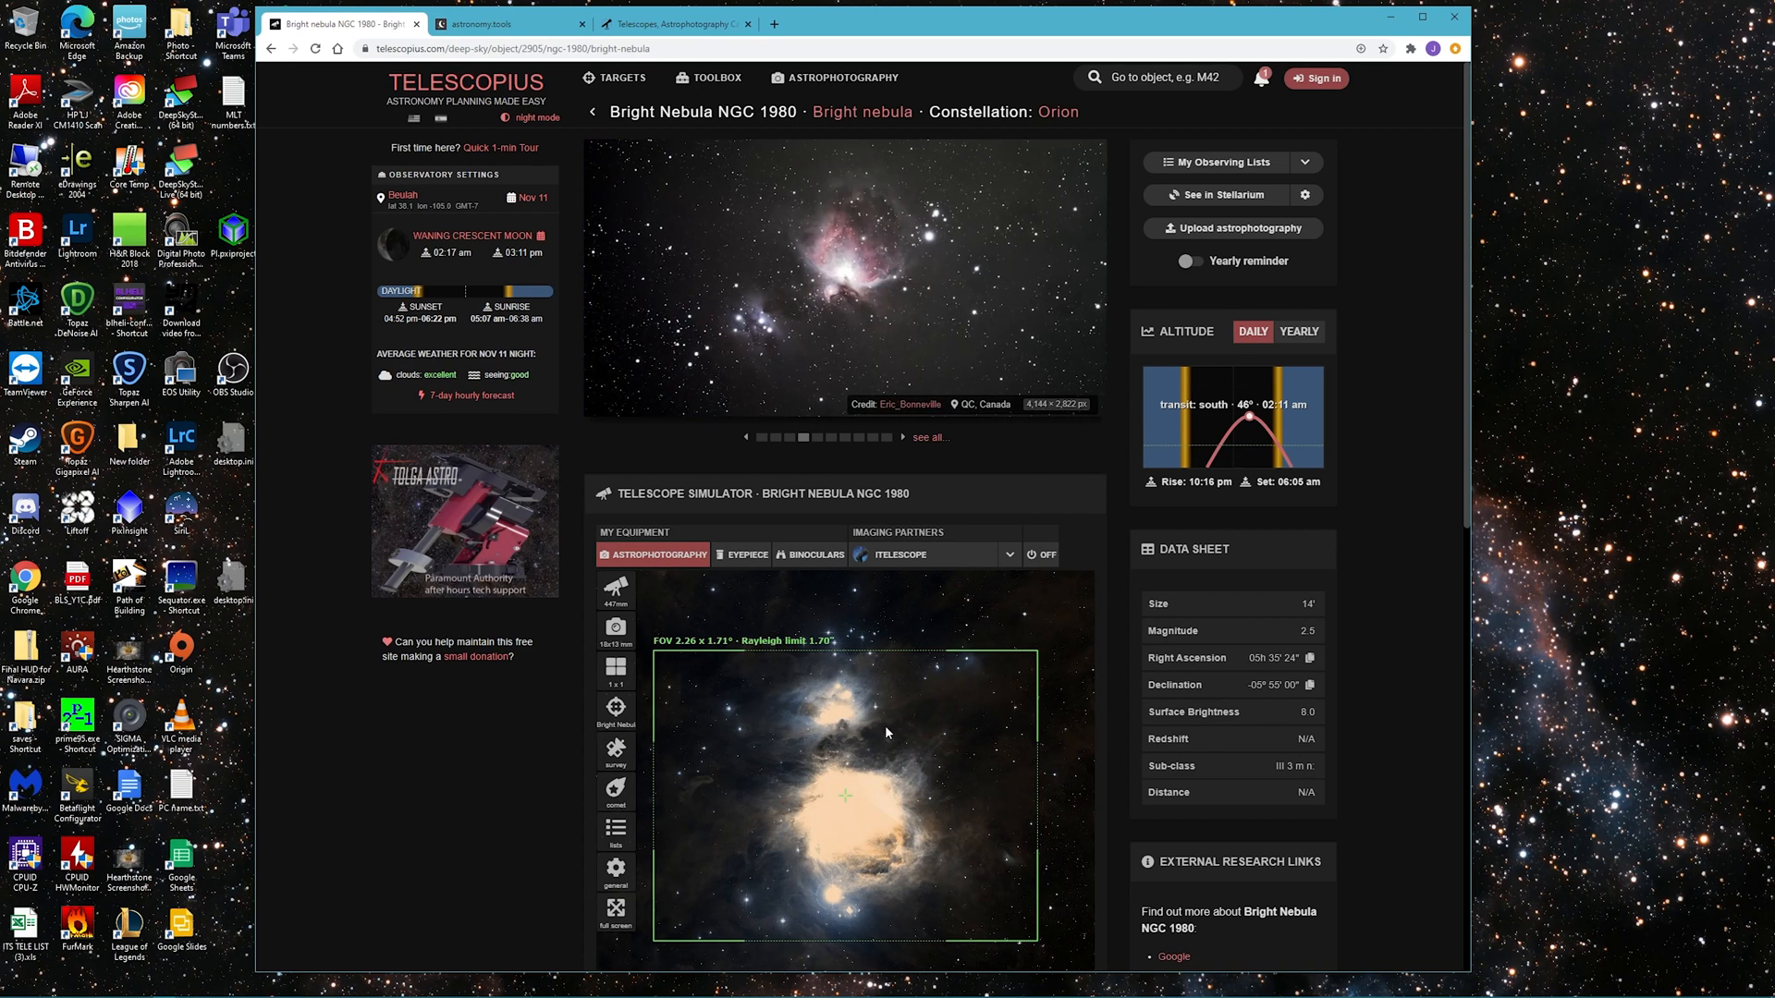
{"action": "mouse_move", "coordinate": [876, 729]}
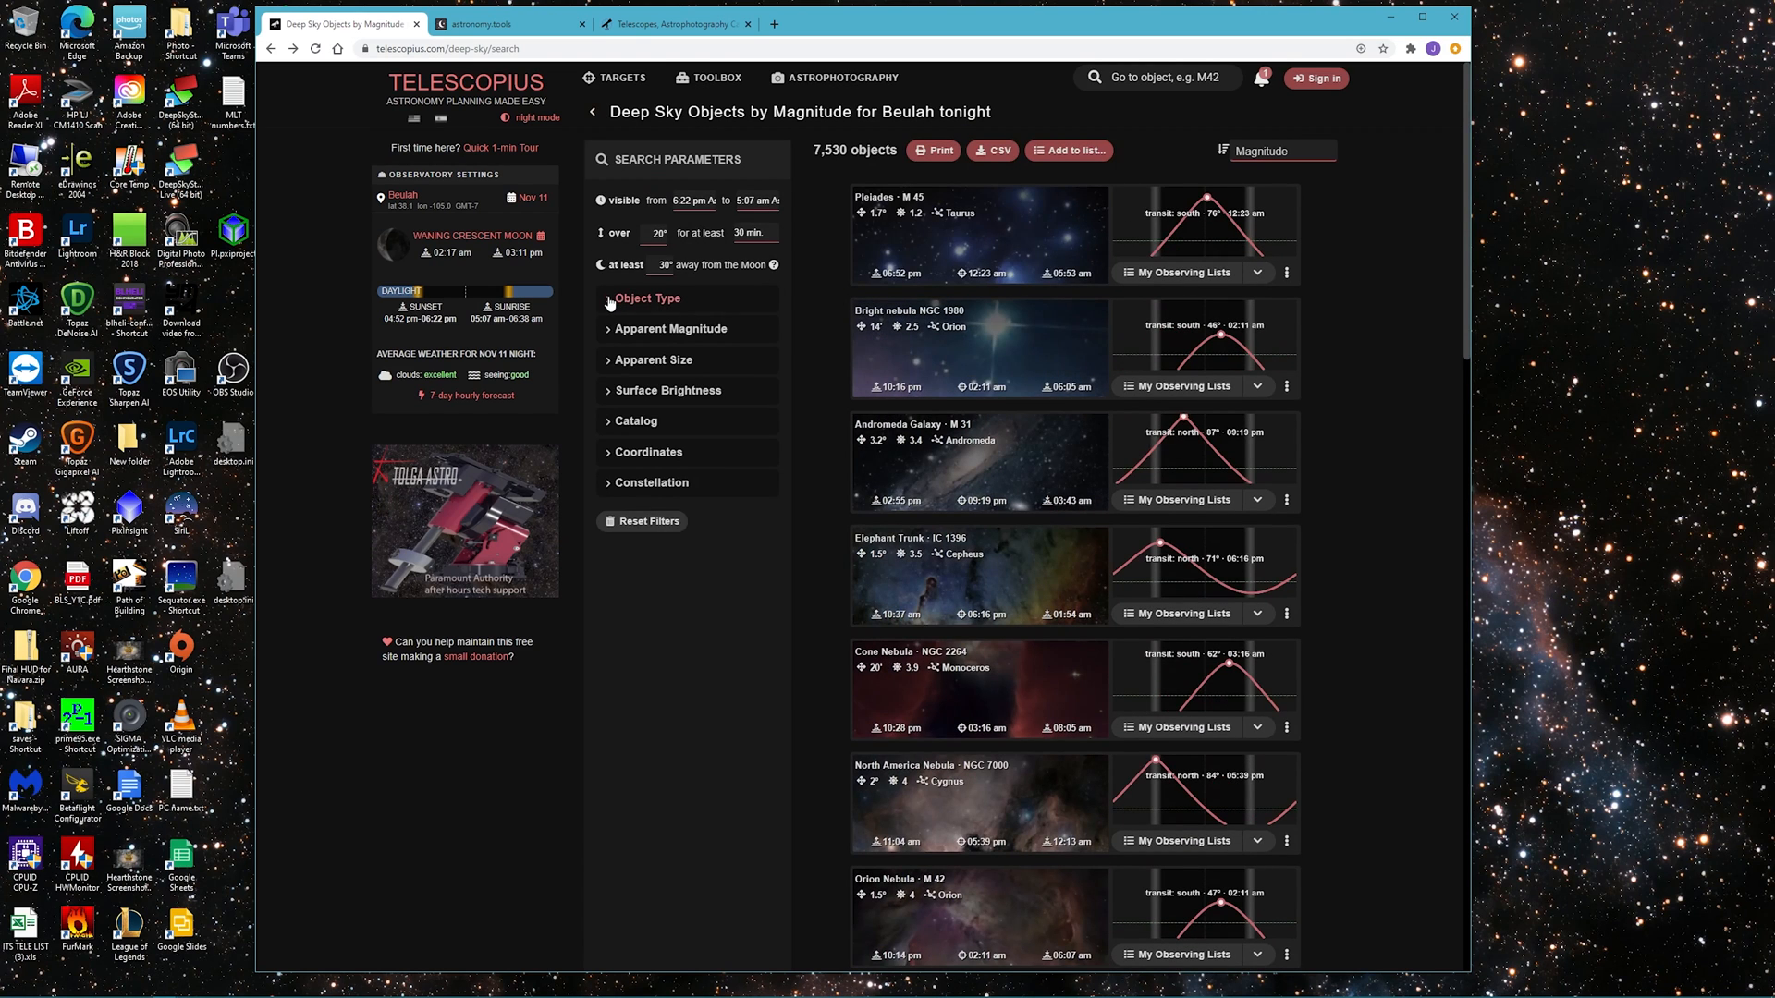
Expand the Object Type filter and scroll down the filtered results toward M 13
{"action": "left_click", "coordinate": [647, 297]}
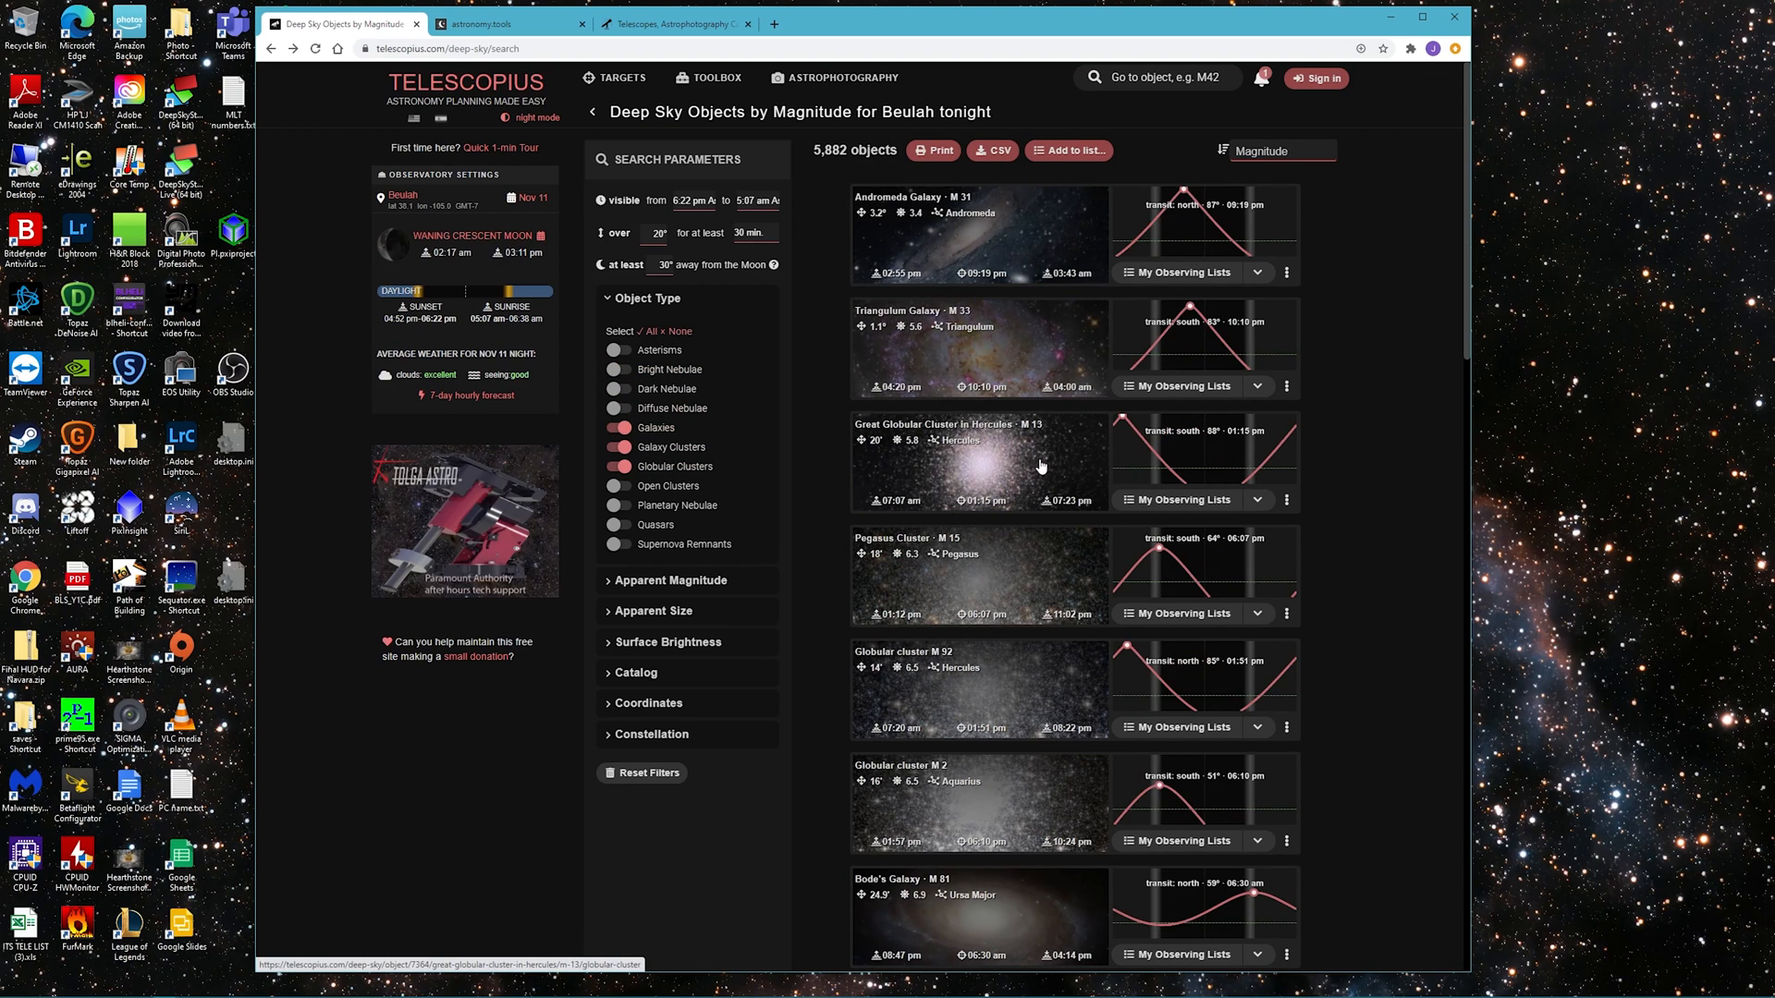
{"action": "mouse_move", "coordinate": [1046, 464]}
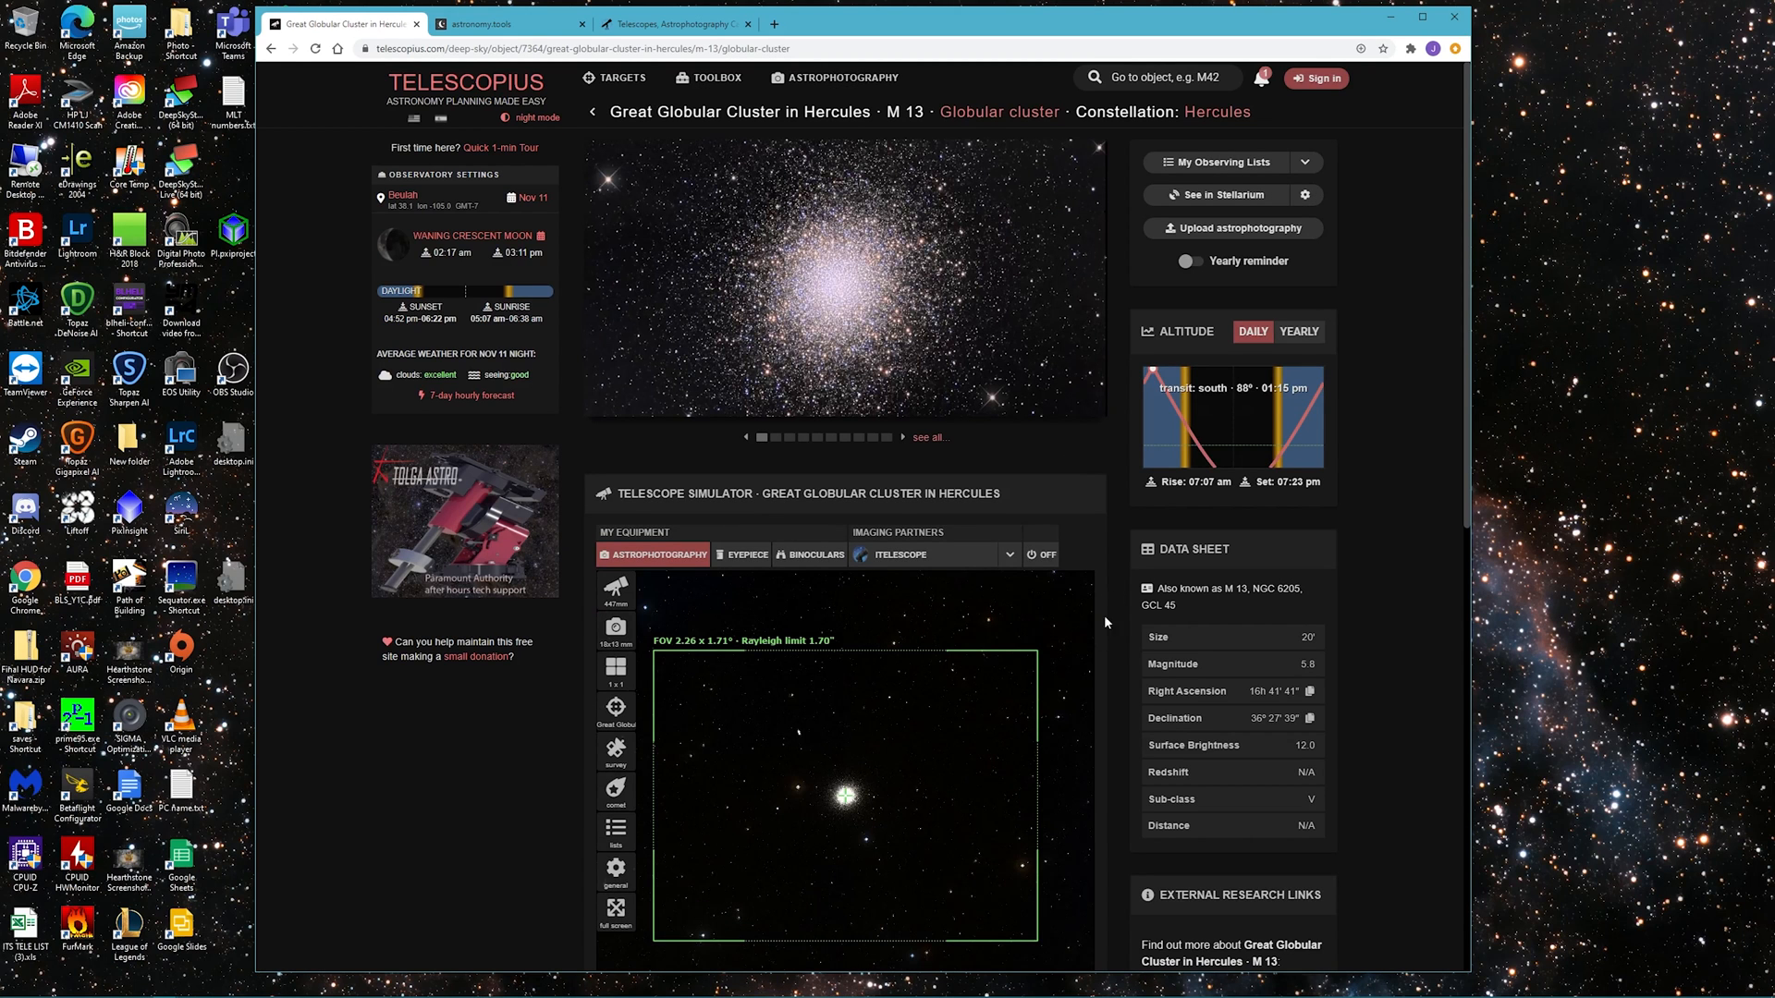
{"action": "mouse_move", "coordinate": [1077, 780]}
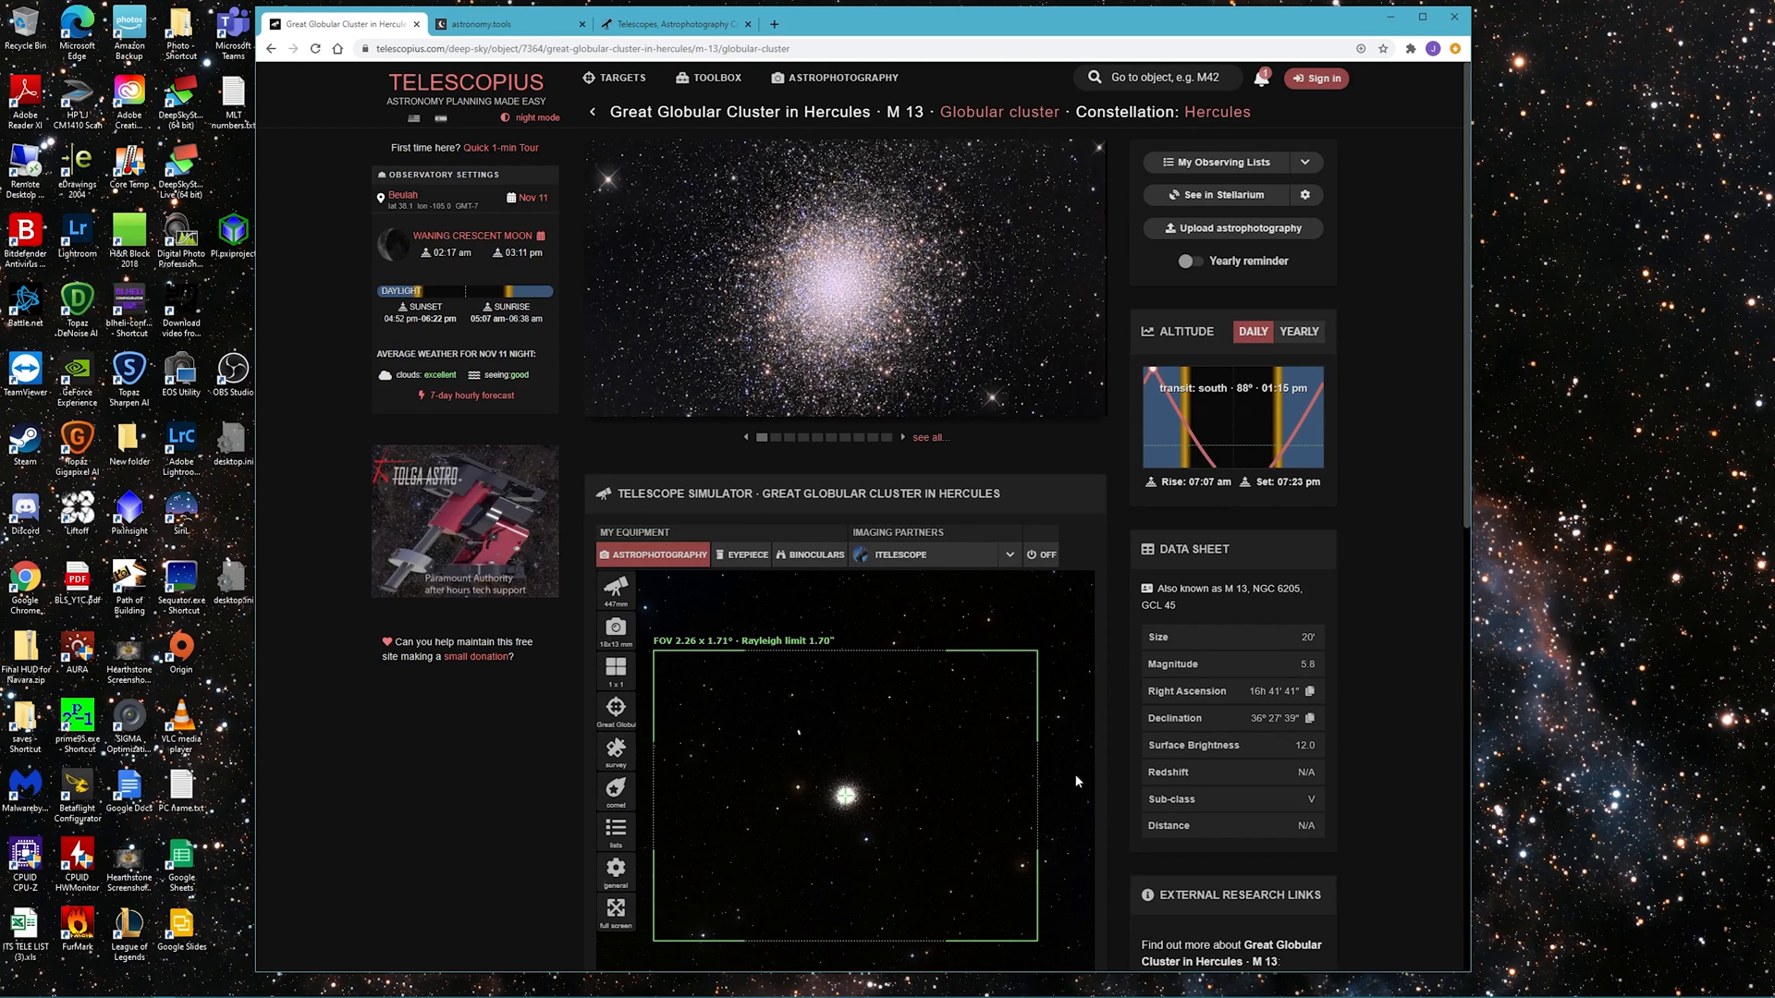
{"action": "scroll", "scroll_direction": "down", "scroll_amount": 3}
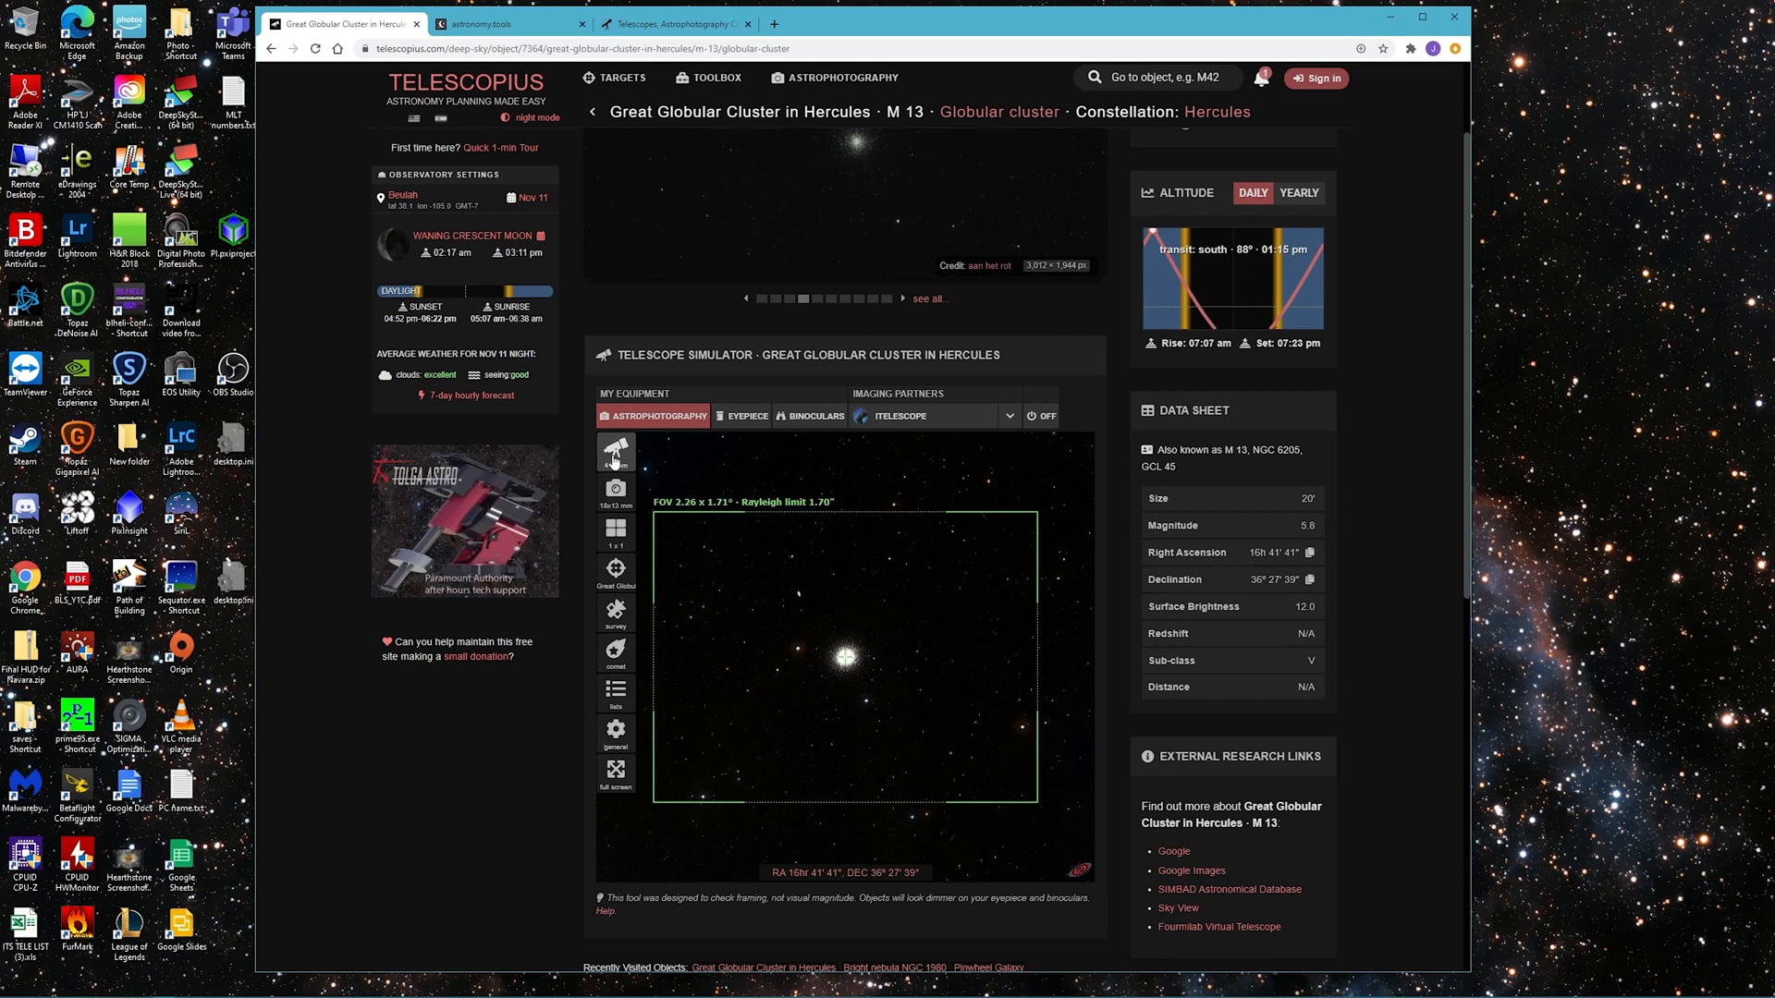
Add diffuse and bright nebulae to the Object Type filter for tonight's list
{"action": "left_click", "coordinate": [616, 453]}
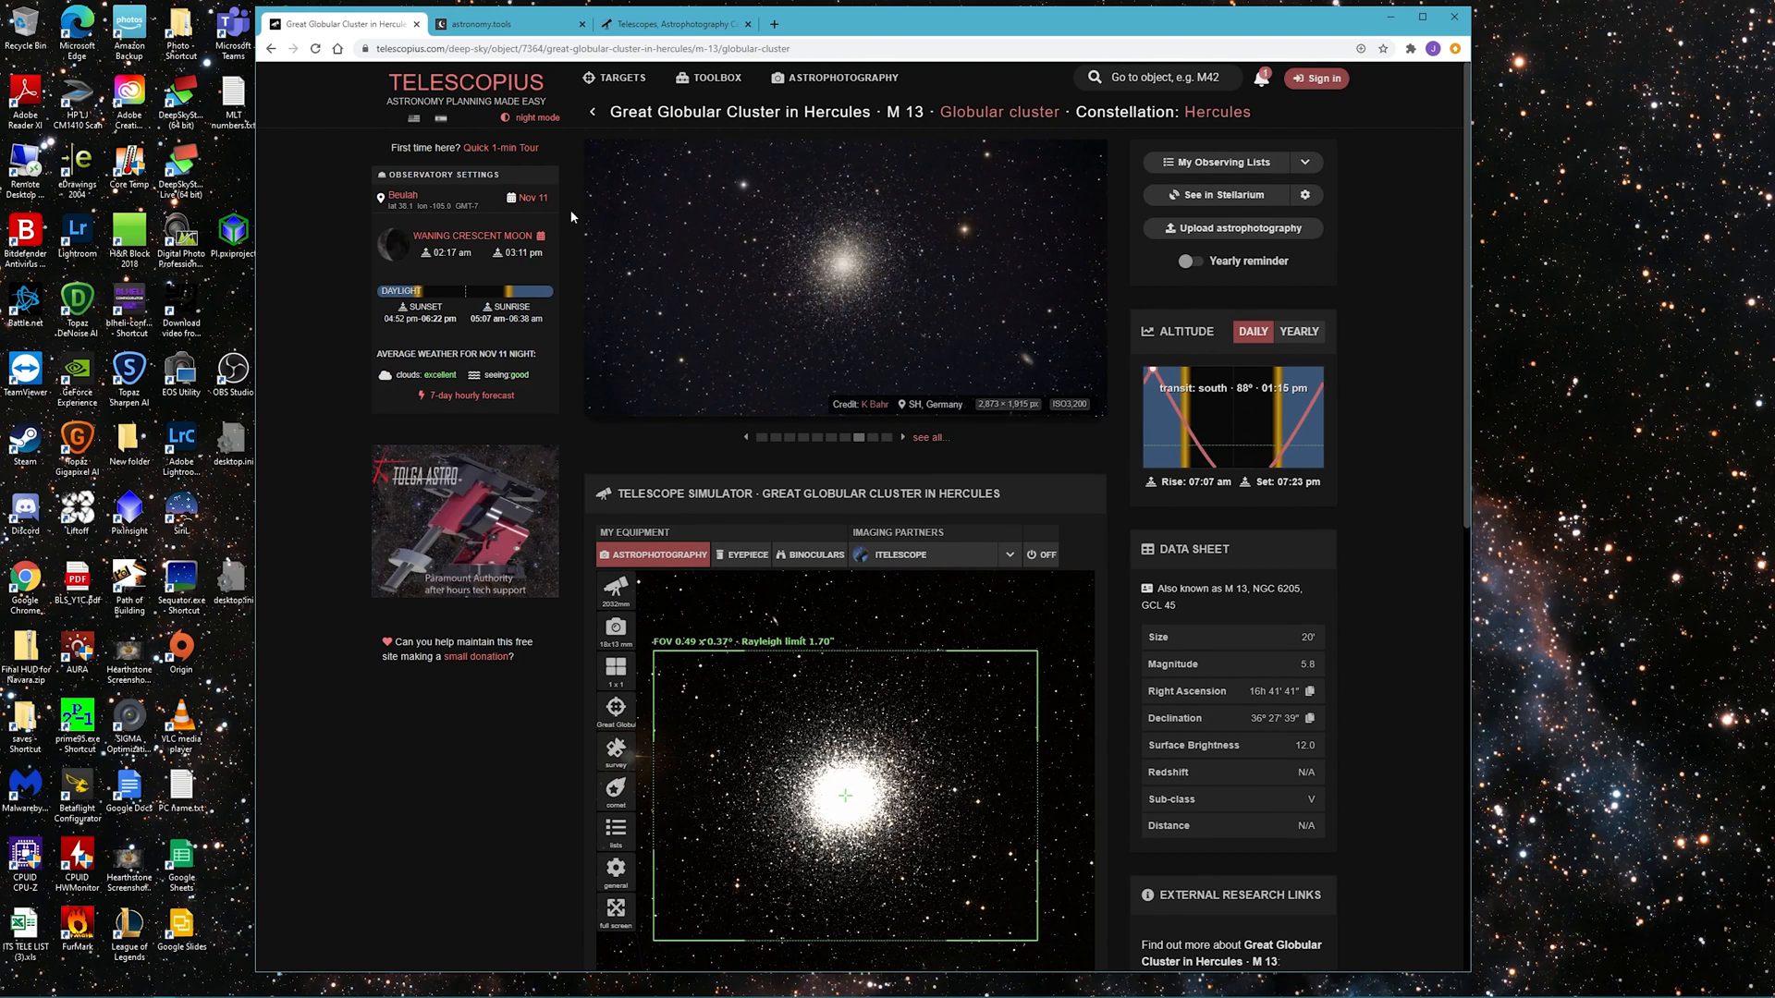
{"action": "mouse_move", "coordinate": [597, 107]}
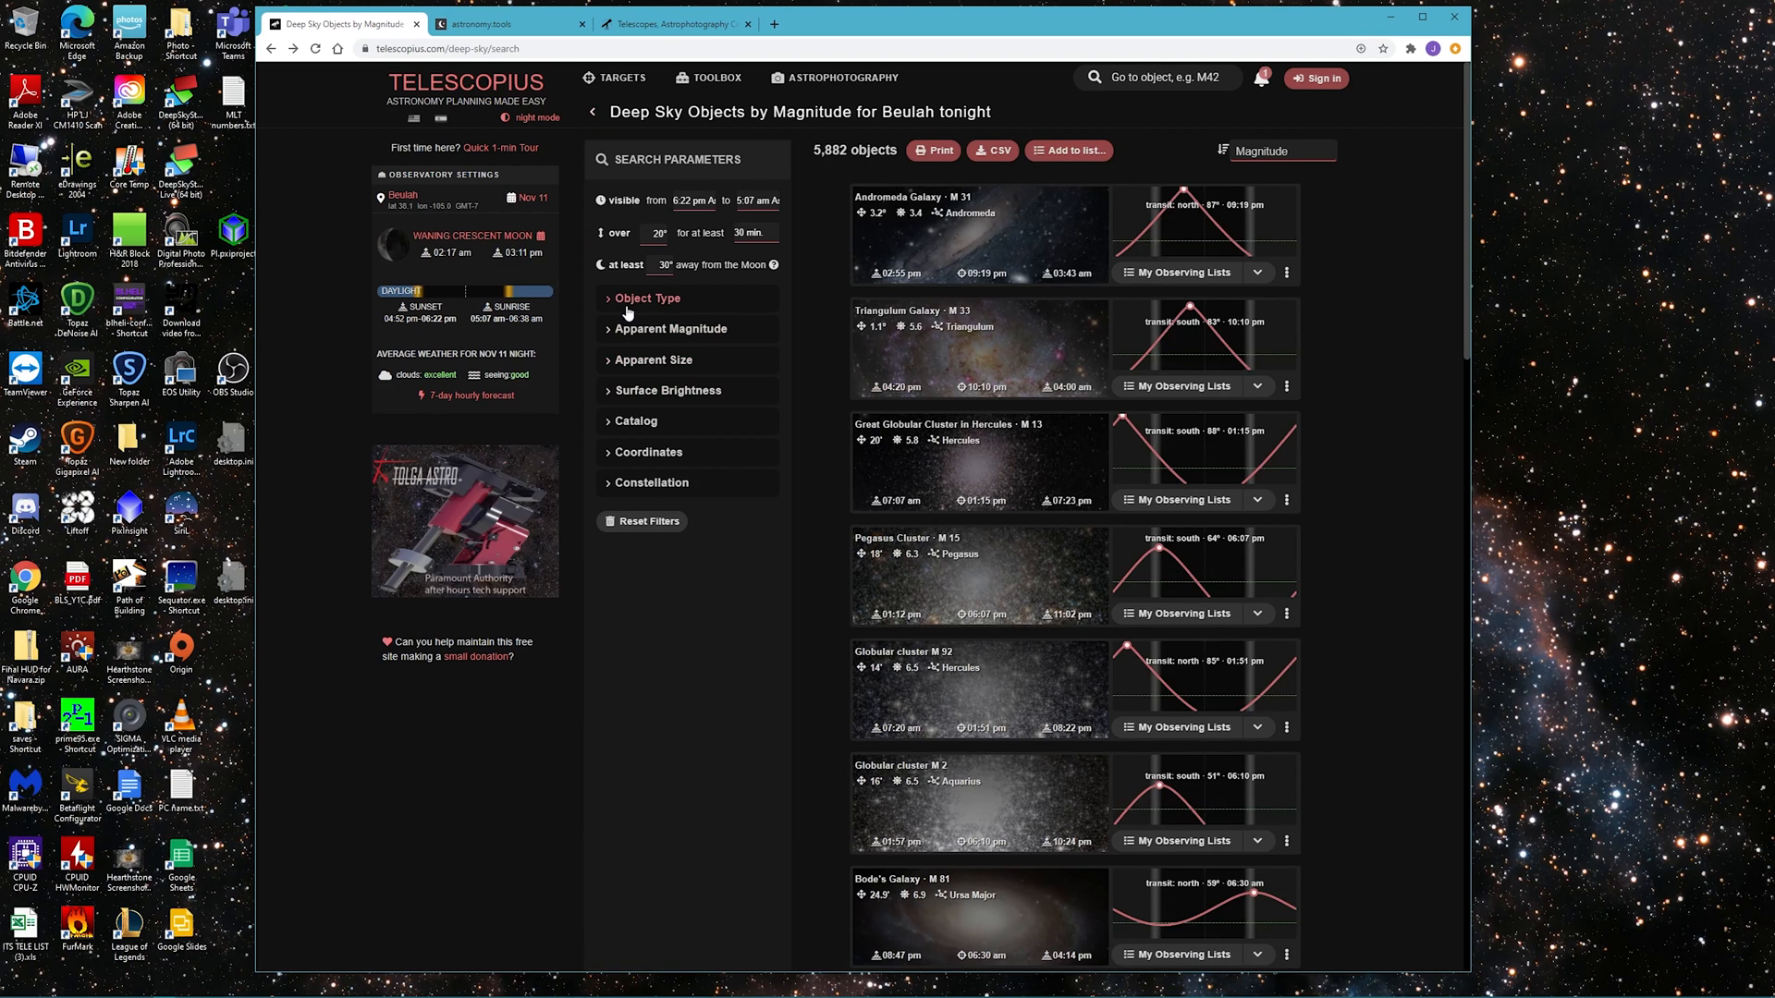
{"action": "left_click", "coordinate": [647, 298]}
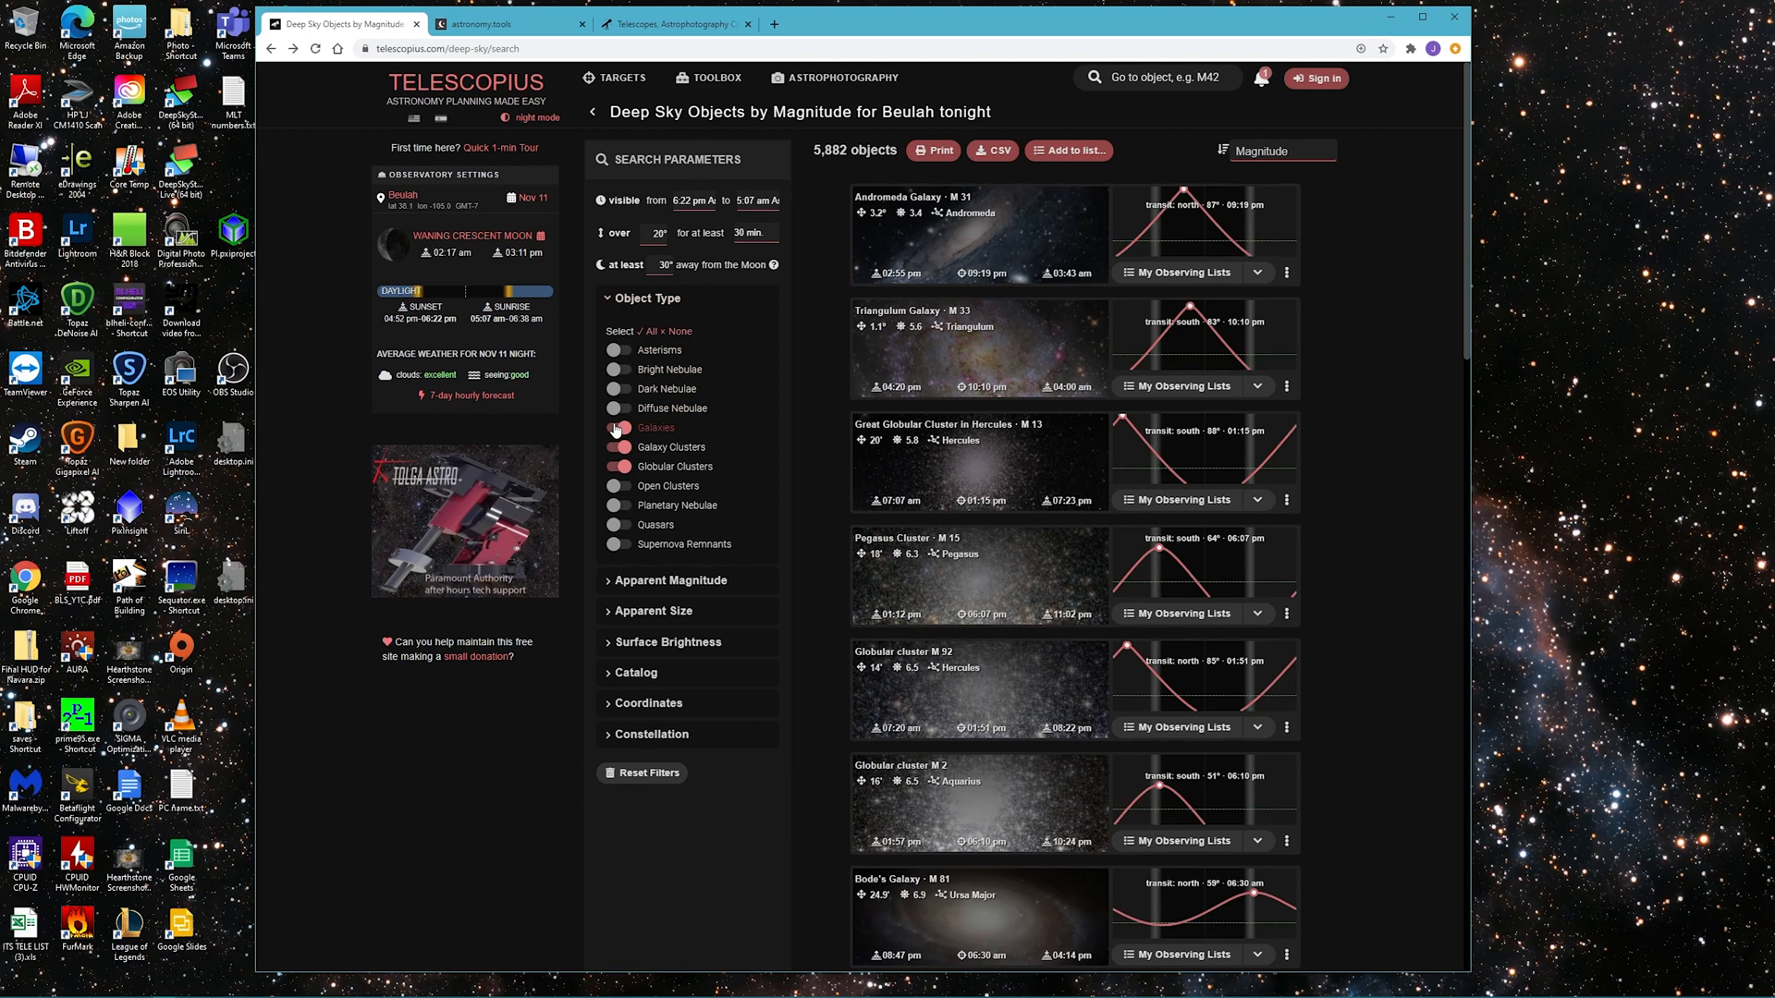
{"action": "left_click", "coordinate": [620, 370]}
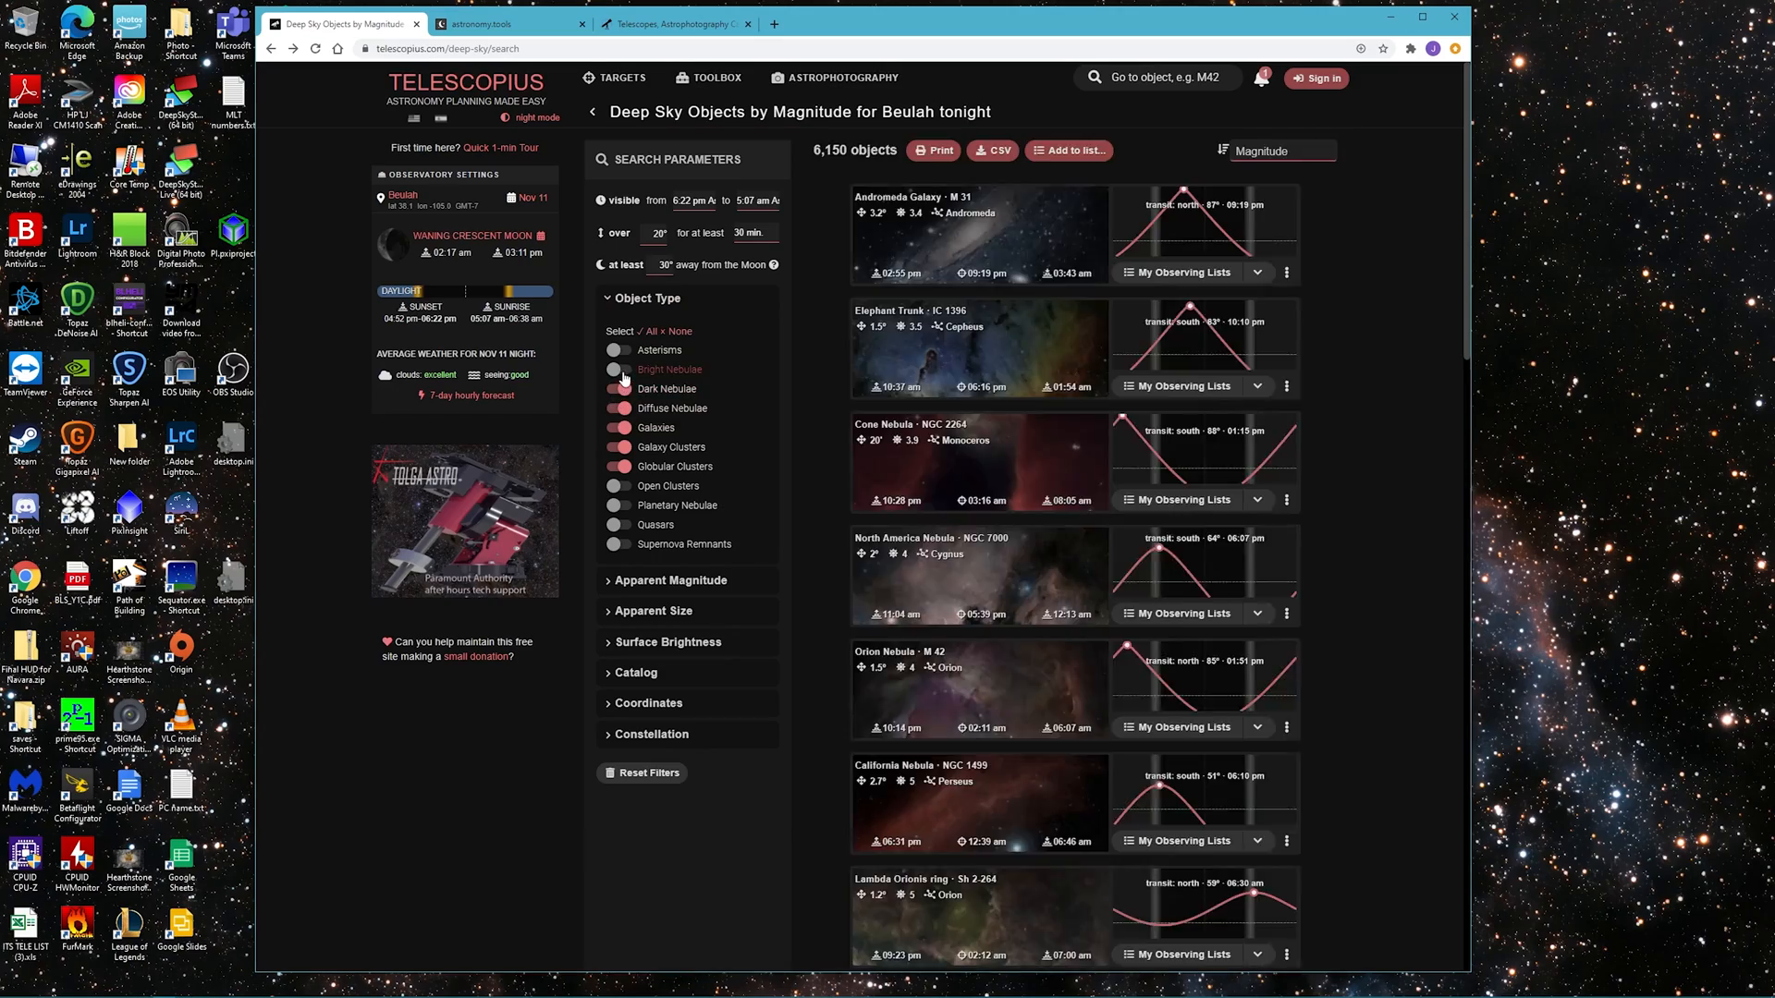
{"action": "left_click", "coordinate": [502, 24]}
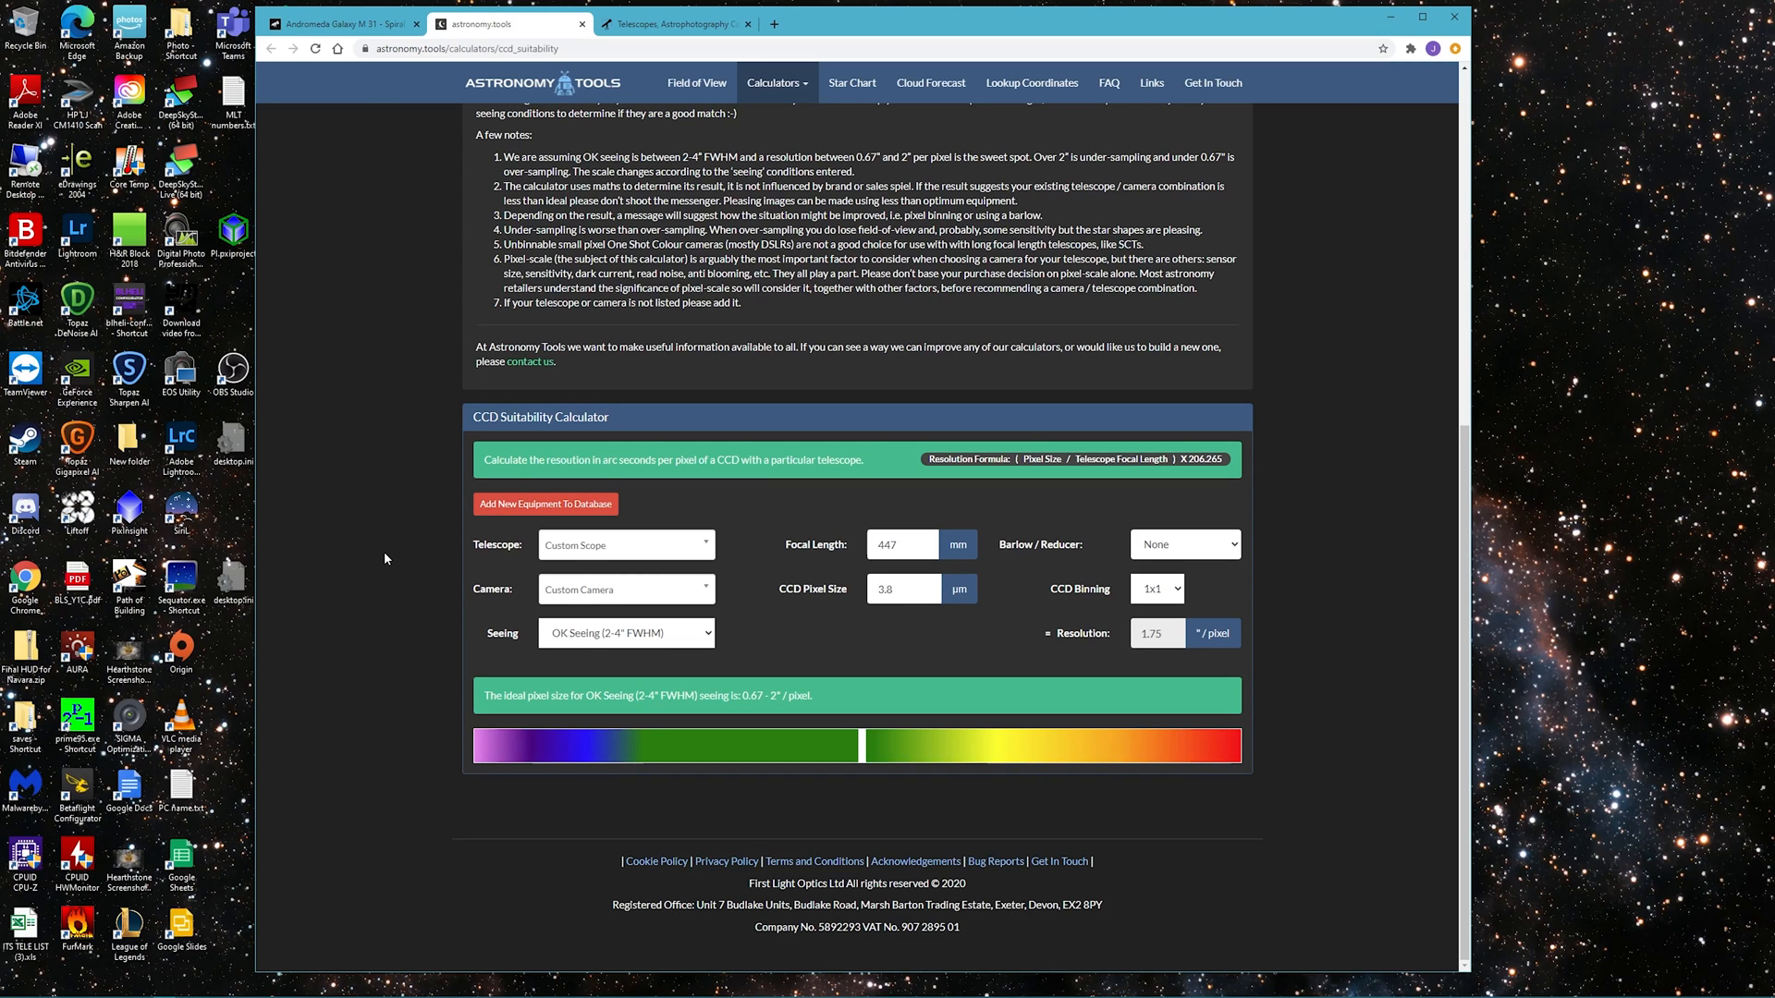
{"action": "mouse_move", "coordinate": [801, 690]}
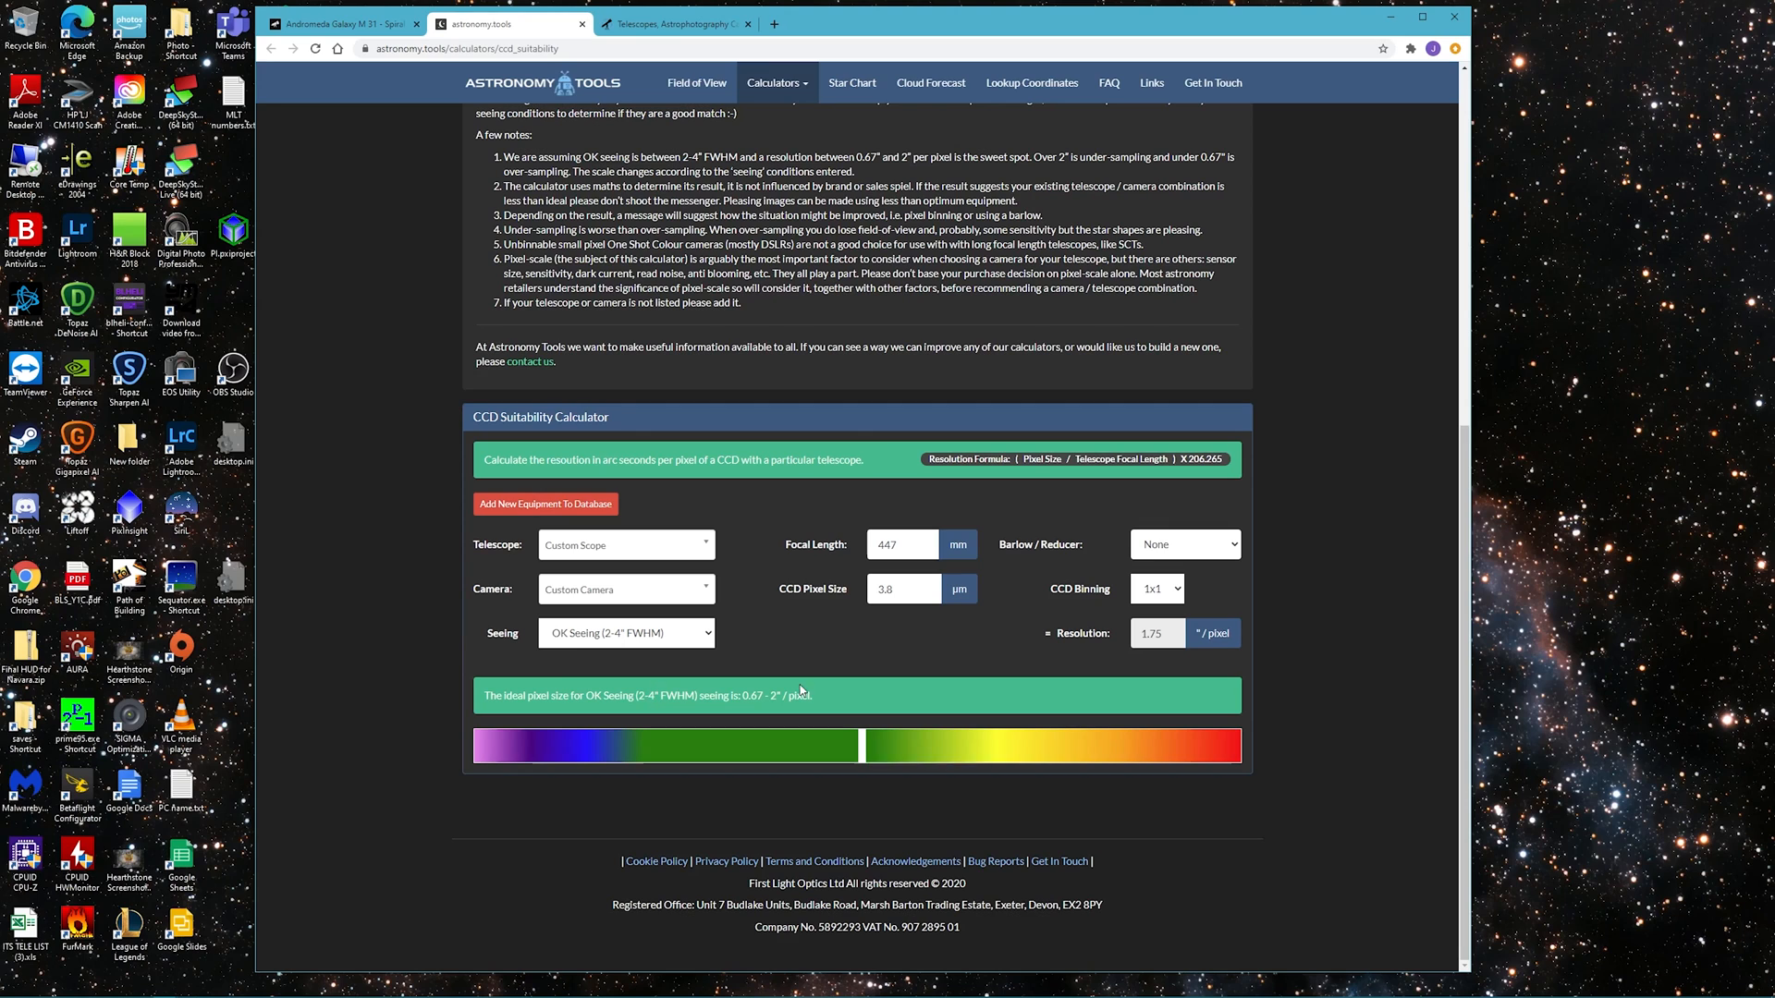
{"action": "mouse_move", "coordinate": [838, 621]}
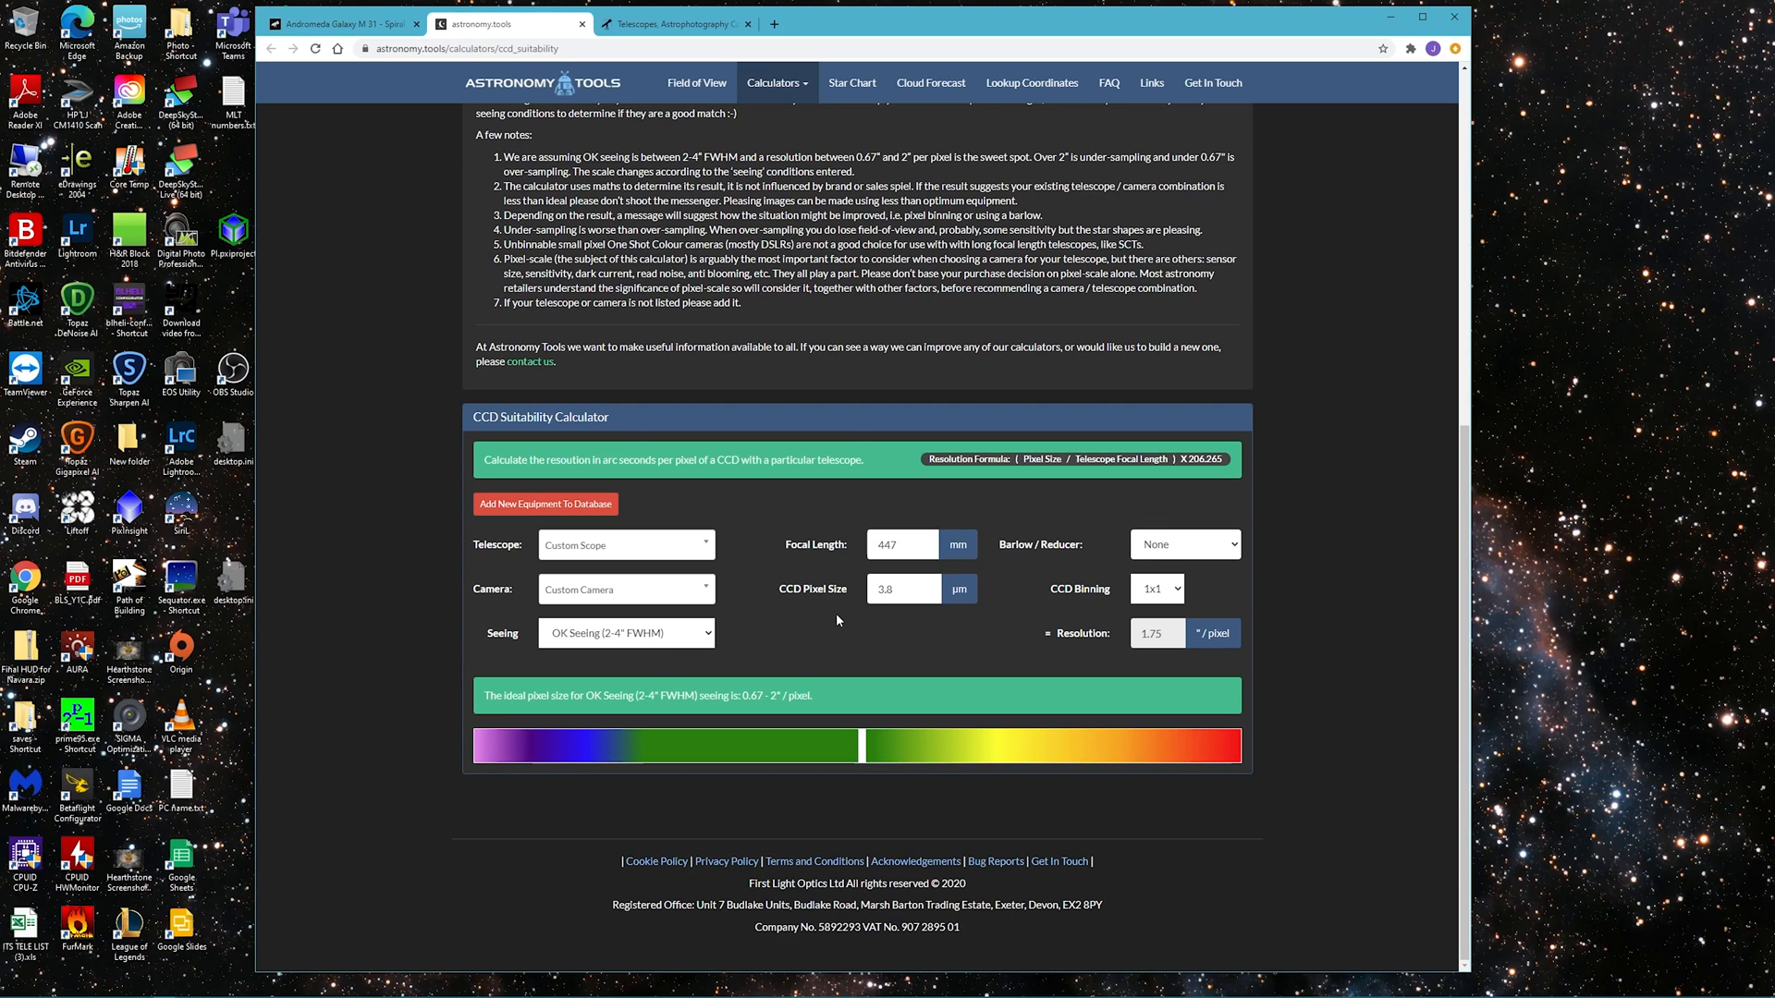
{"action": "mouse_move", "coordinate": [843, 566]}
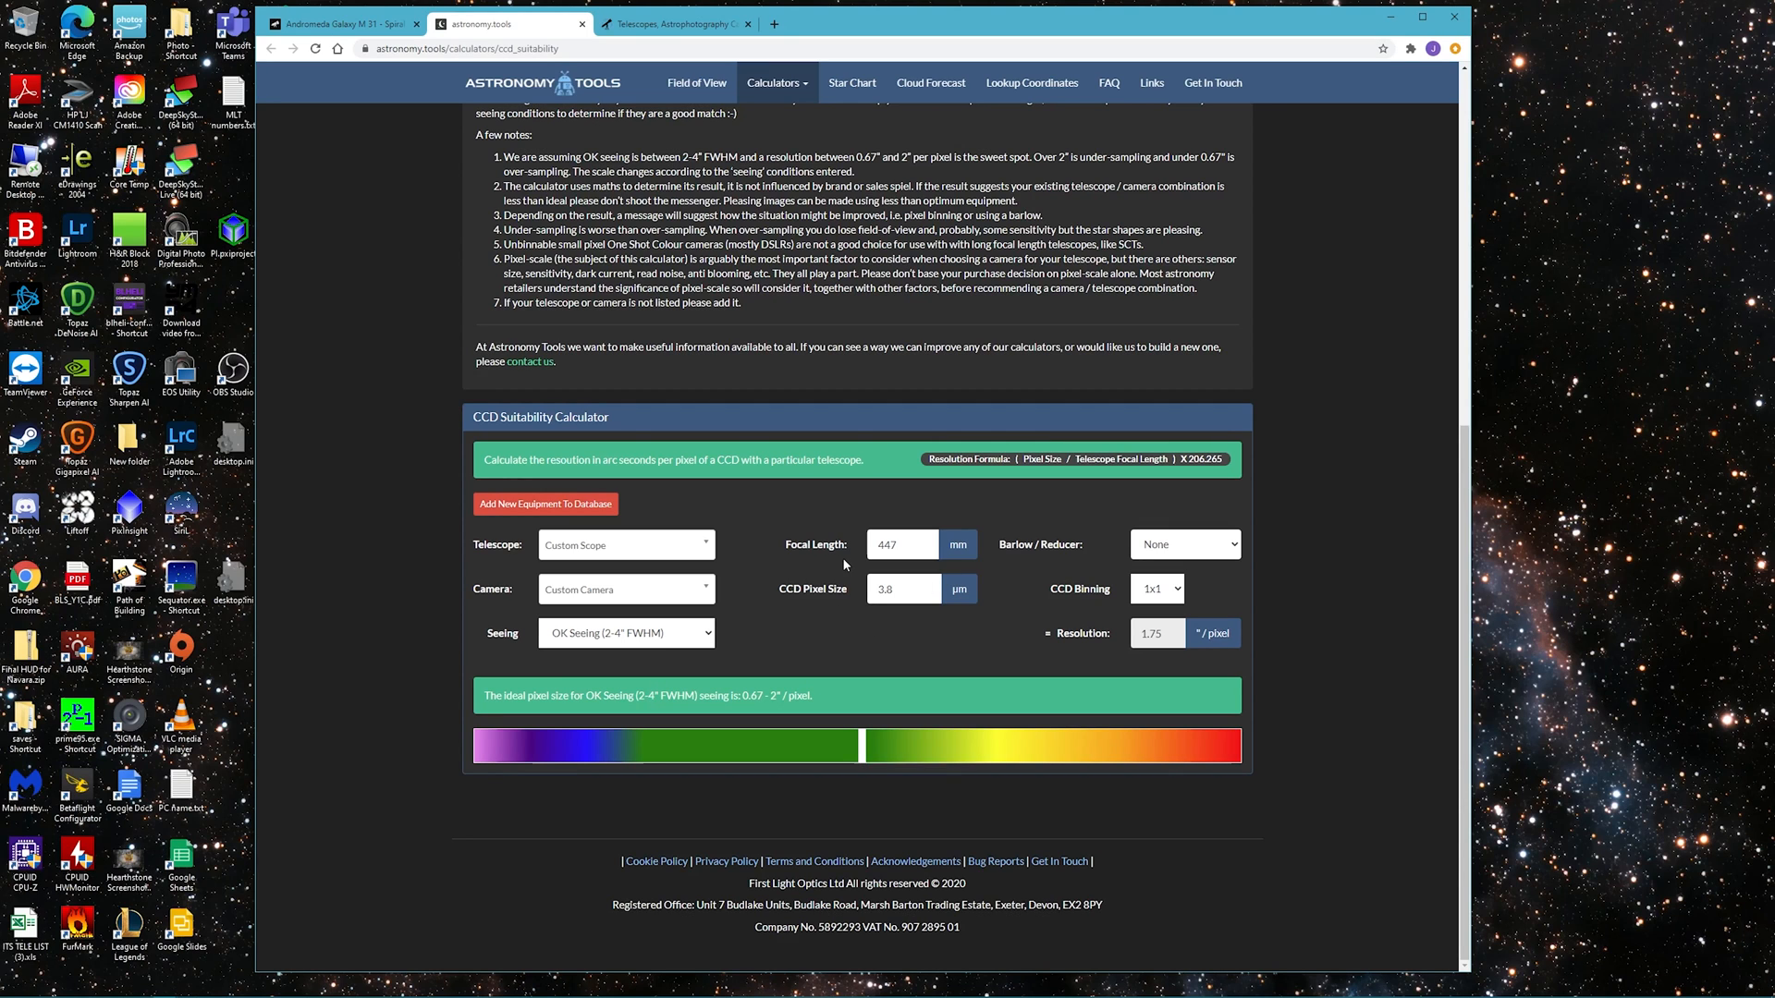
{"action": "mouse_move", "coordinate": [849, 614]}
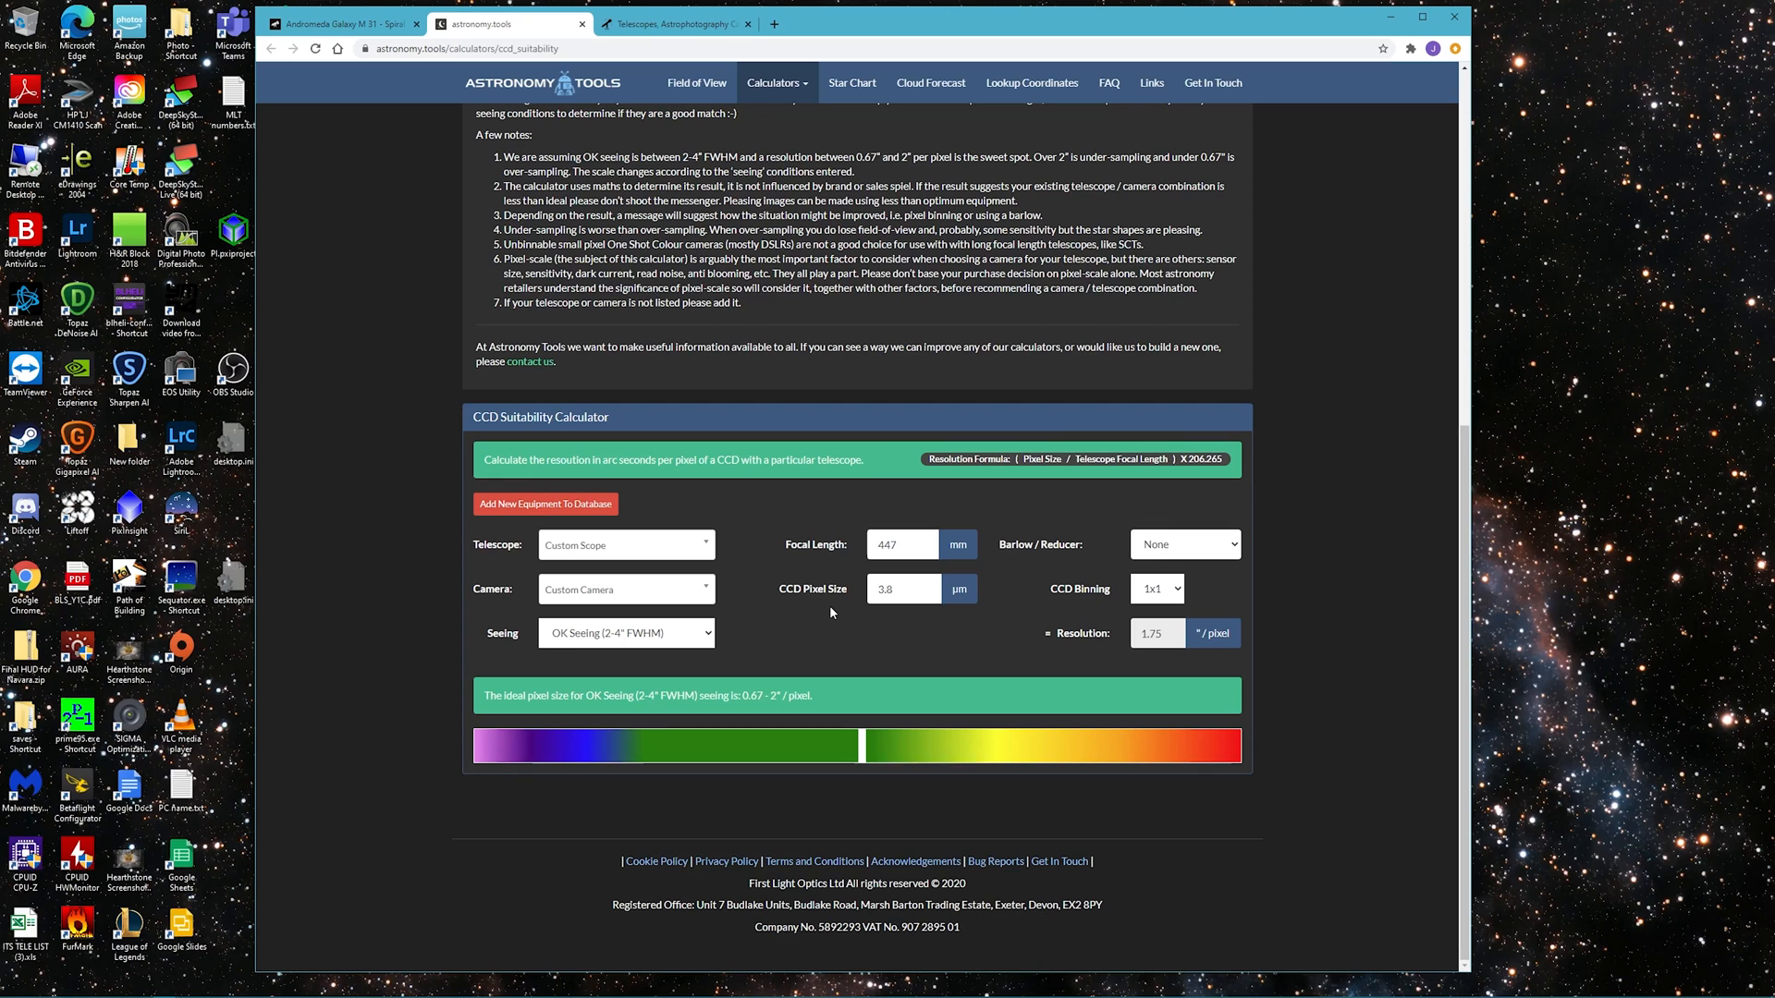
{"action": "mouse_move", "coordinate": [882, 623]}
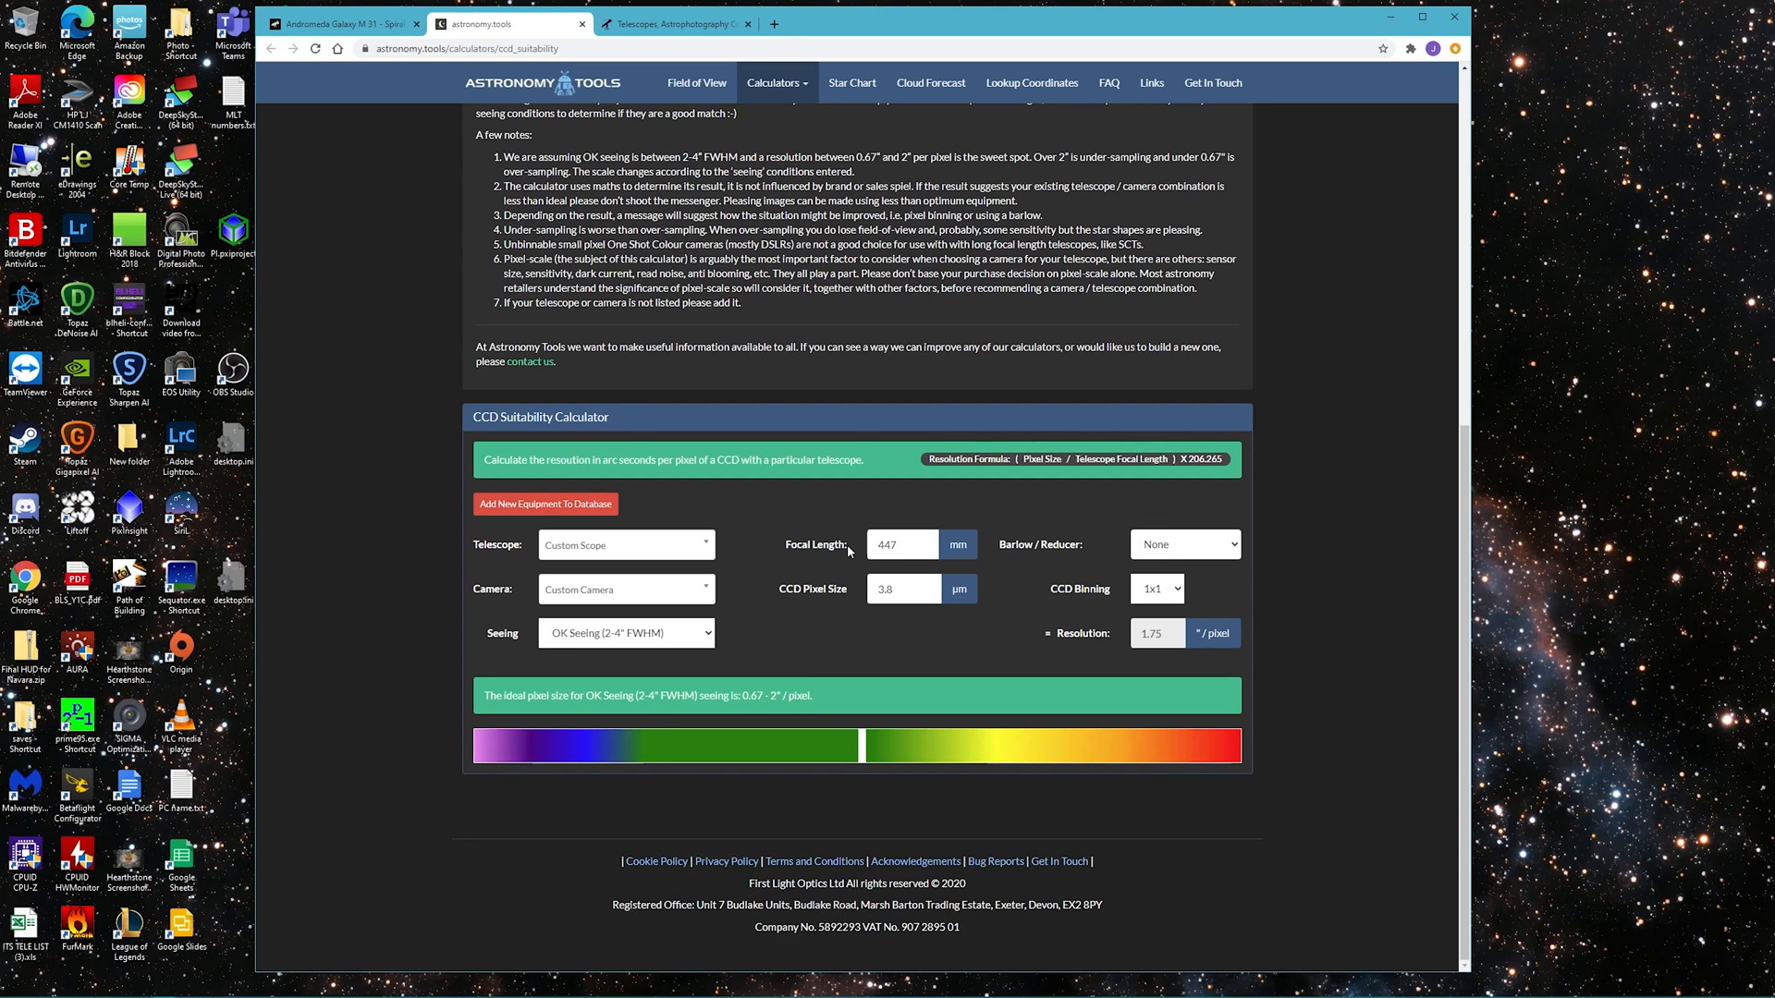
{"action": "left_click", "coordinate": [895, 544]}
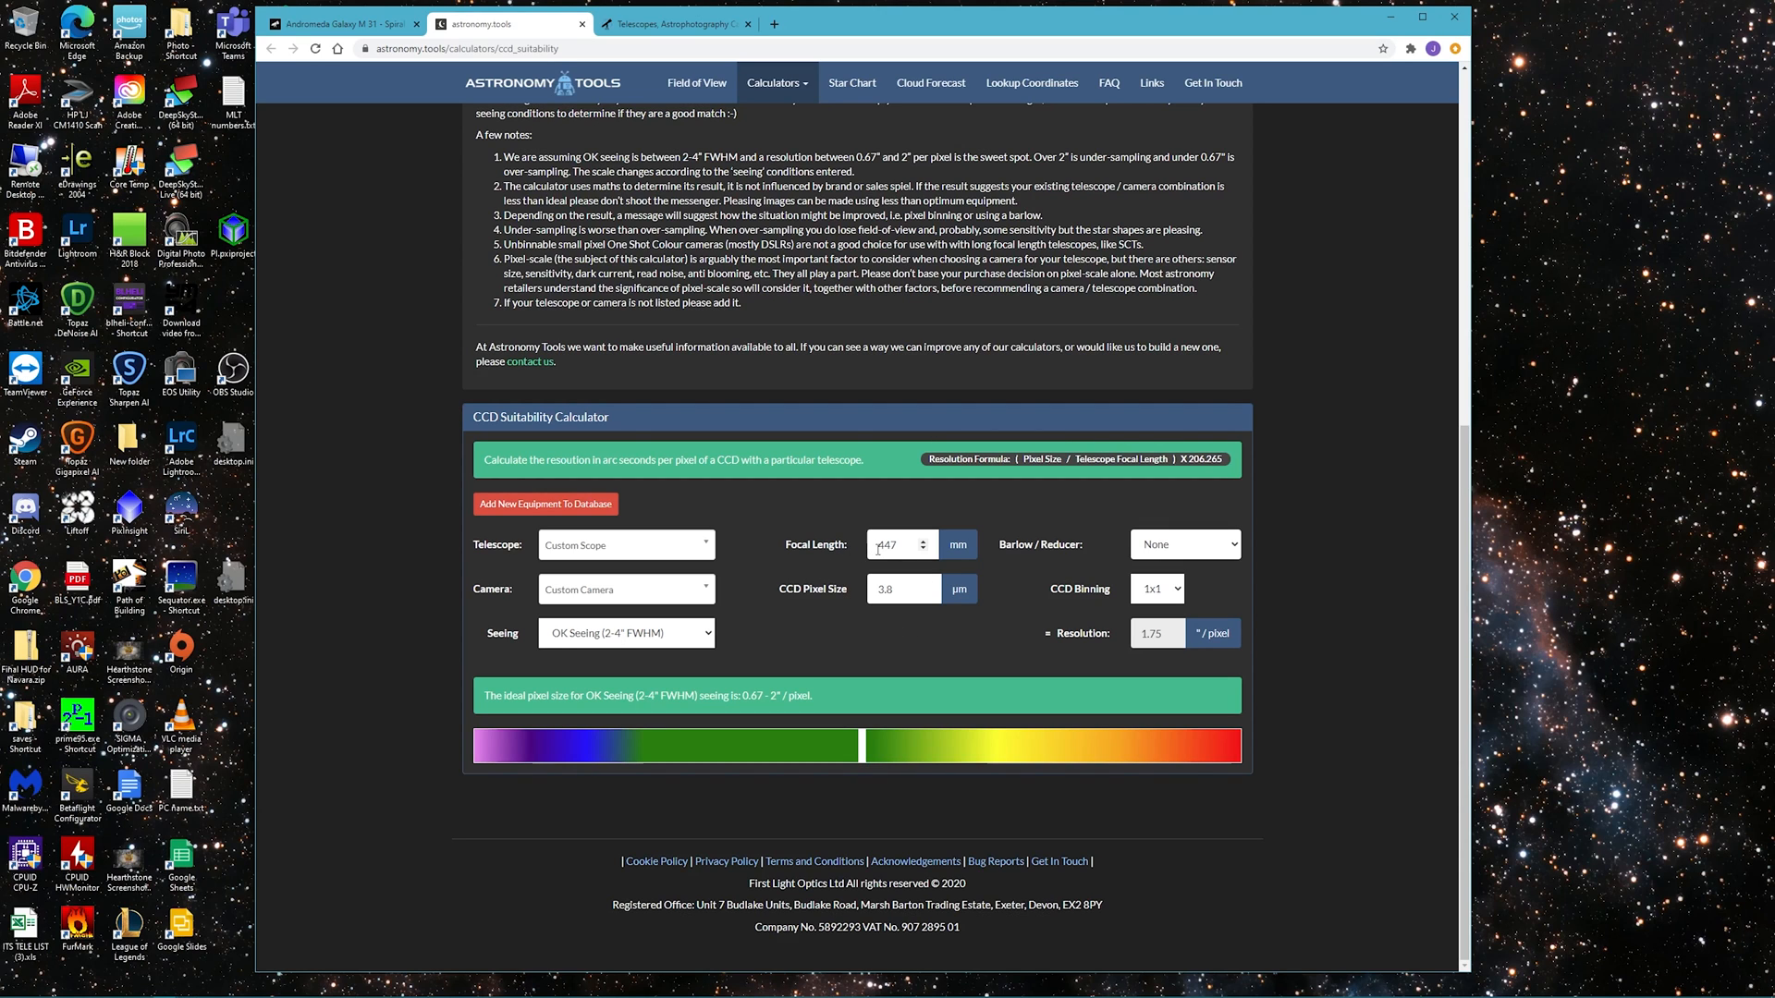
{"action": "left_click", "coordinate": [898, 544]}
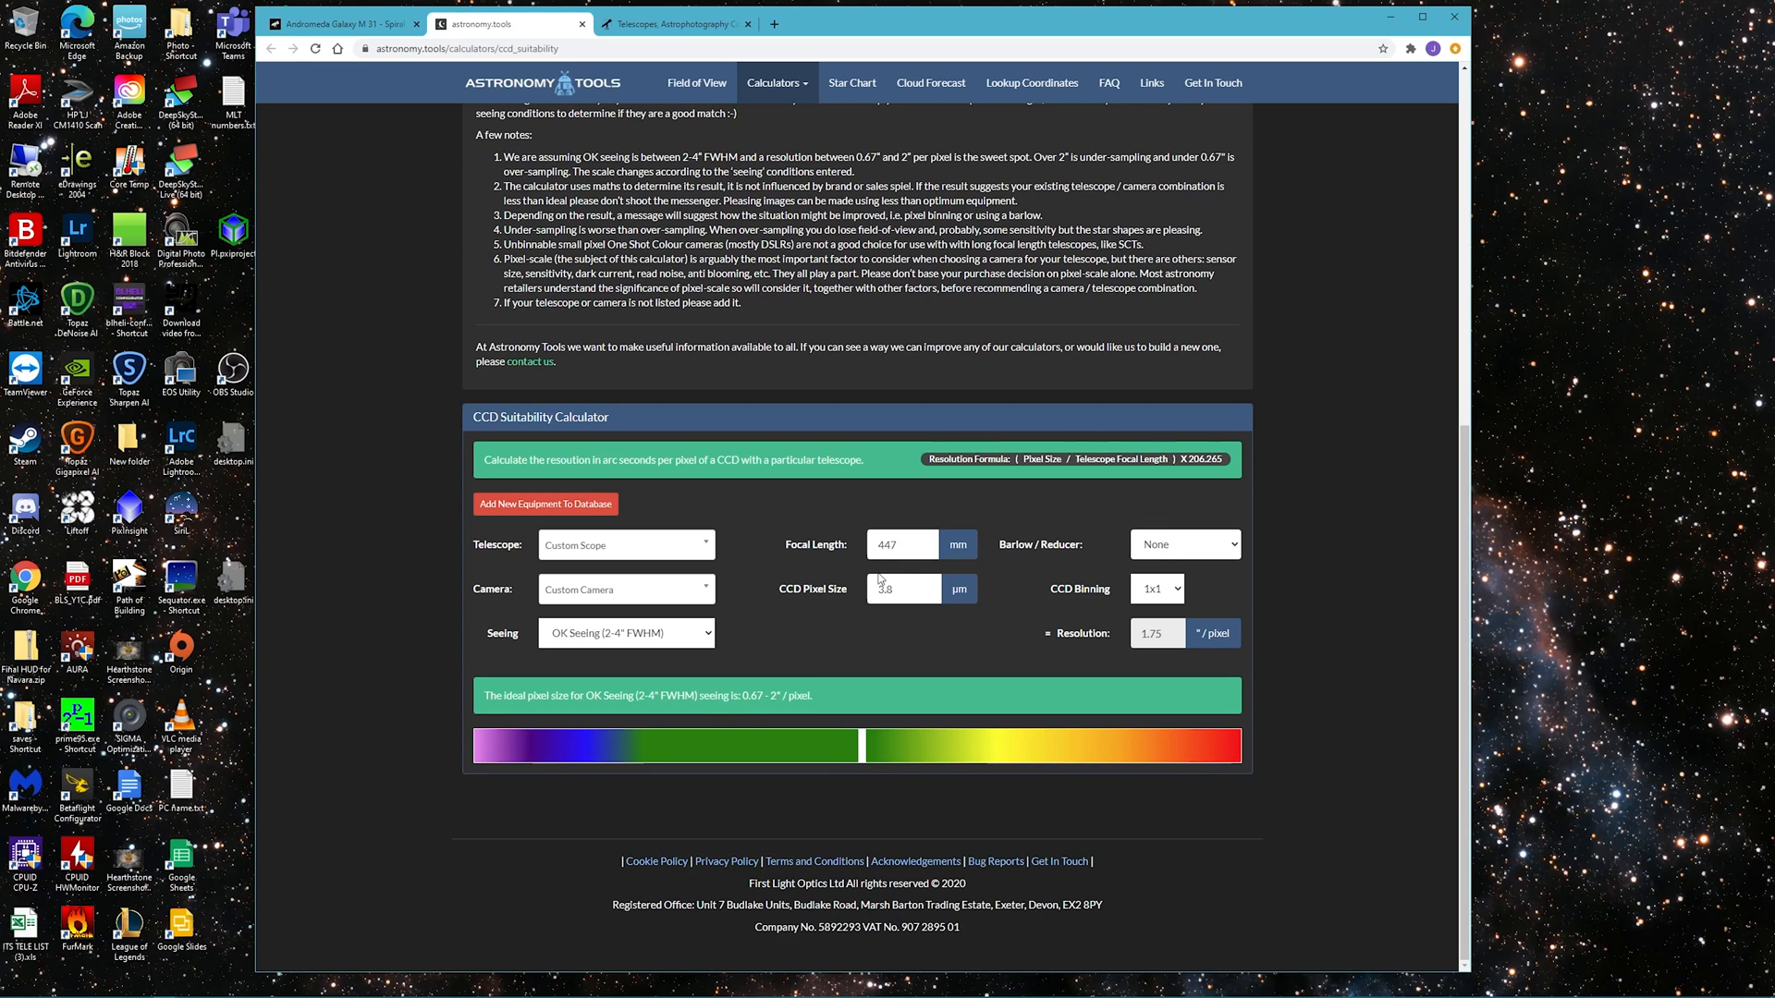
{"action": "mouse_move", "coordinate": [786, 733]}
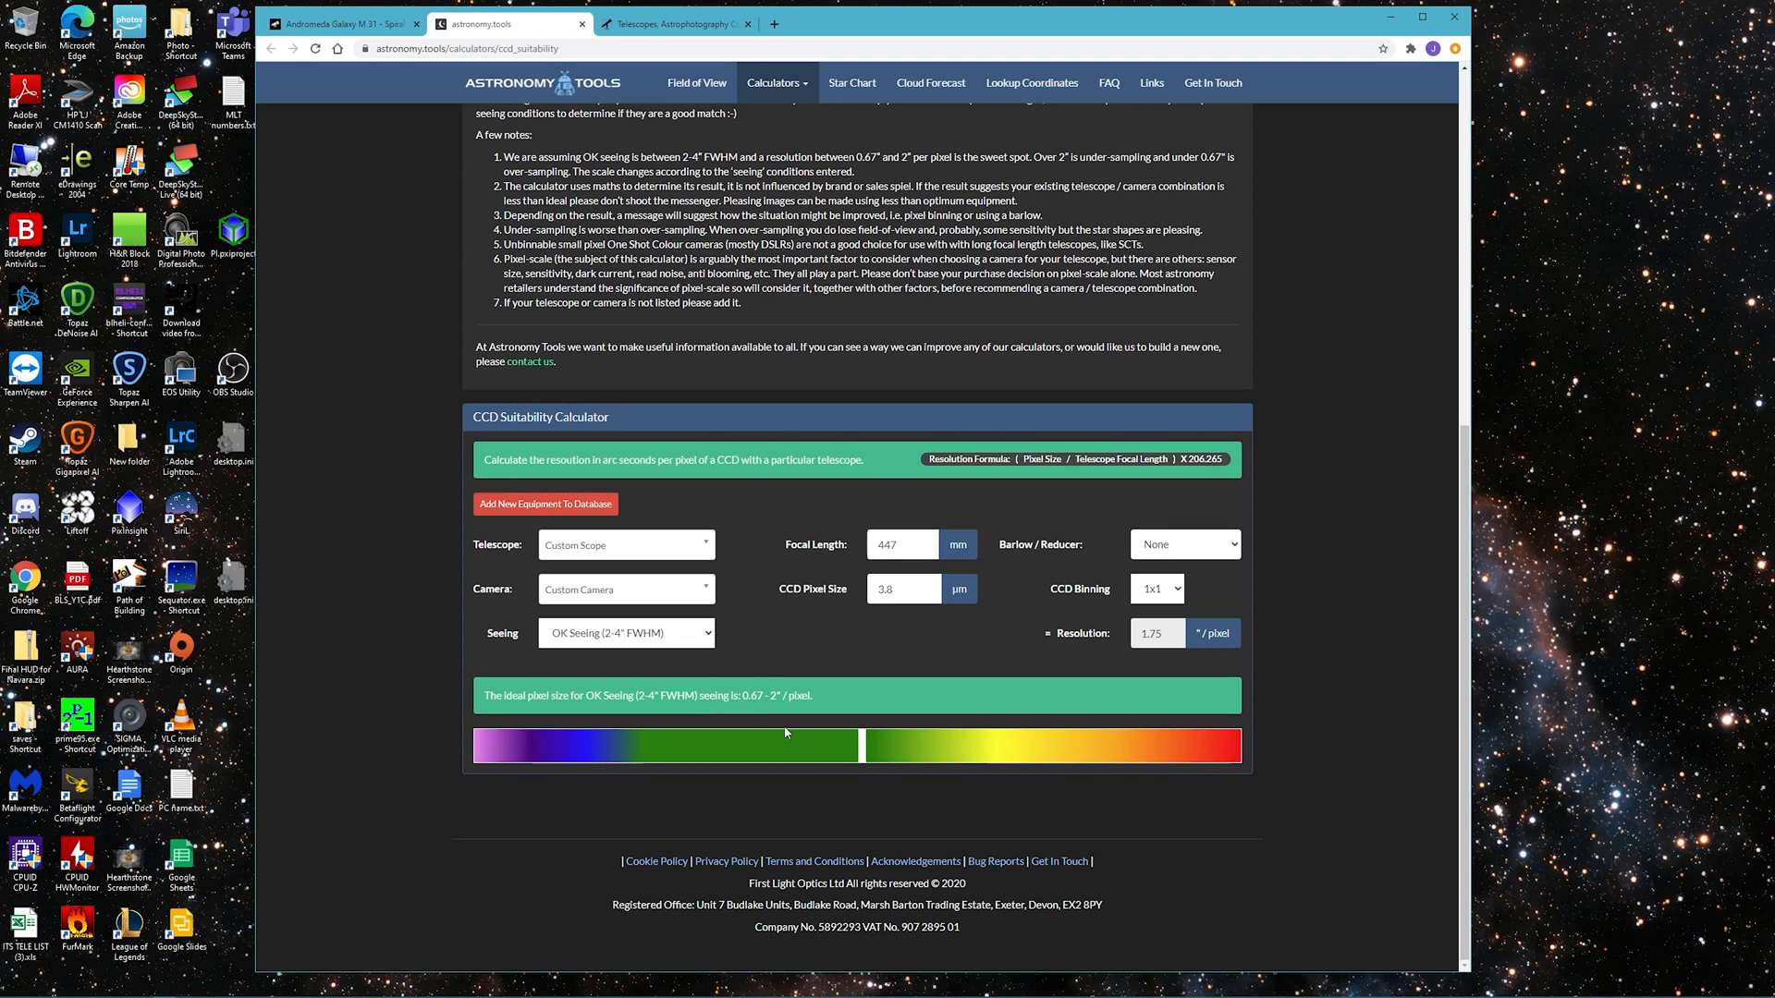
{"action": "mouse_move", "coordinate": [837, 771]}
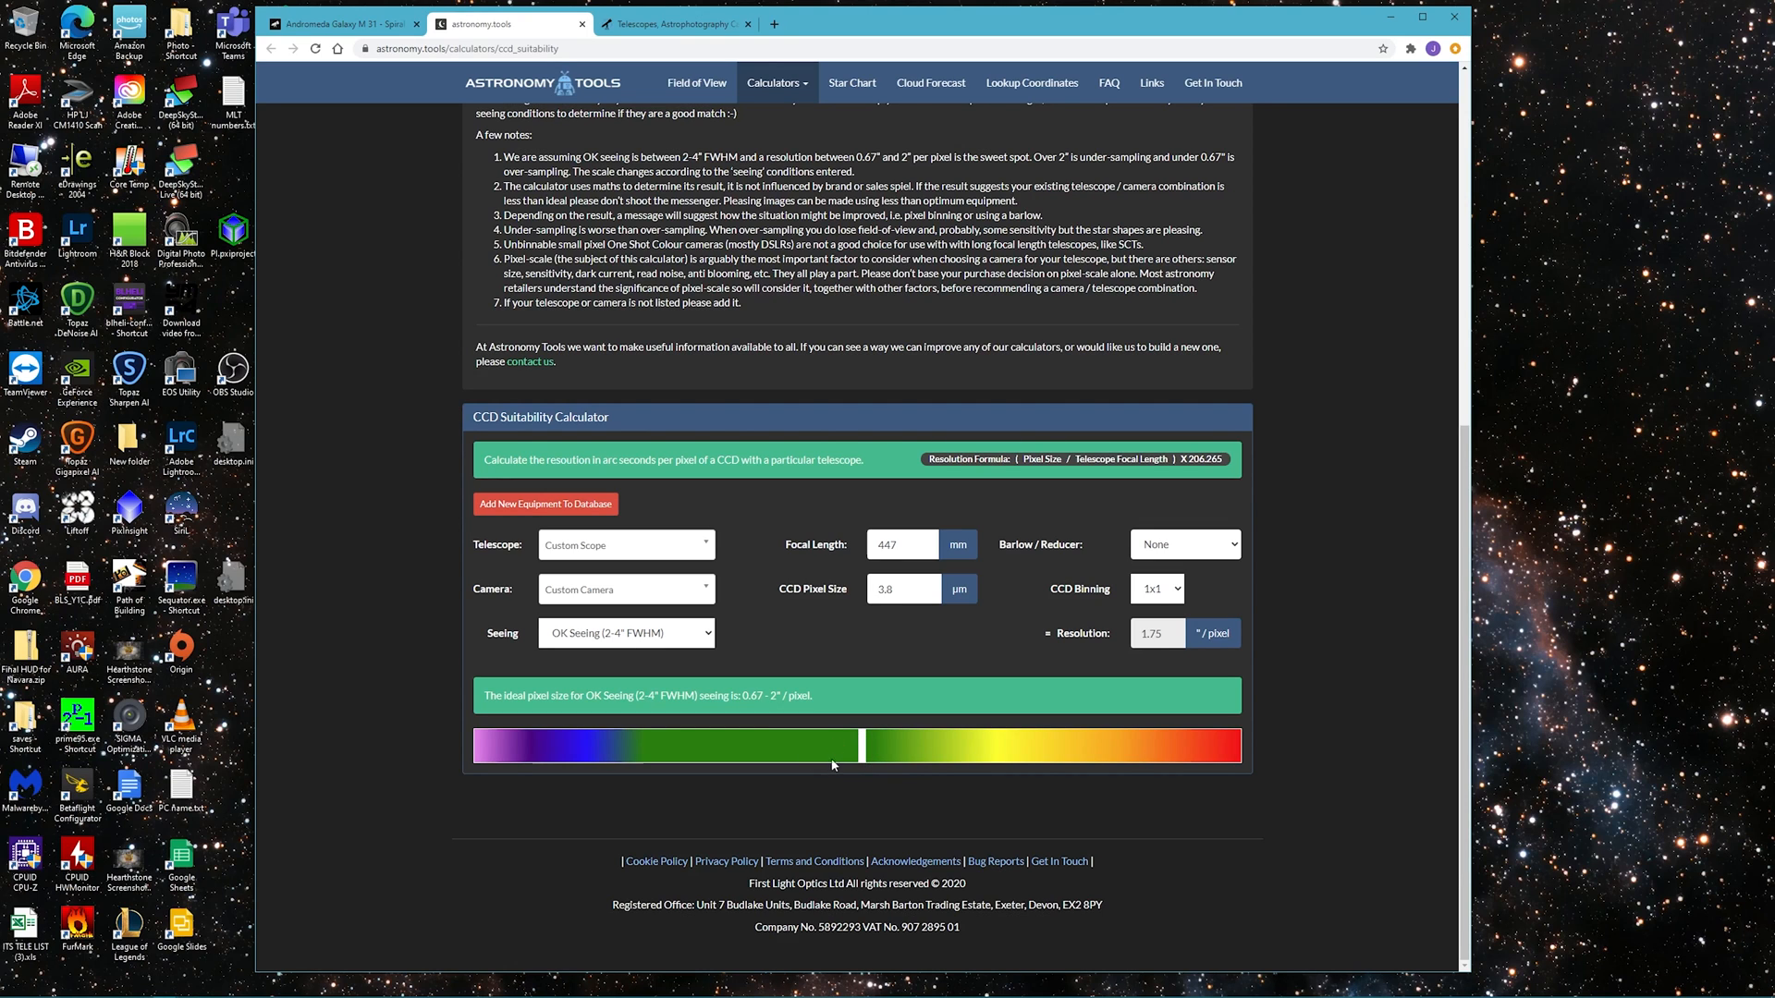
{"action": "mouse_move", "coordinate": [715, 642]}
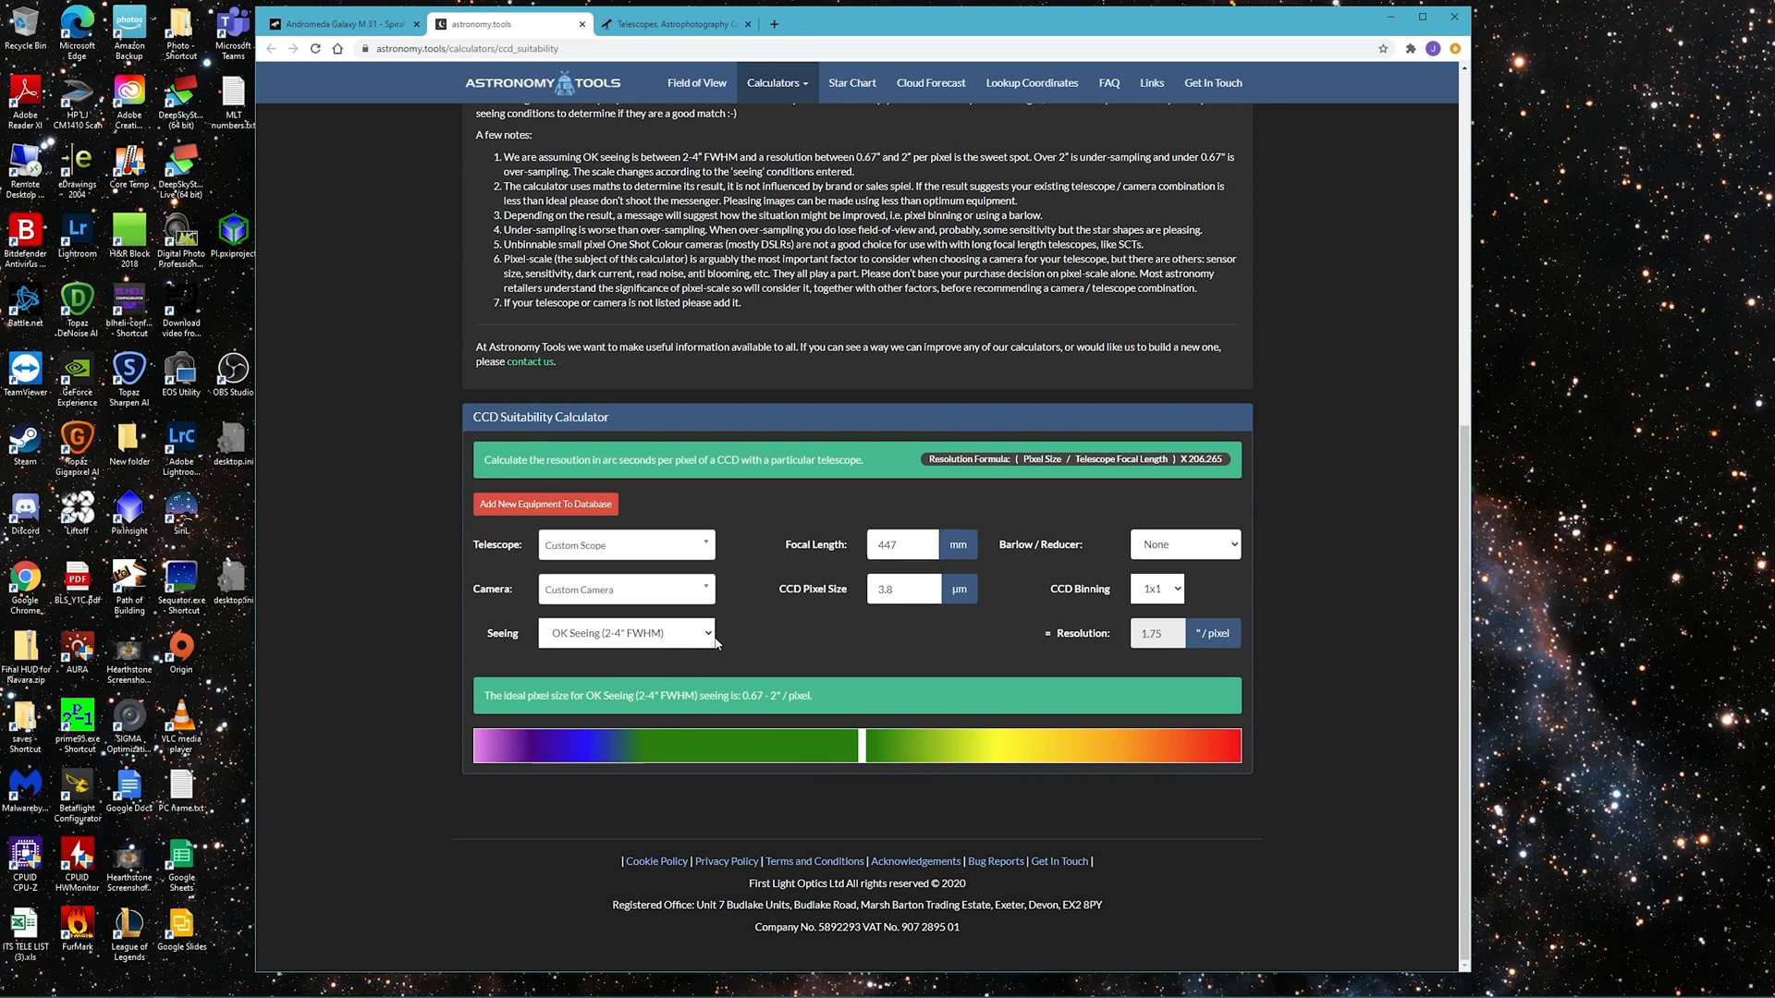
{"action": "left_click", "coordinate": [627, 632]}
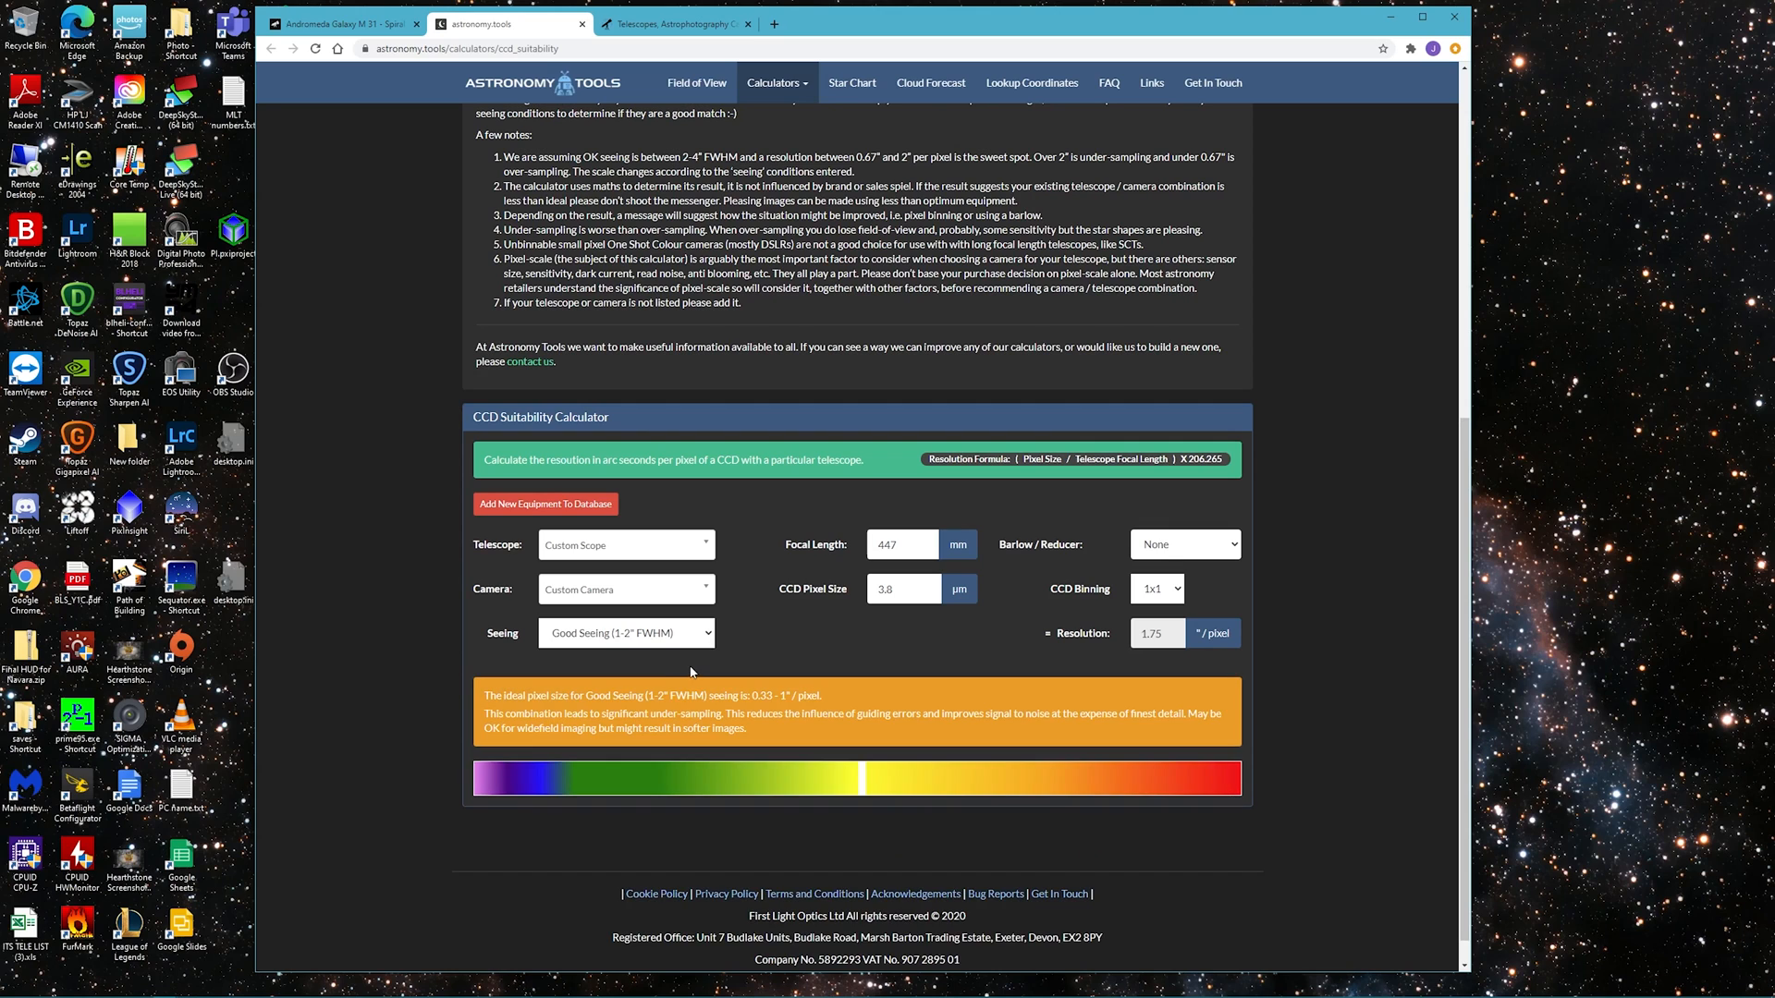
{"action": "left_click", "coordinate": [627, 632]}
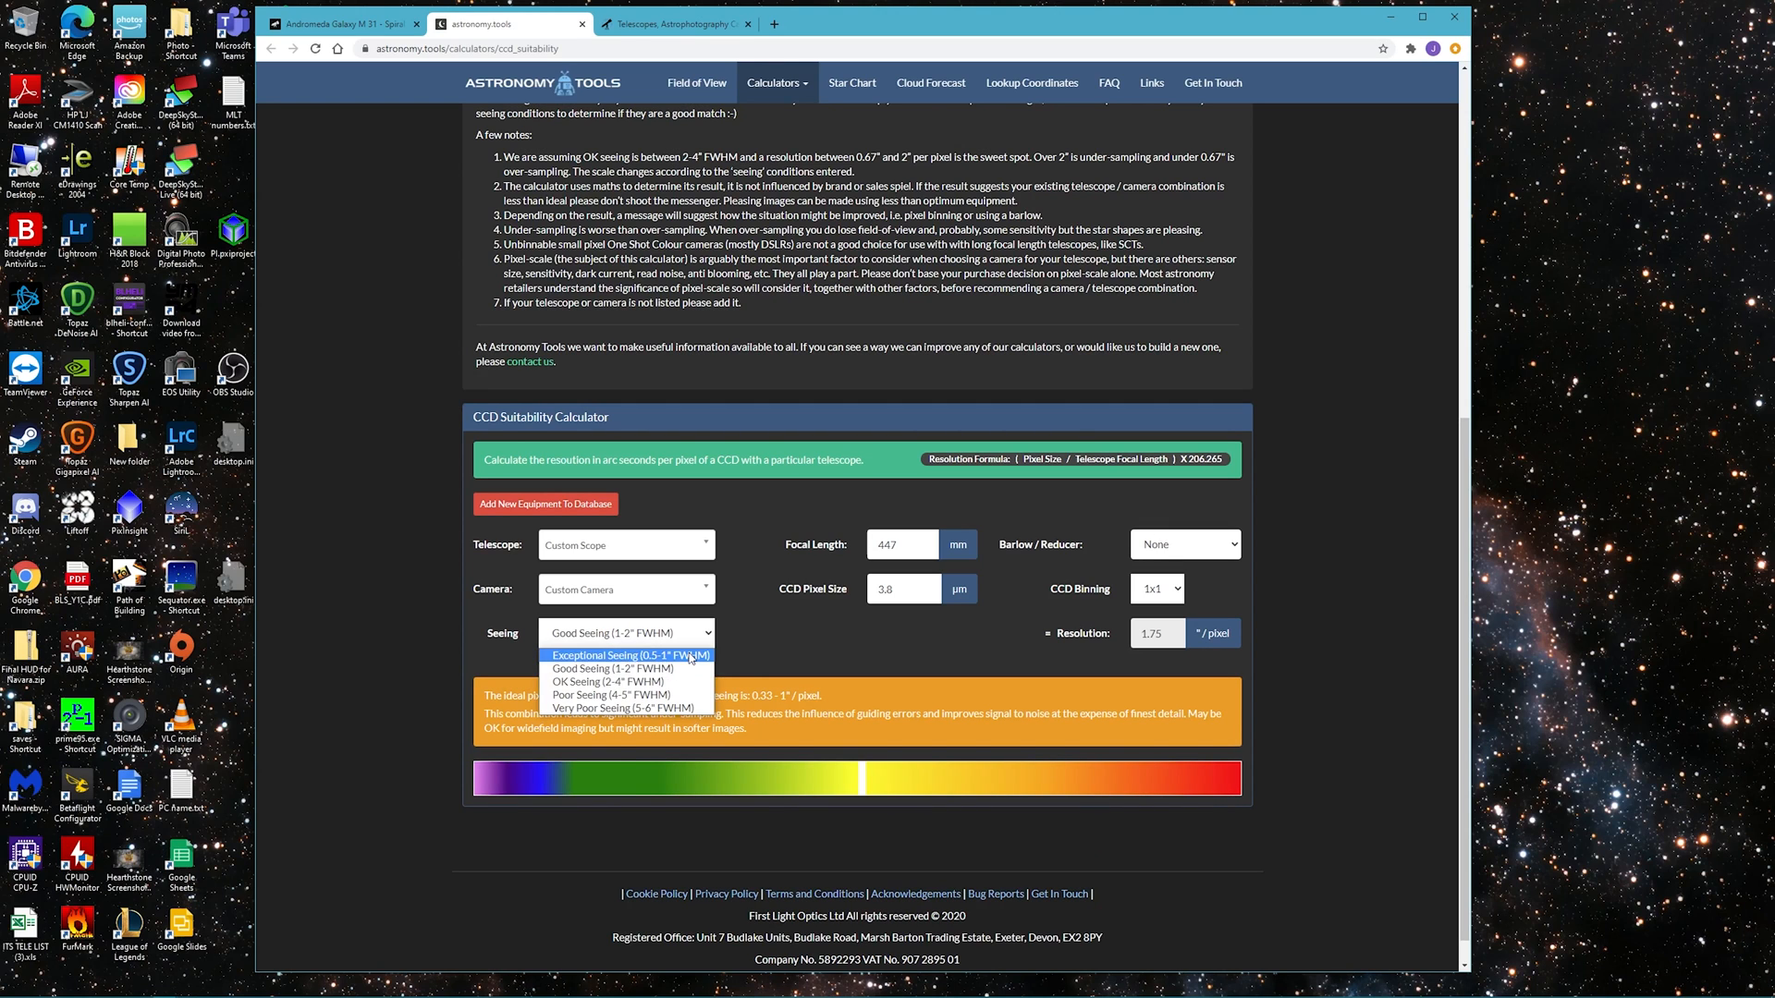
{"action": "left_click", "coordinate": [630, 654]}
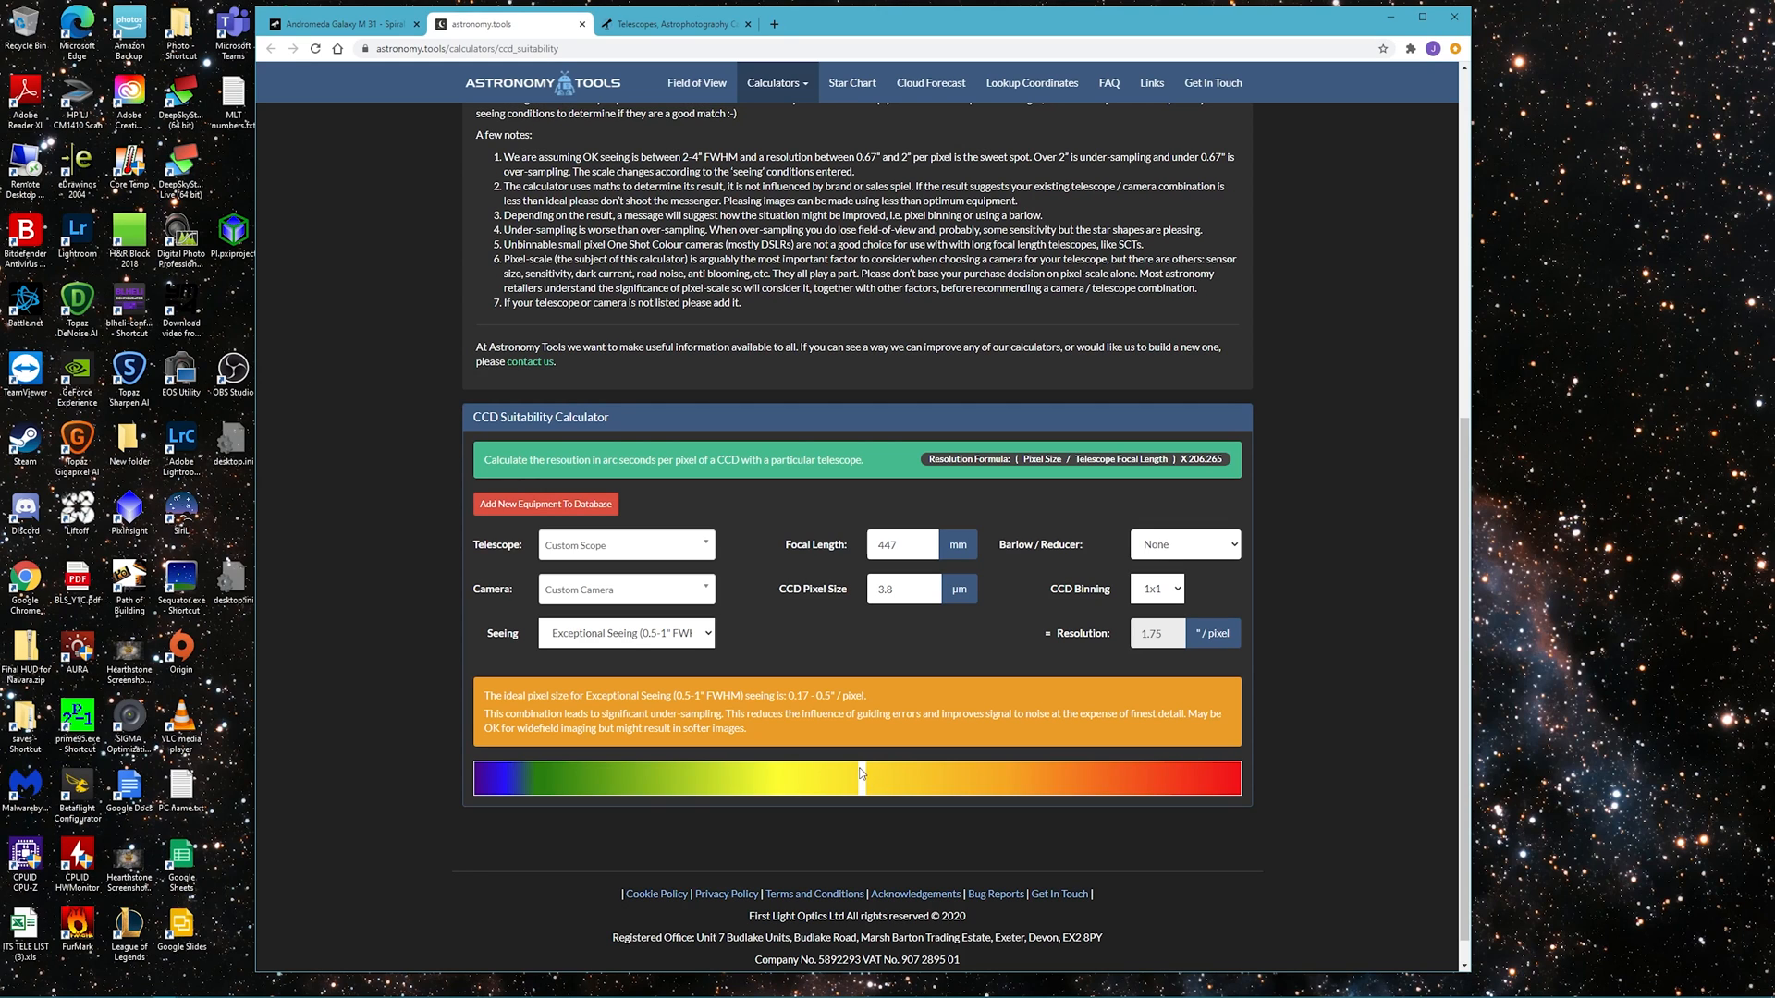
{"action": "mouse_move", "coordinate": [895, 703]}
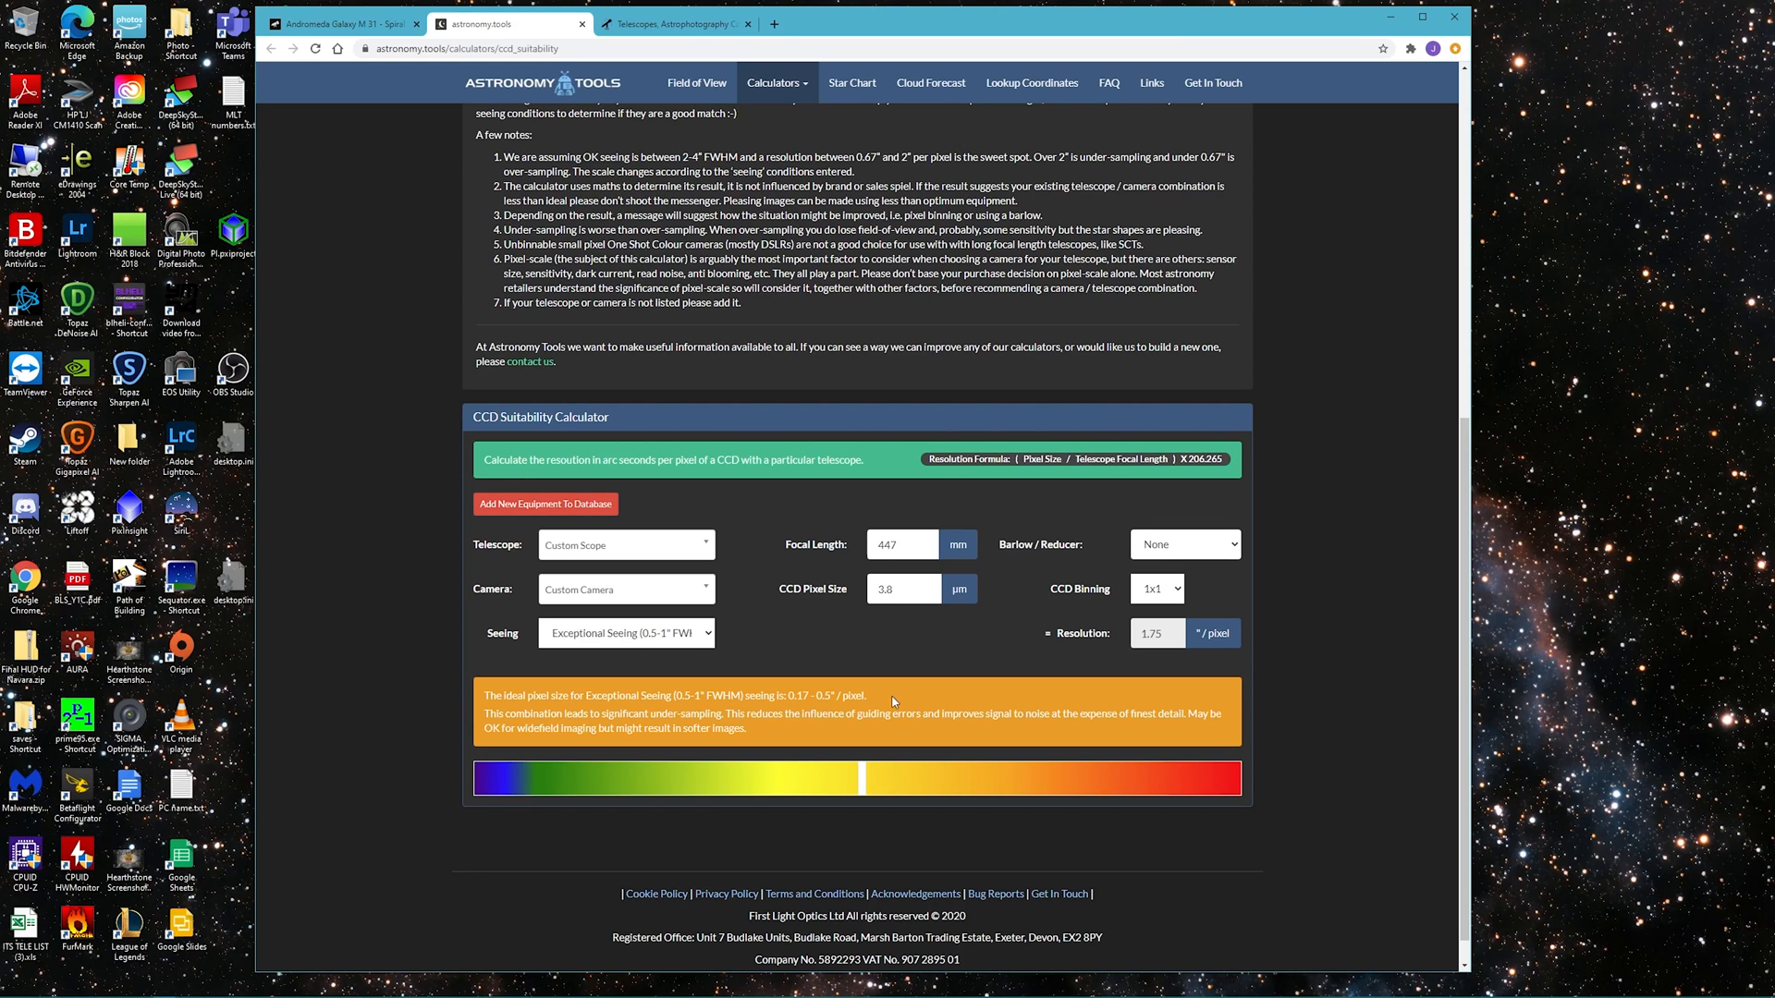
{"action": "mouse_move", "coordinate": [854, 773]}
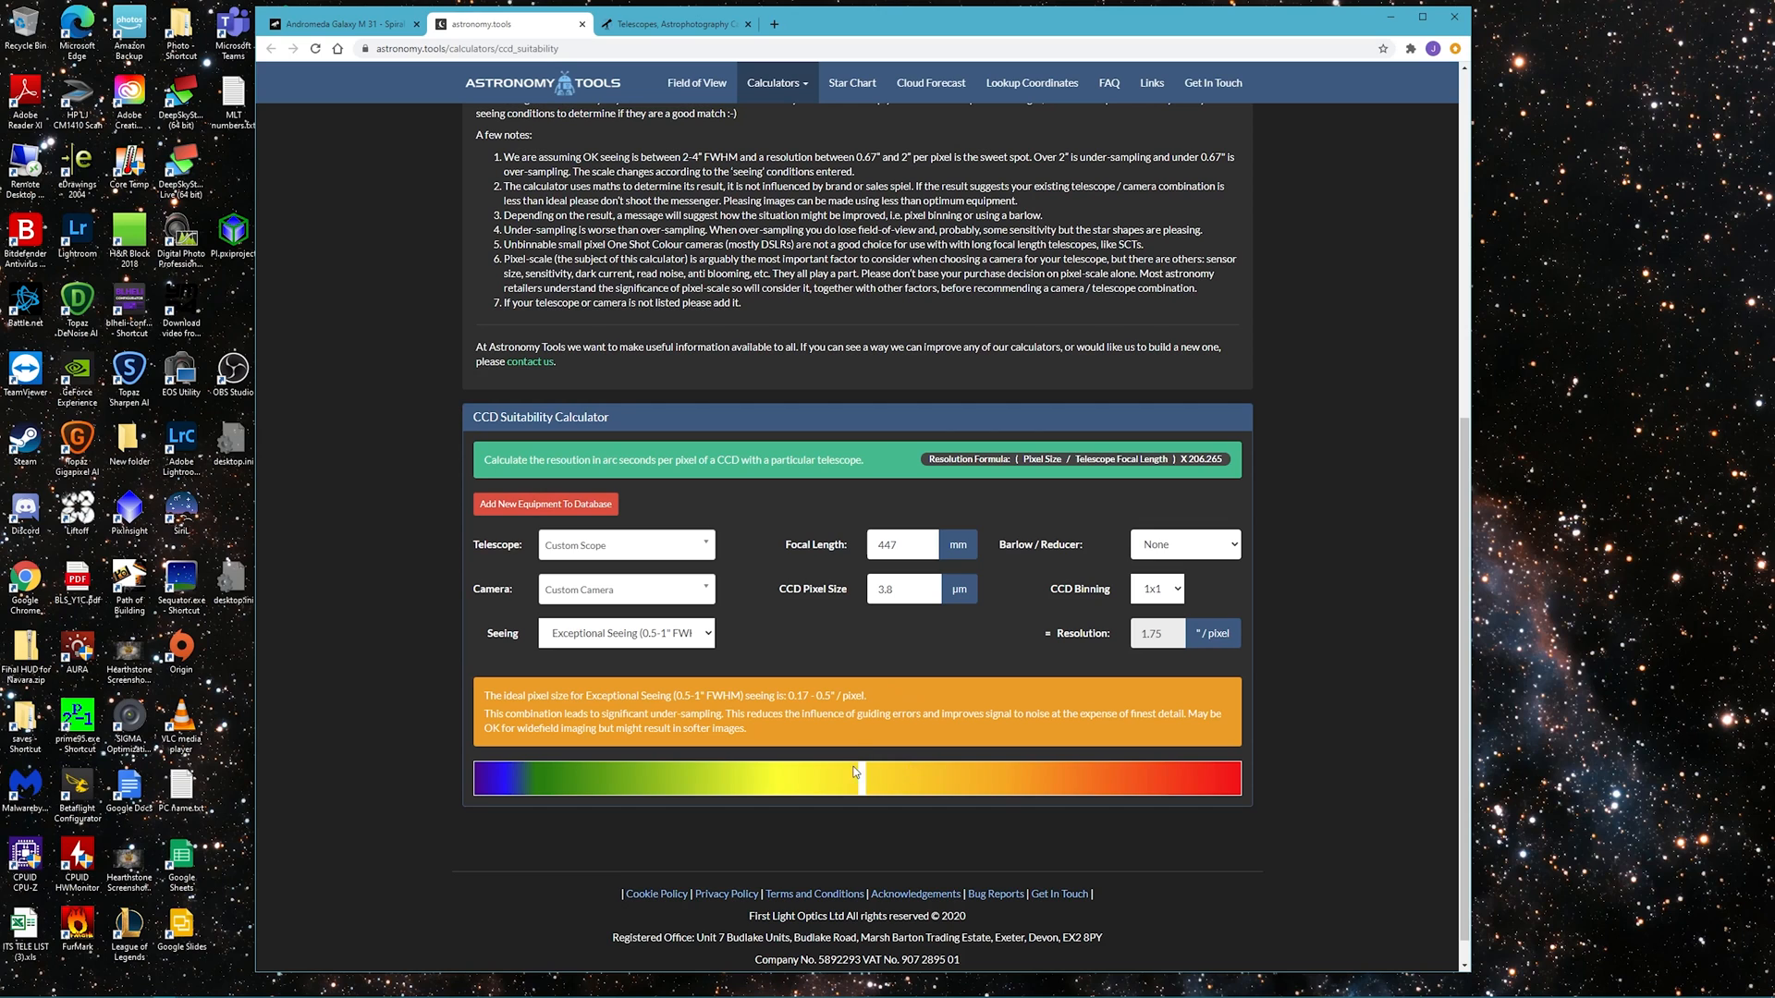
{"action": "mouse_move", "coordinate": [871, 737]}
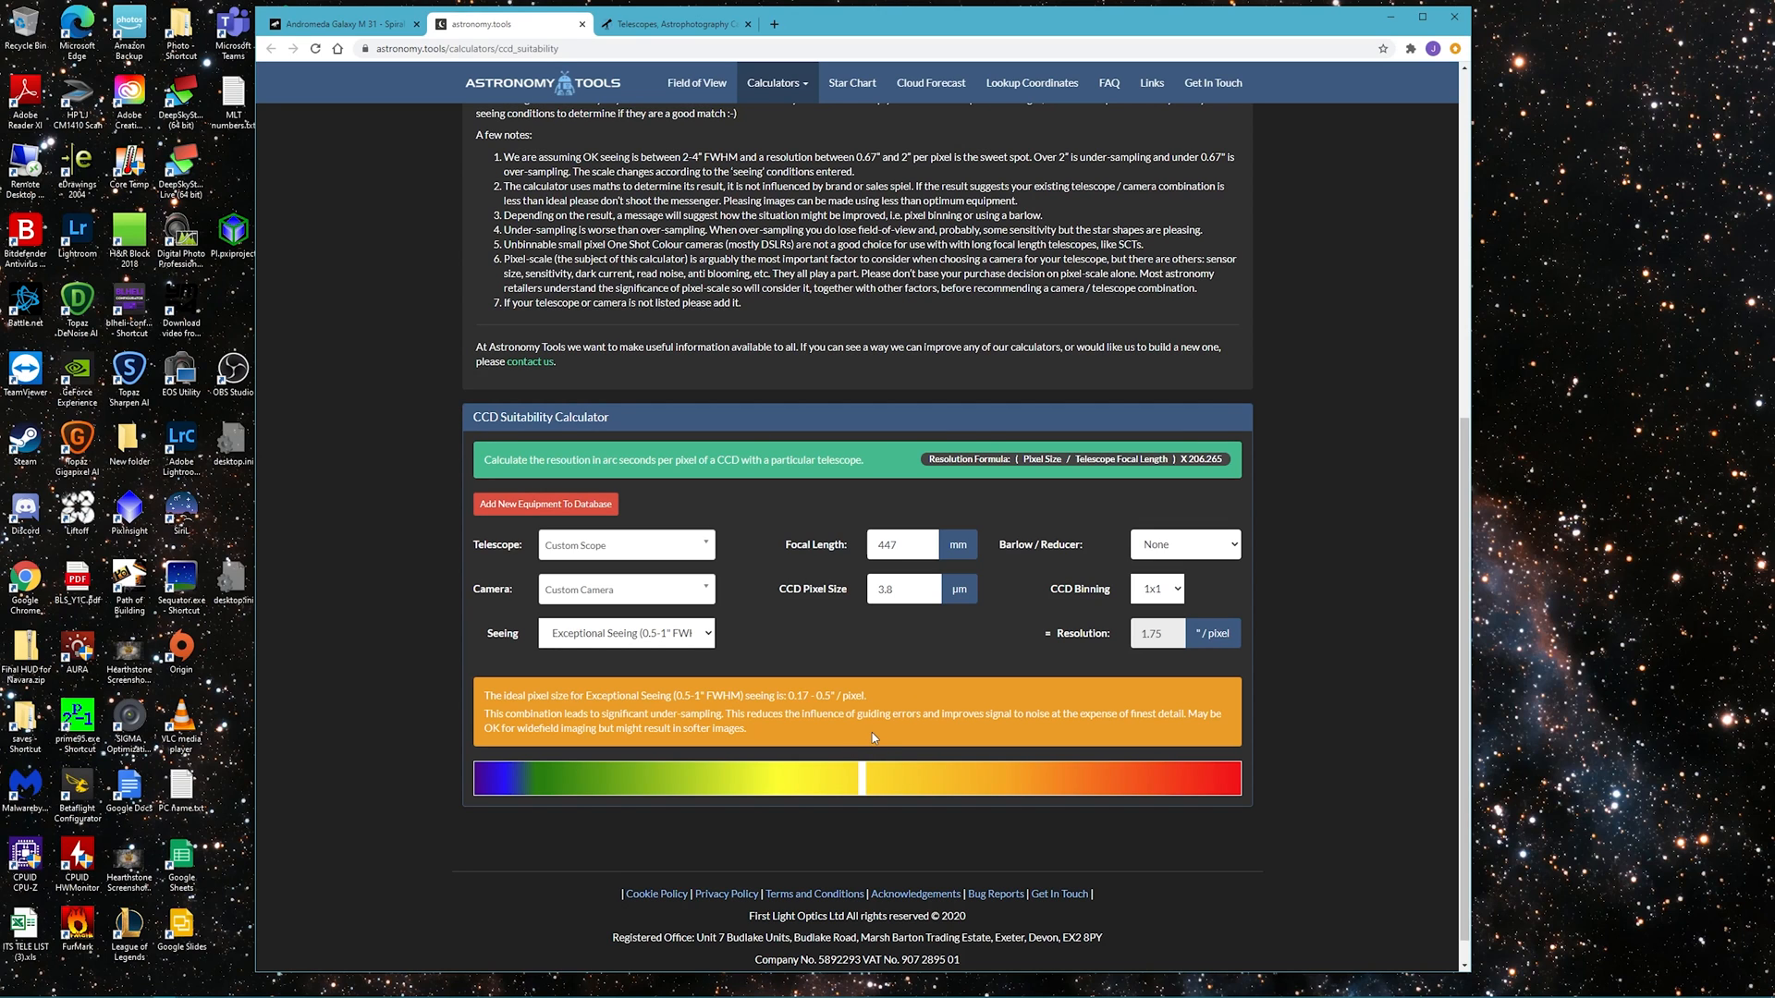
{"action": "mouse_move", "coordinate": [703, 670]}
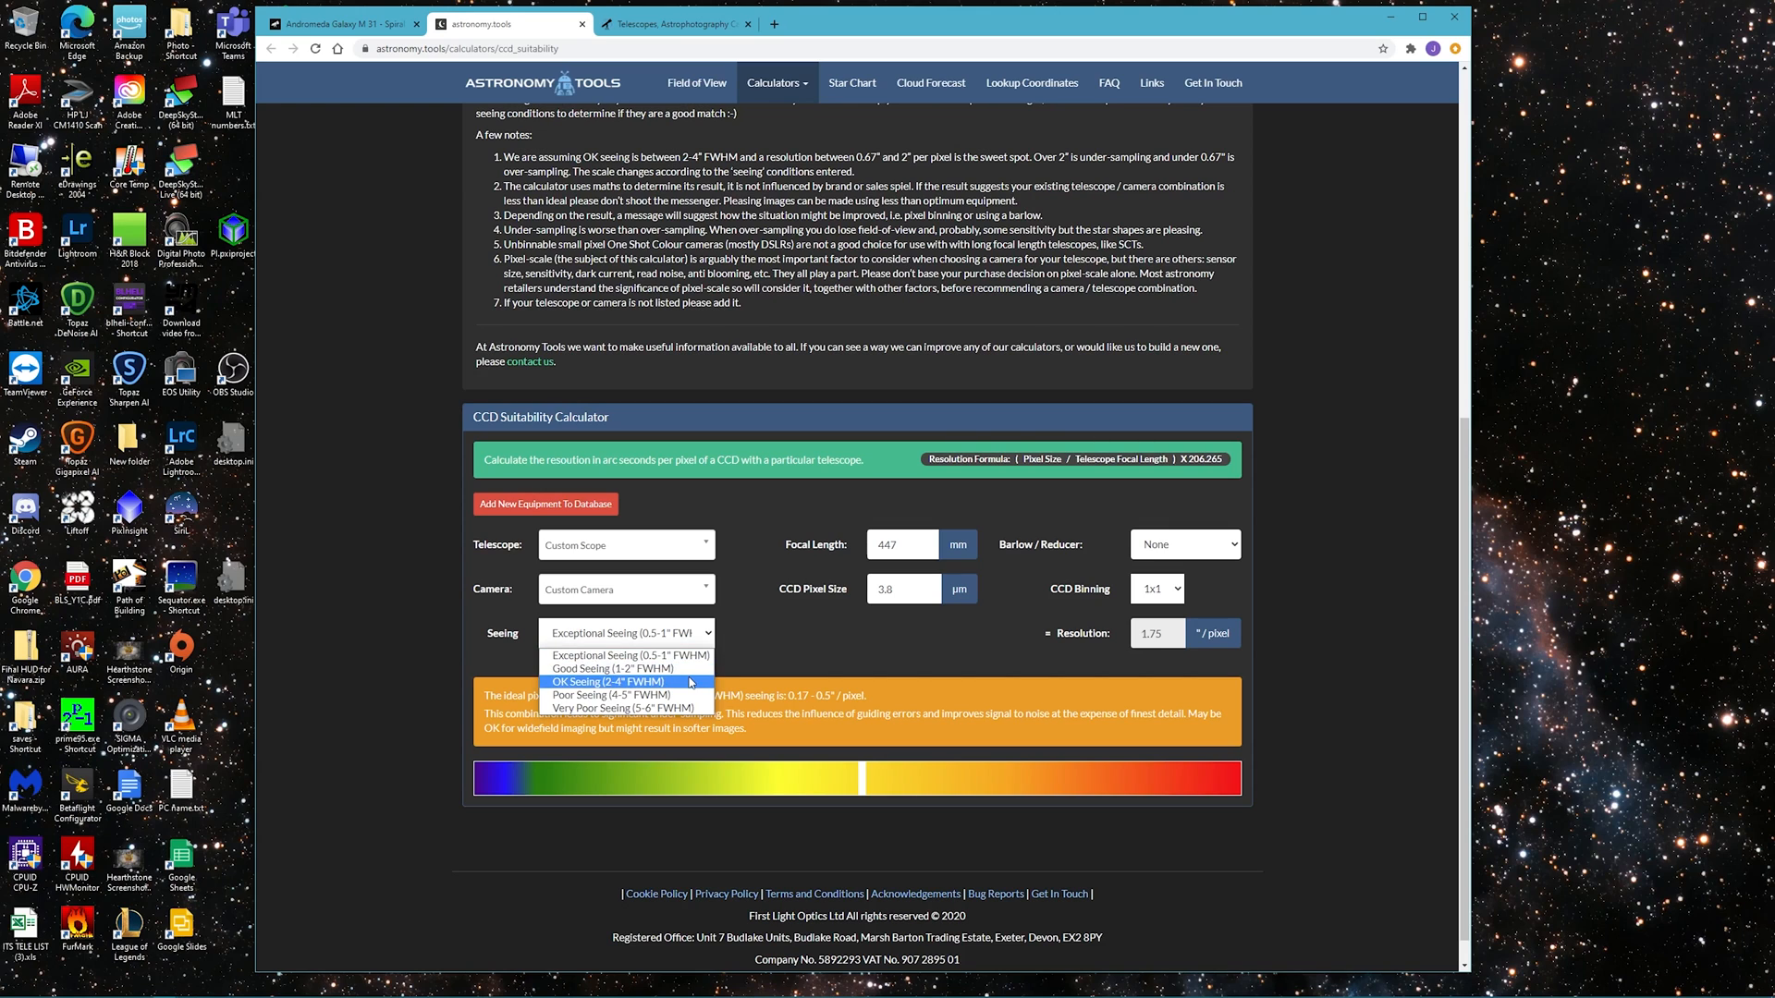
{"action": "left_click", "coordinate": [623, 682]}
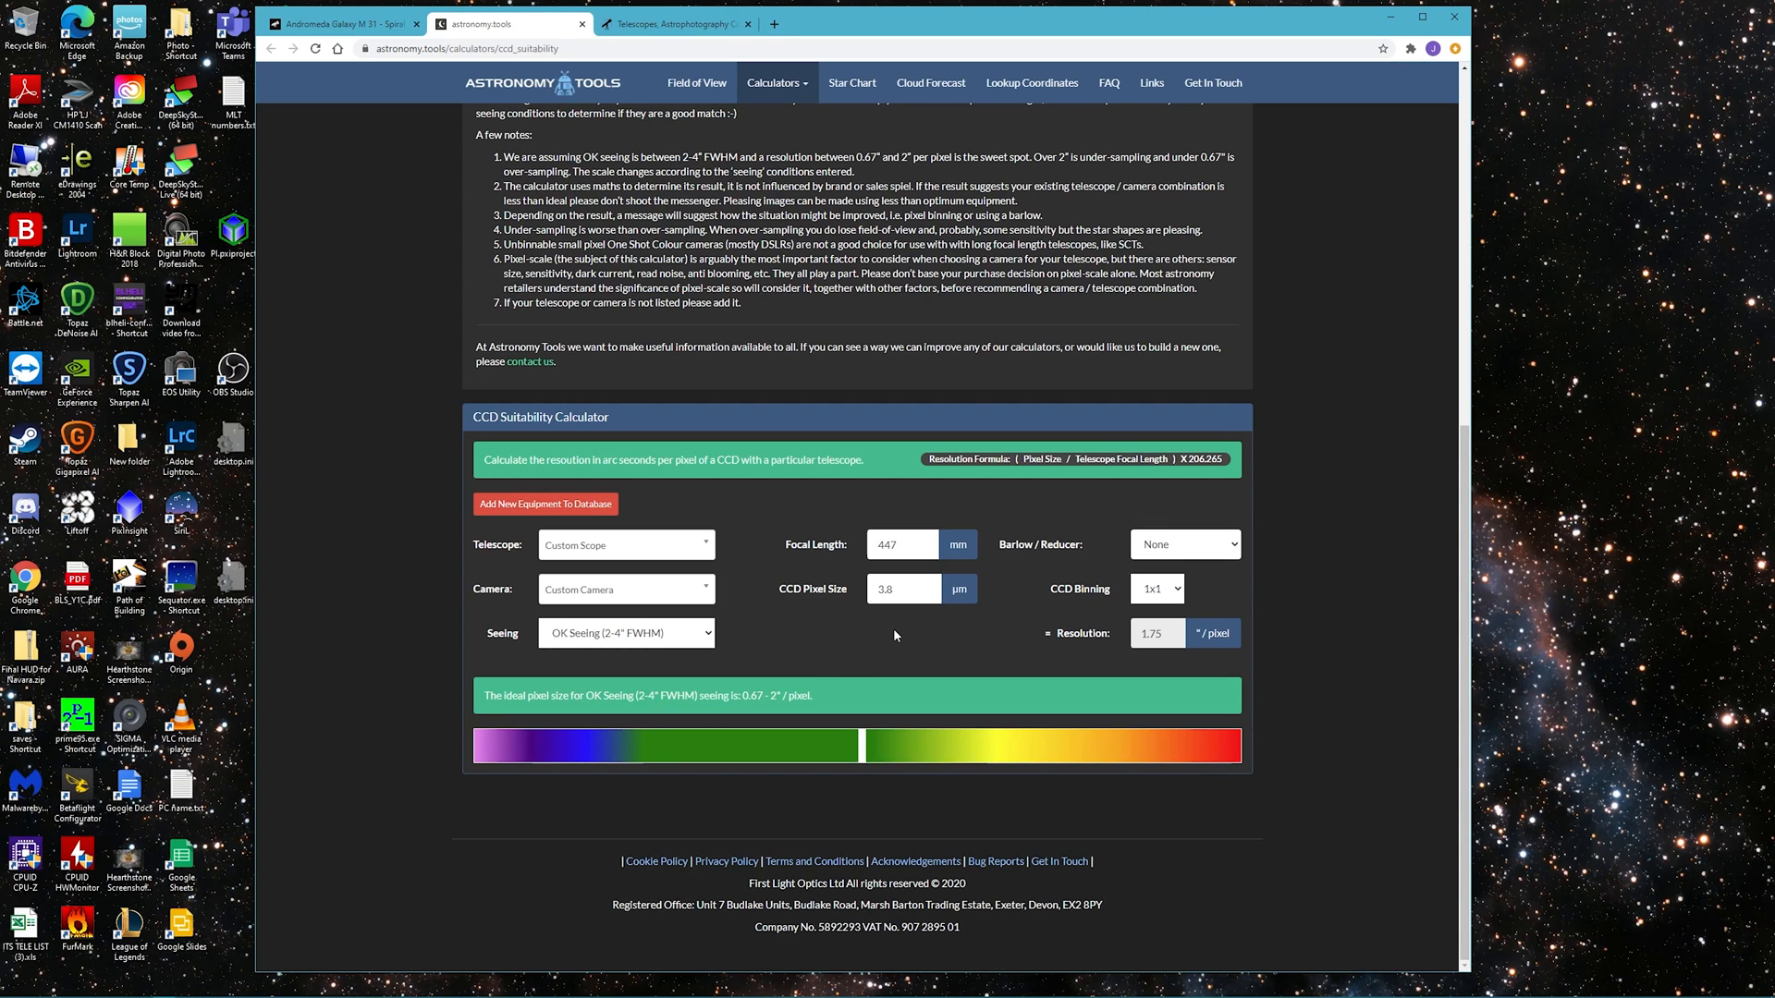
{"action": "mouse_move", "coordinate": [838, 675]}
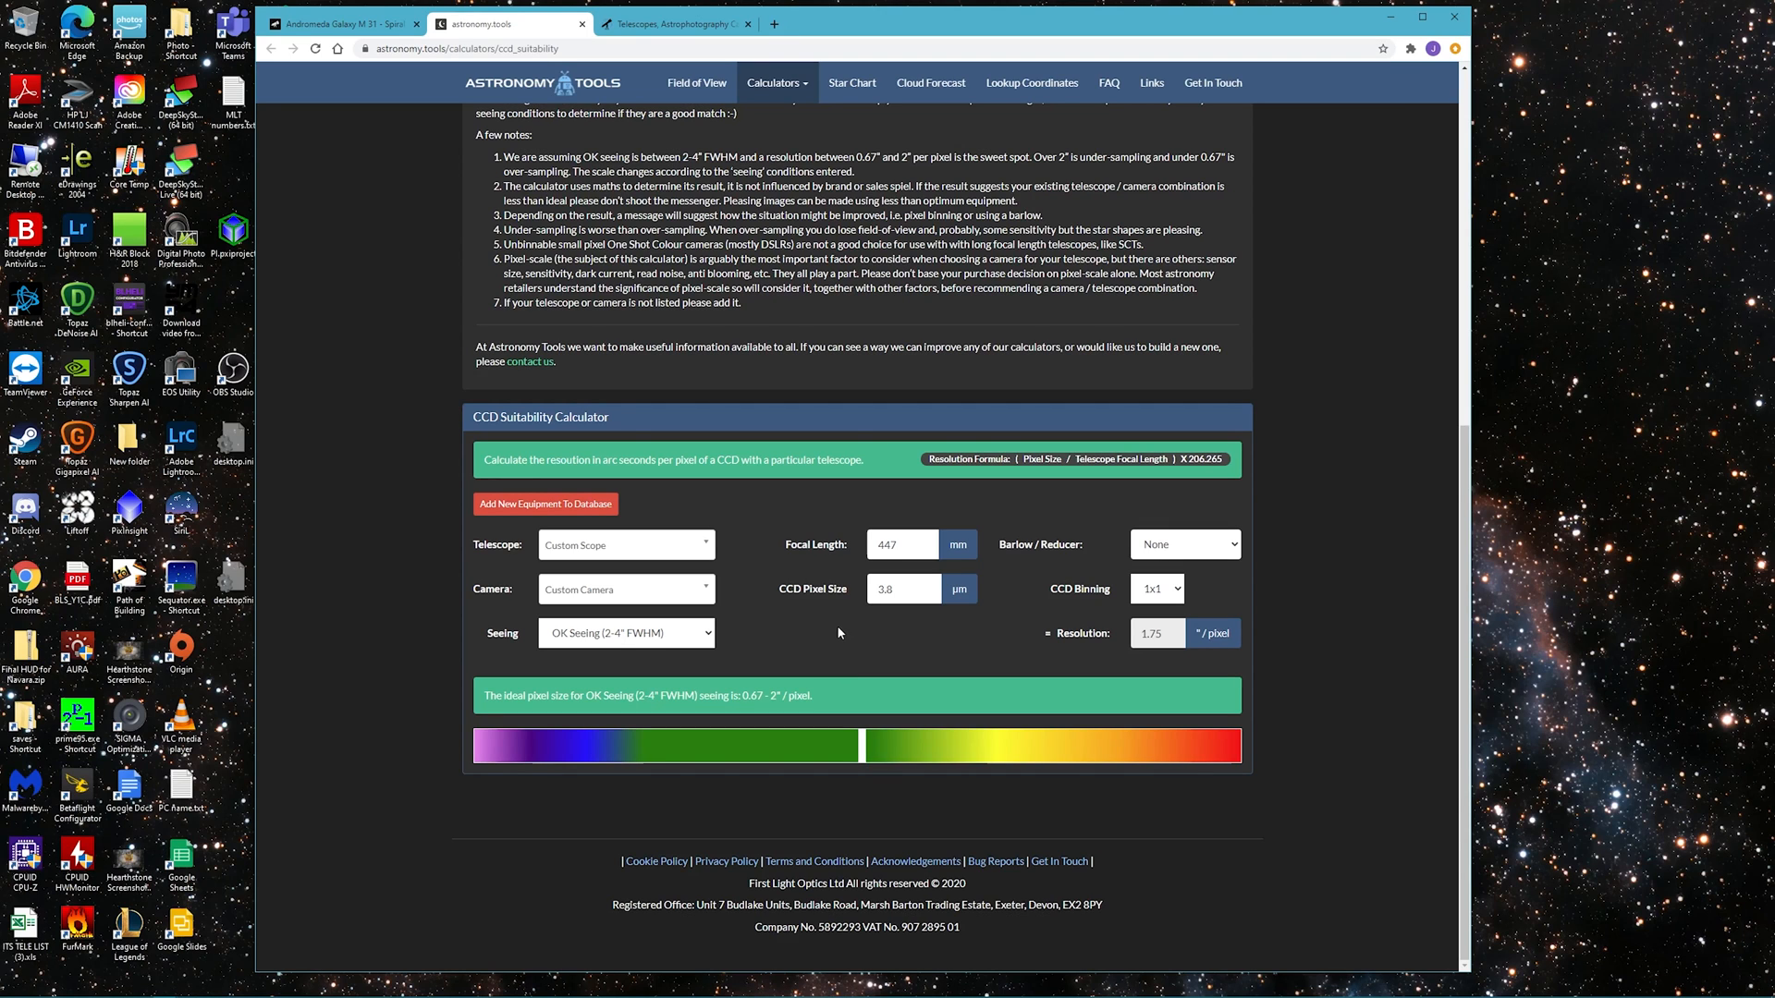
{"action": "left_click", "coordinate": [900, 544]}
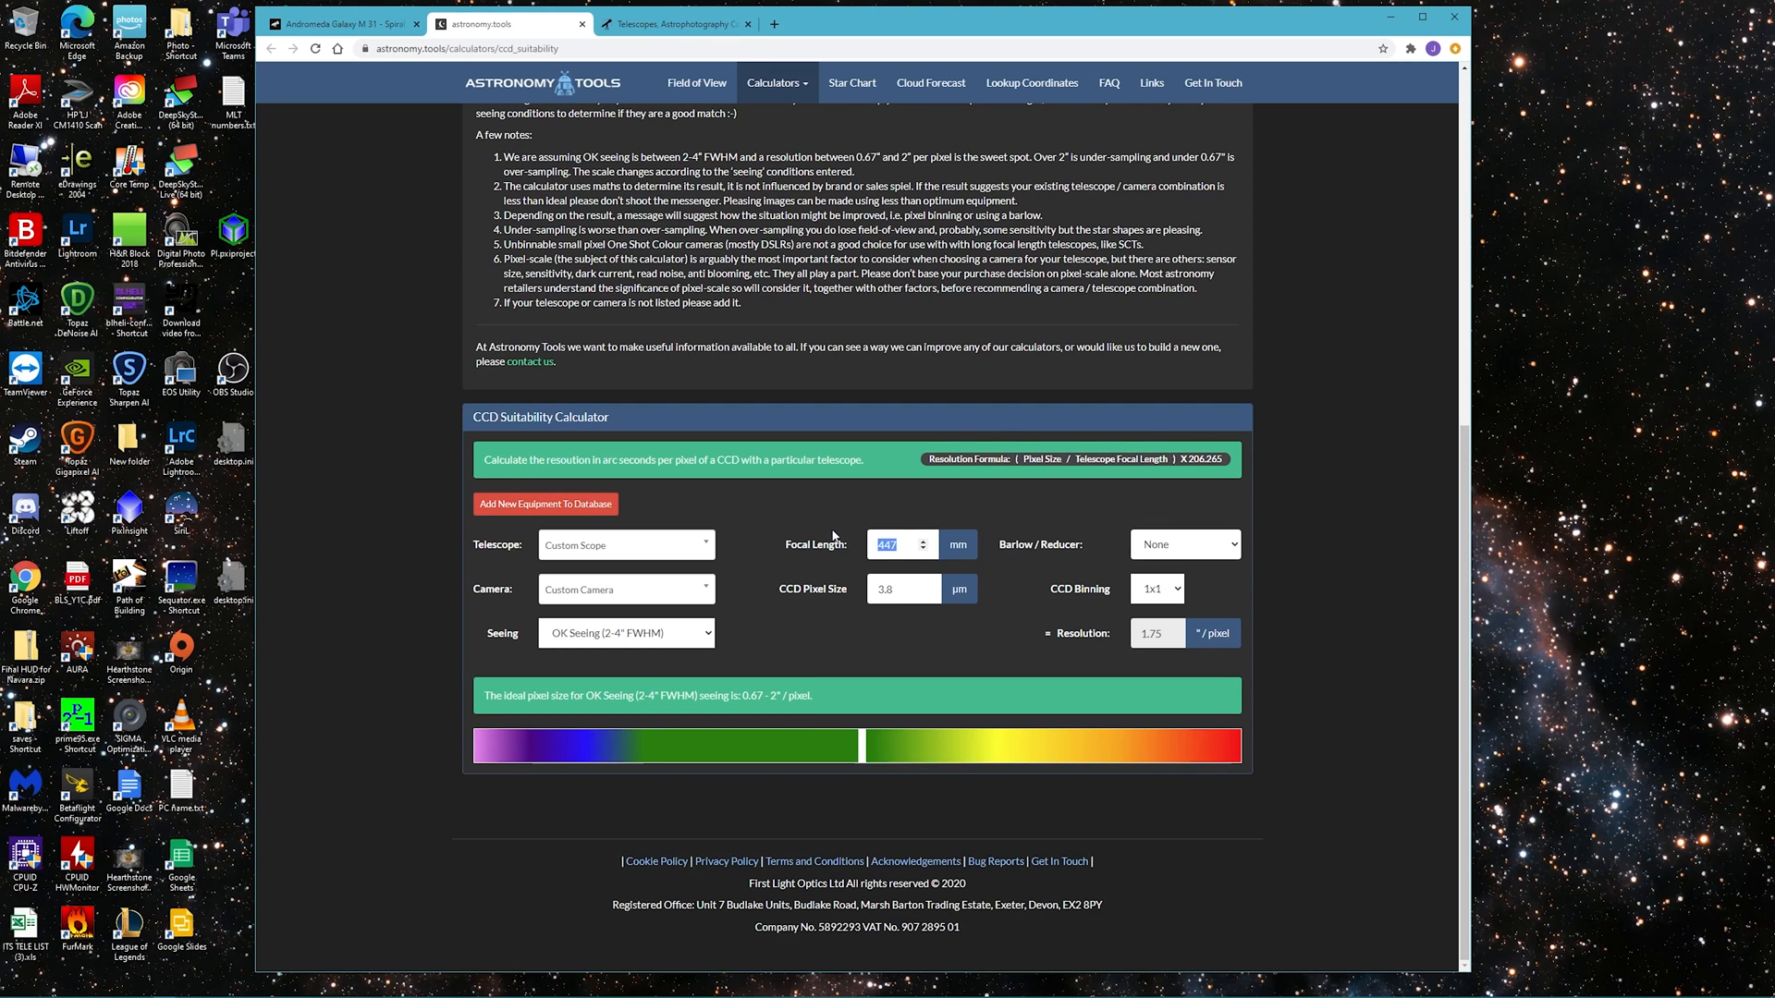
{"action": "mouse_move", "coordinate": [821, 507]}
{"action": "type", "text": "2032"}
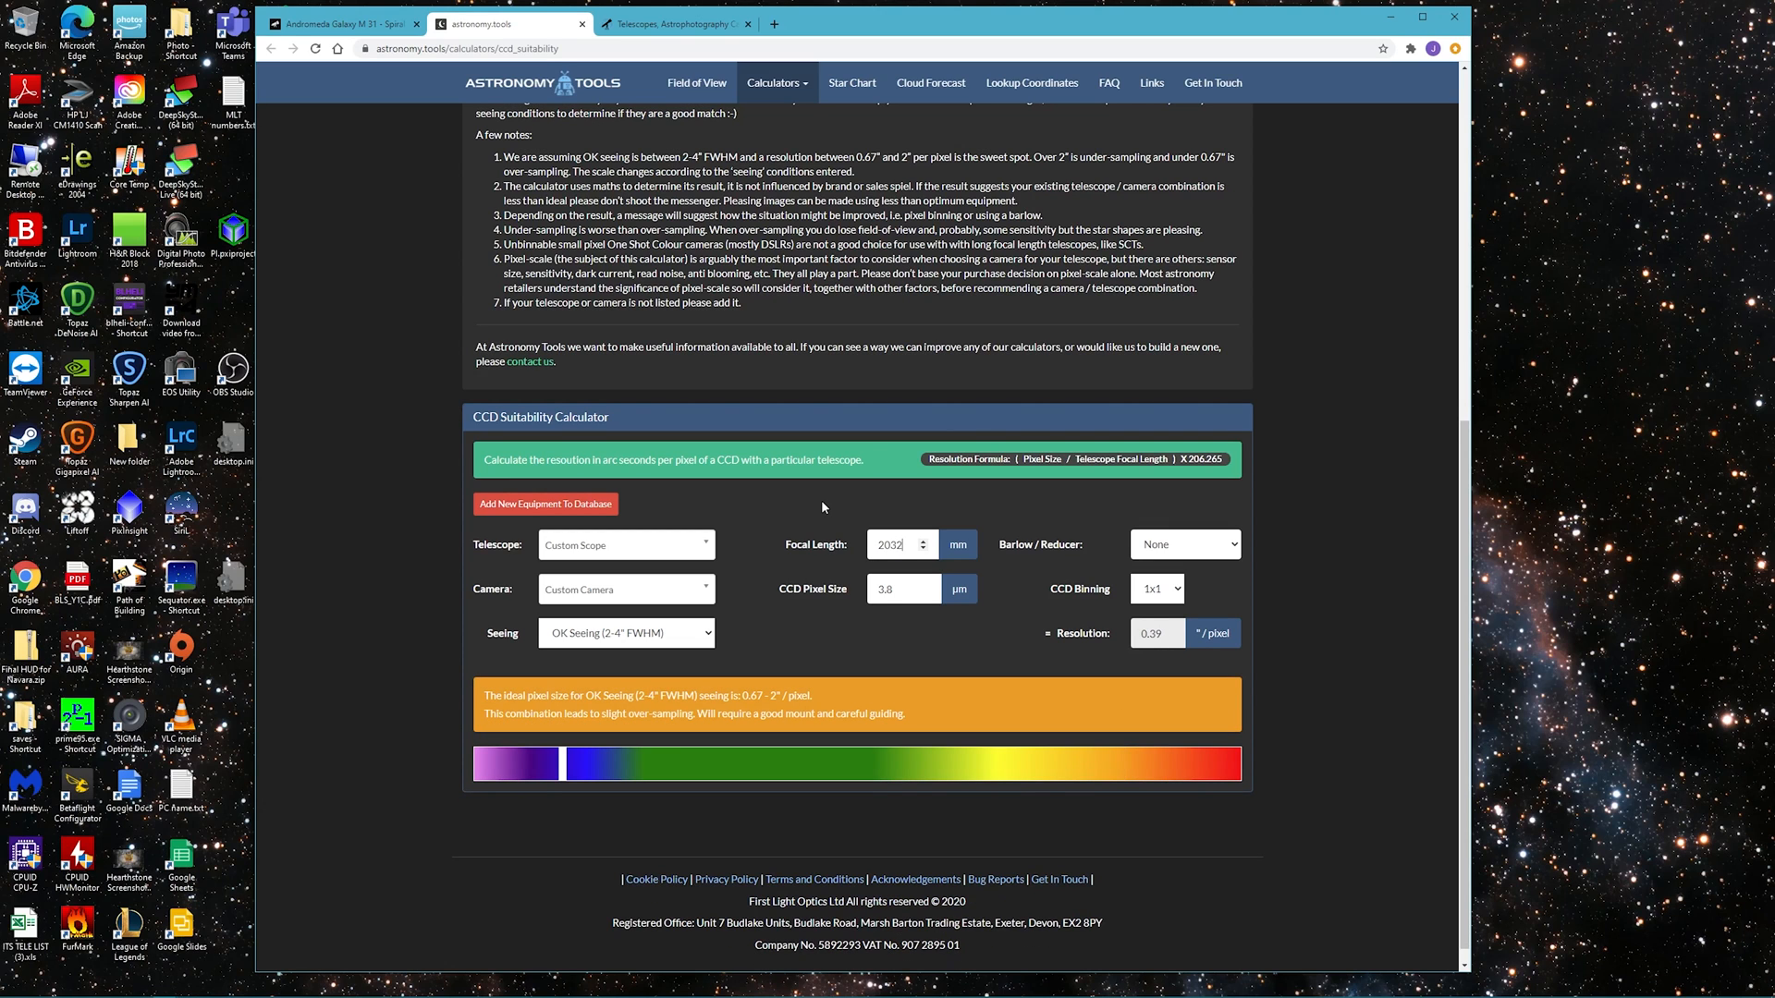
{"action": "mouse_move", "coordinate": [843, 522]}
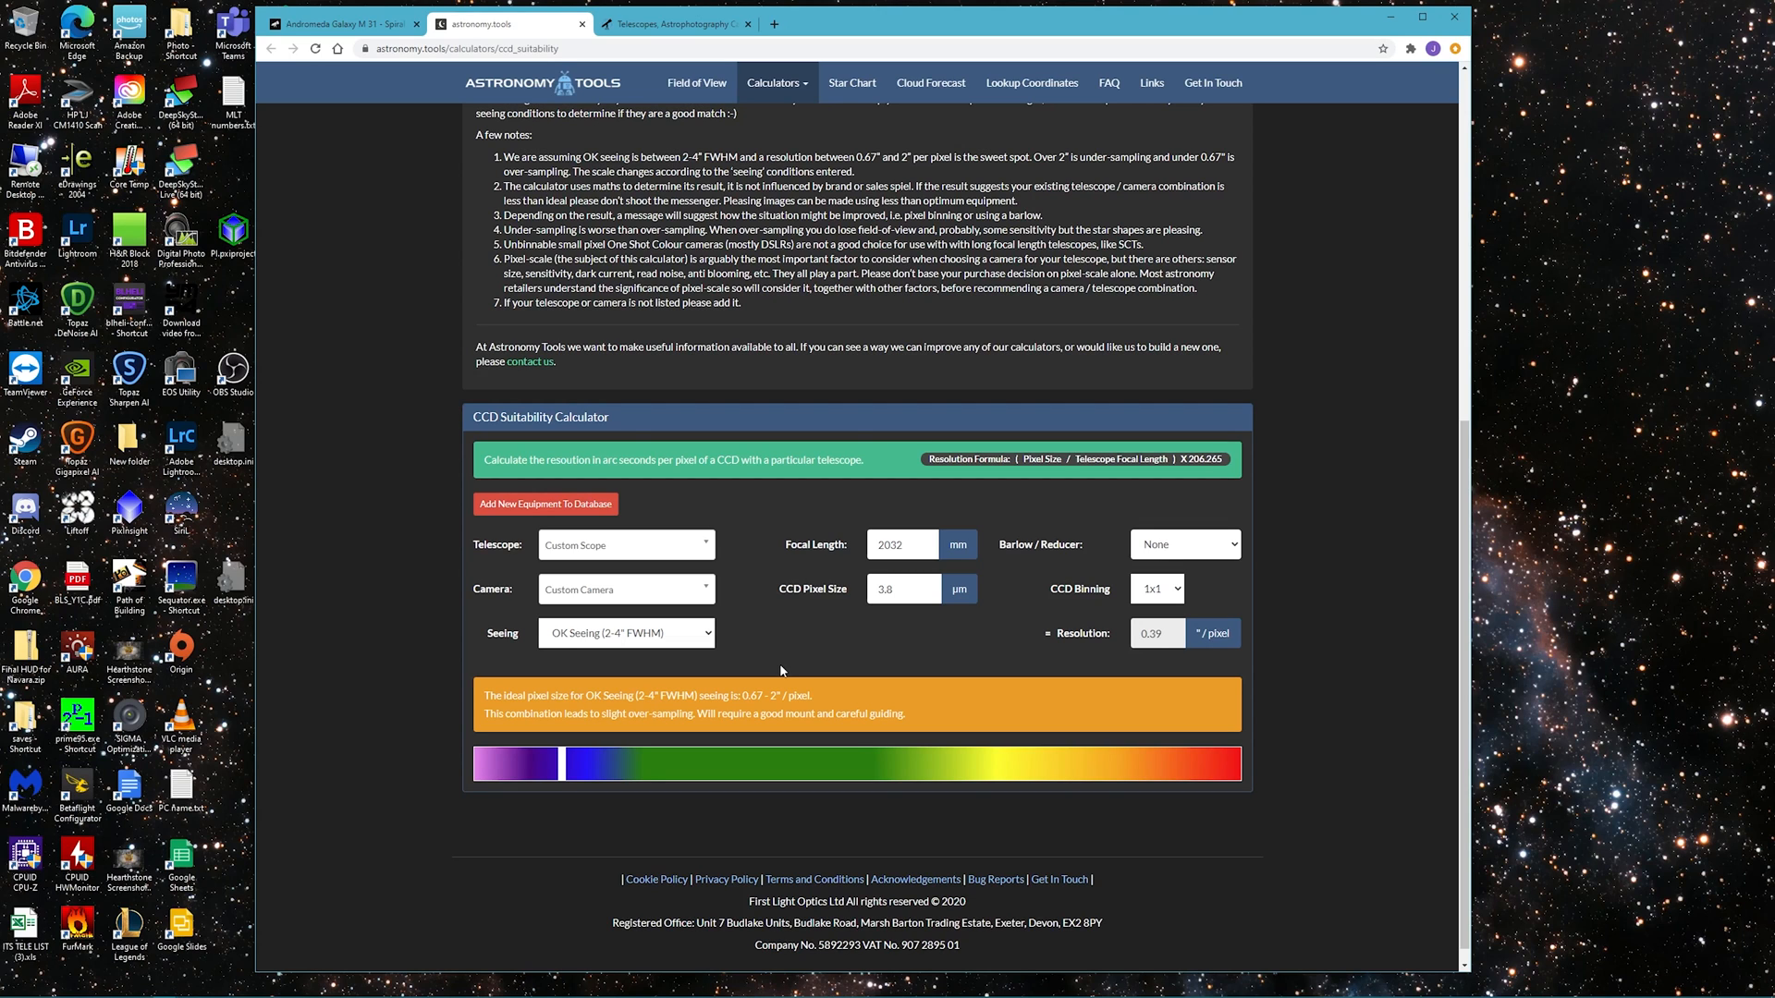
{"action": "mouse_move", "coordinate": [575, 762]}
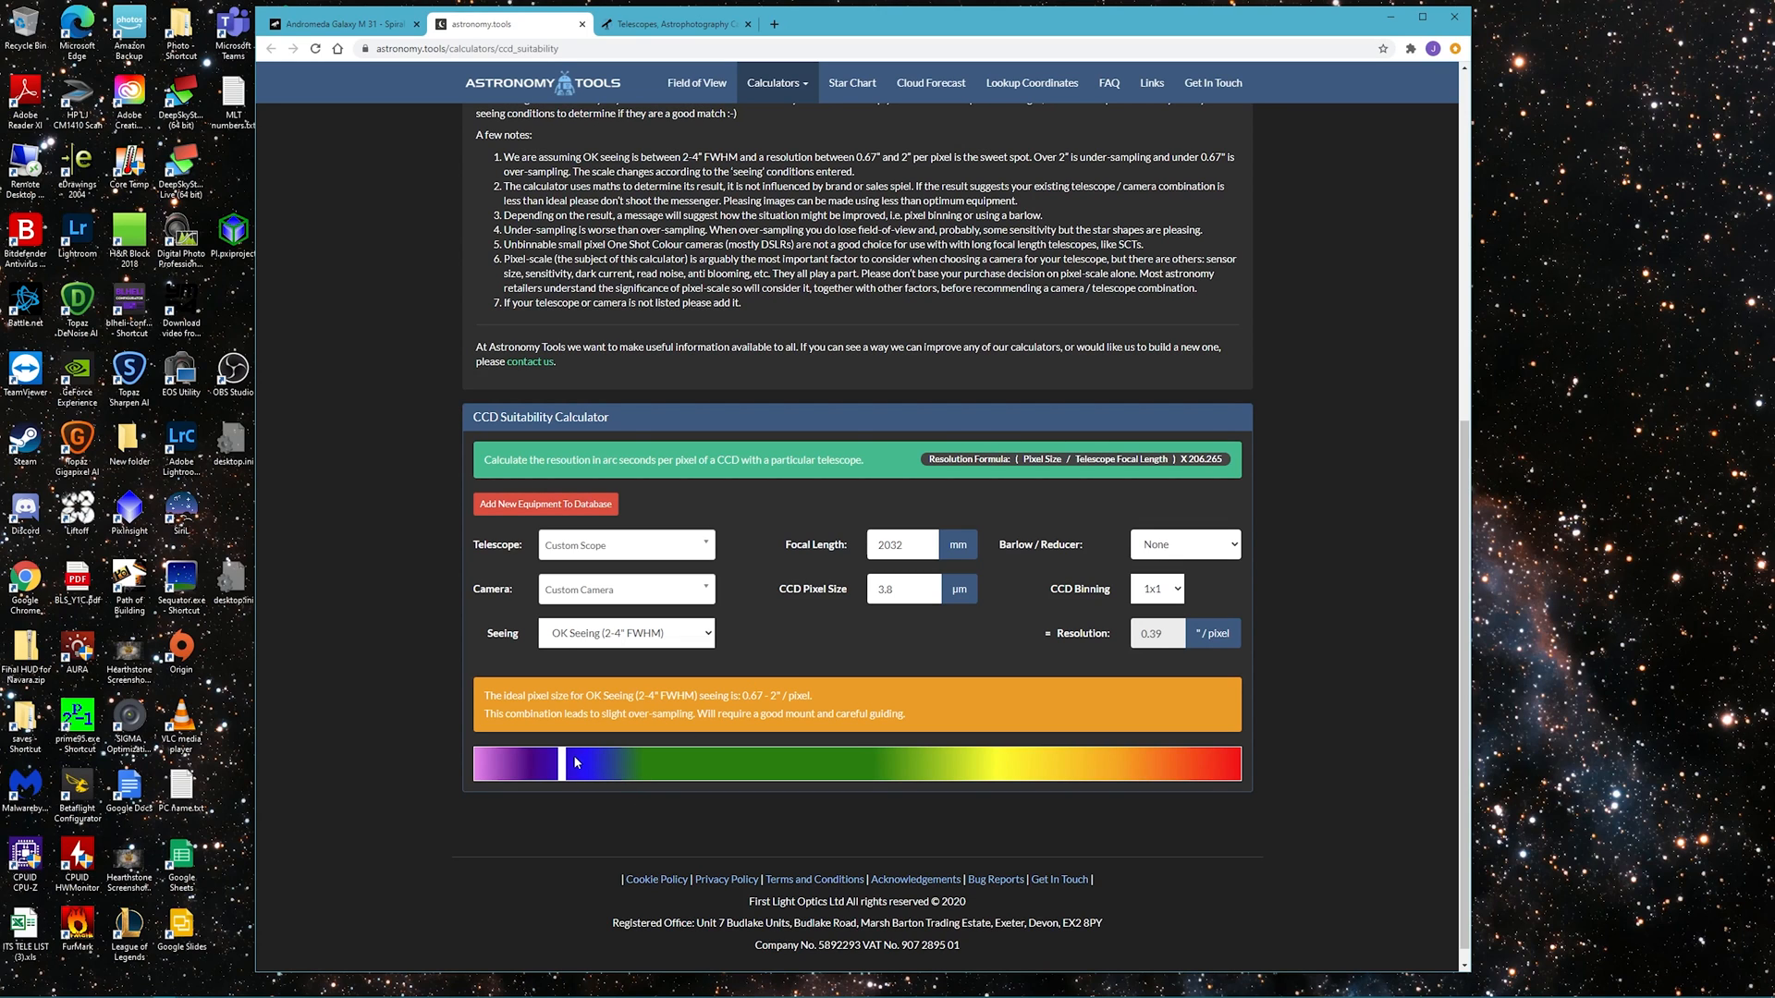
{"action": "mouse_move", "coordinate": [581, 773]}
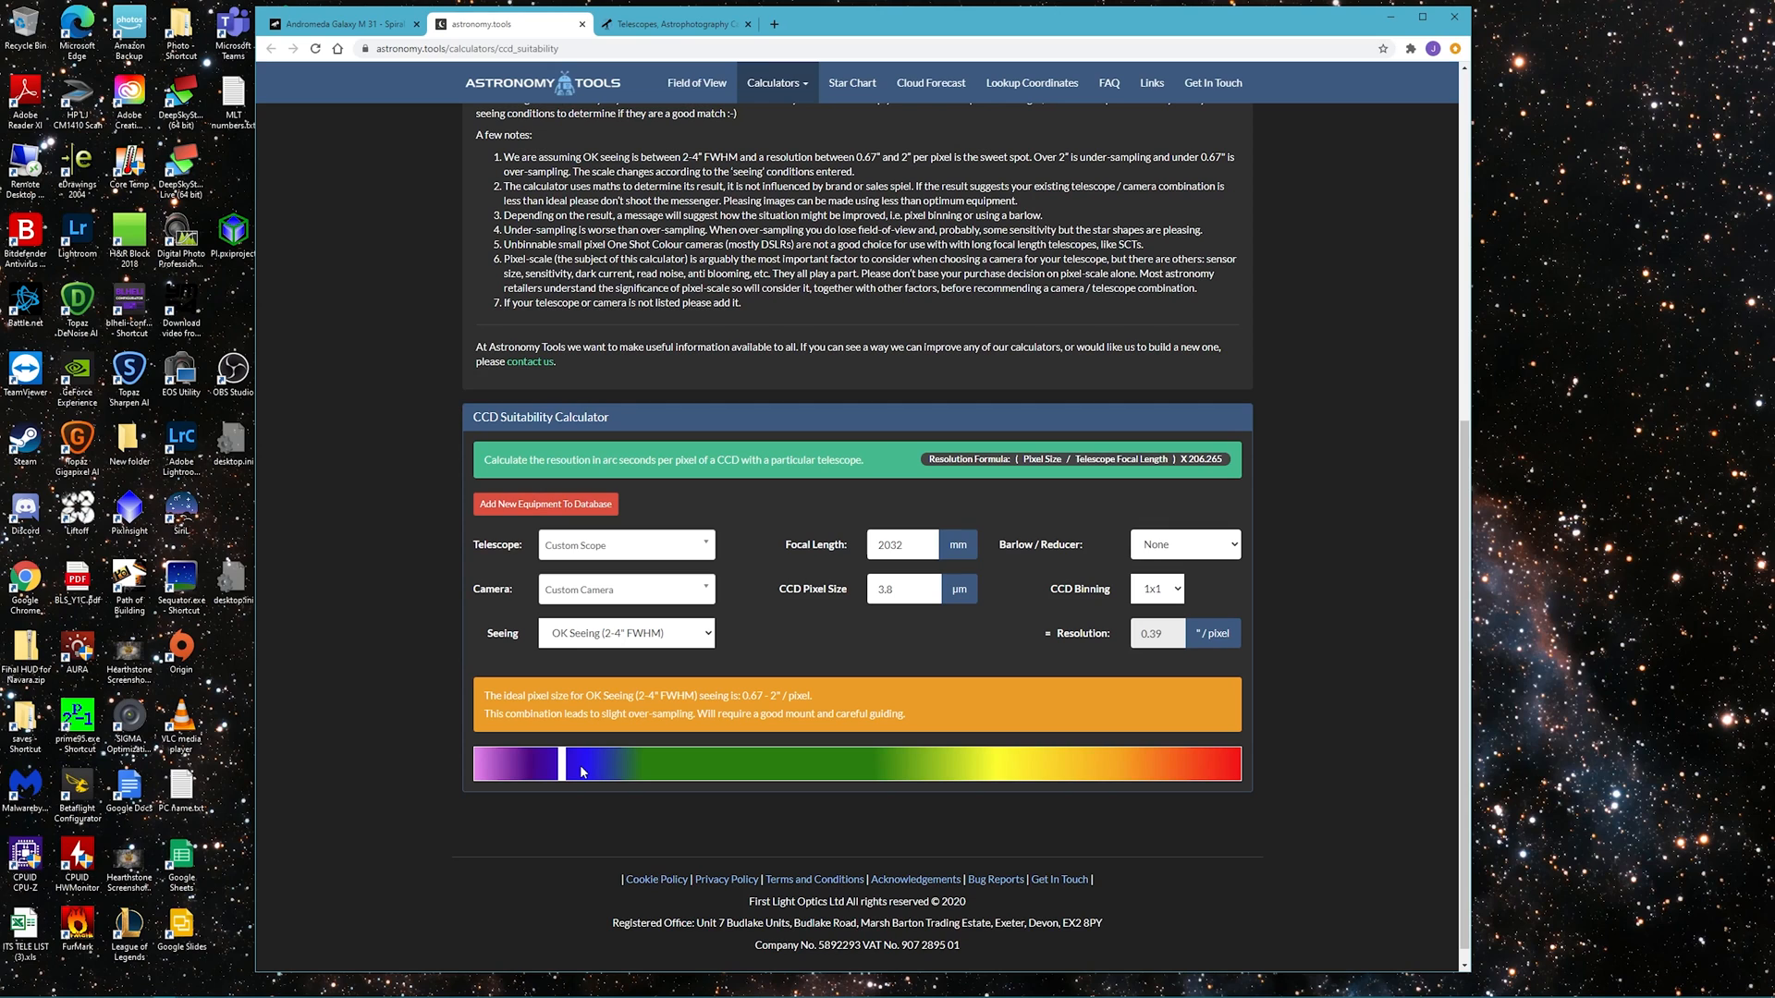
{"action": "mouse_move", "coordinate": [810, 622]}
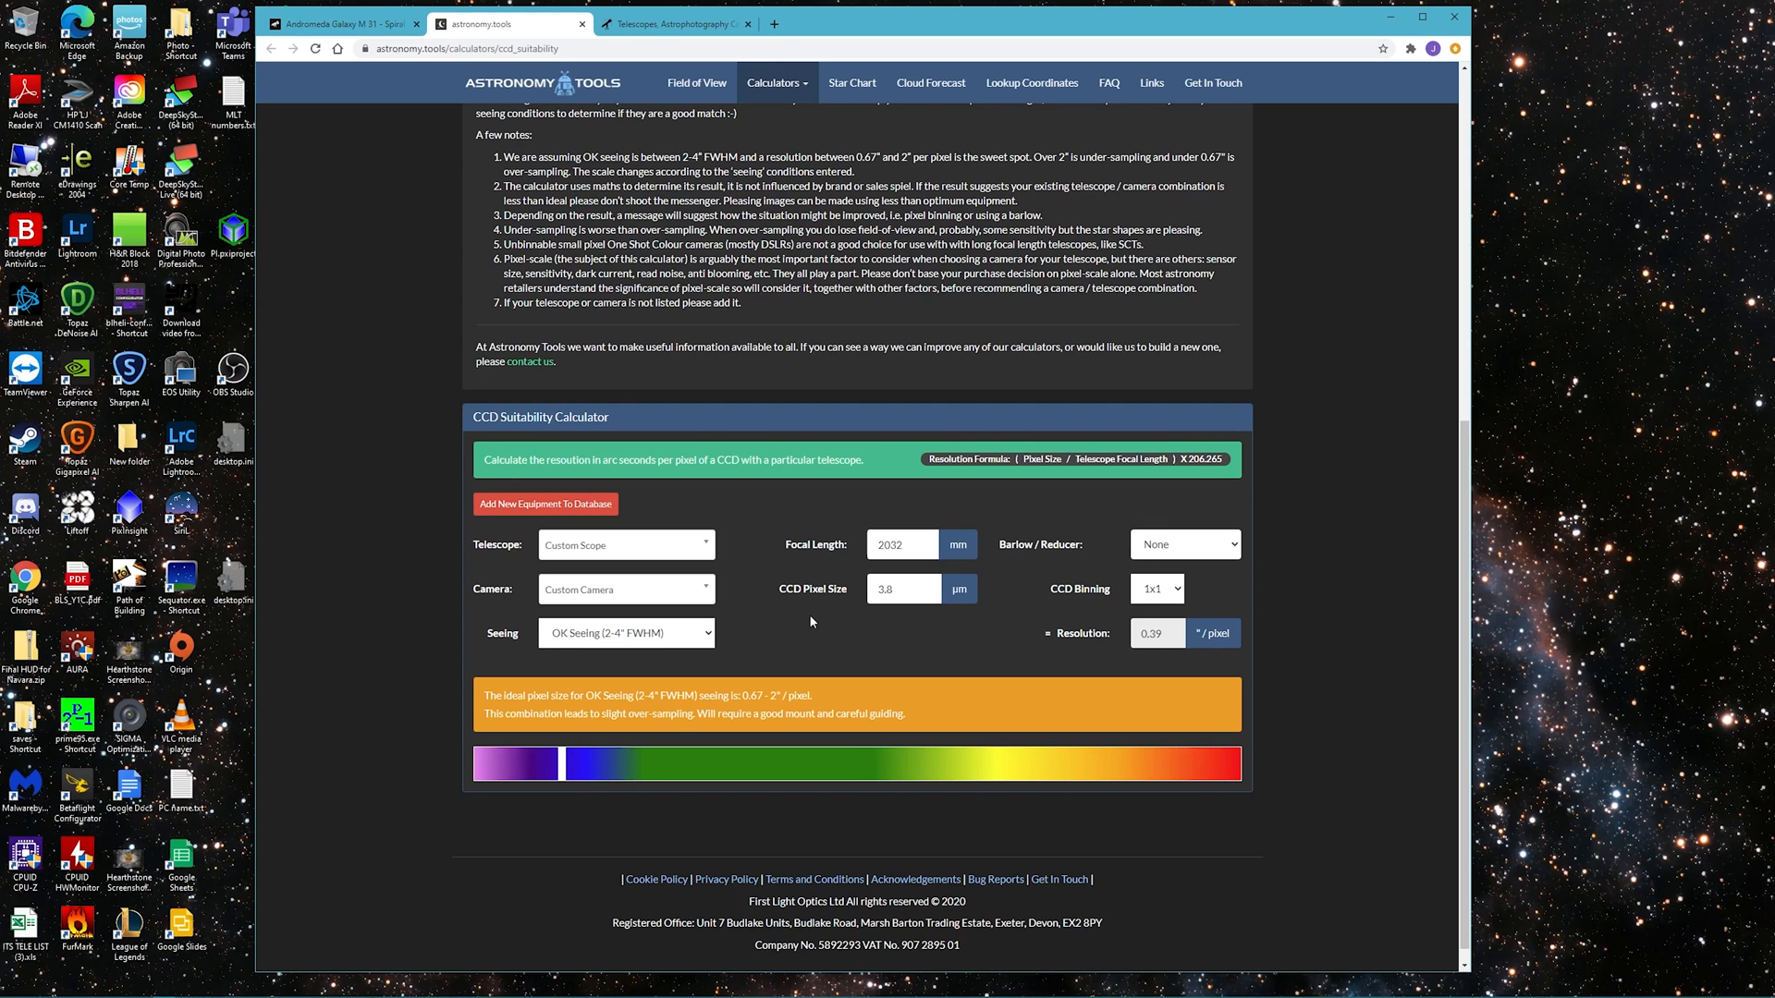
{"action": "mouse_move", "coordinate": [820, 618]}
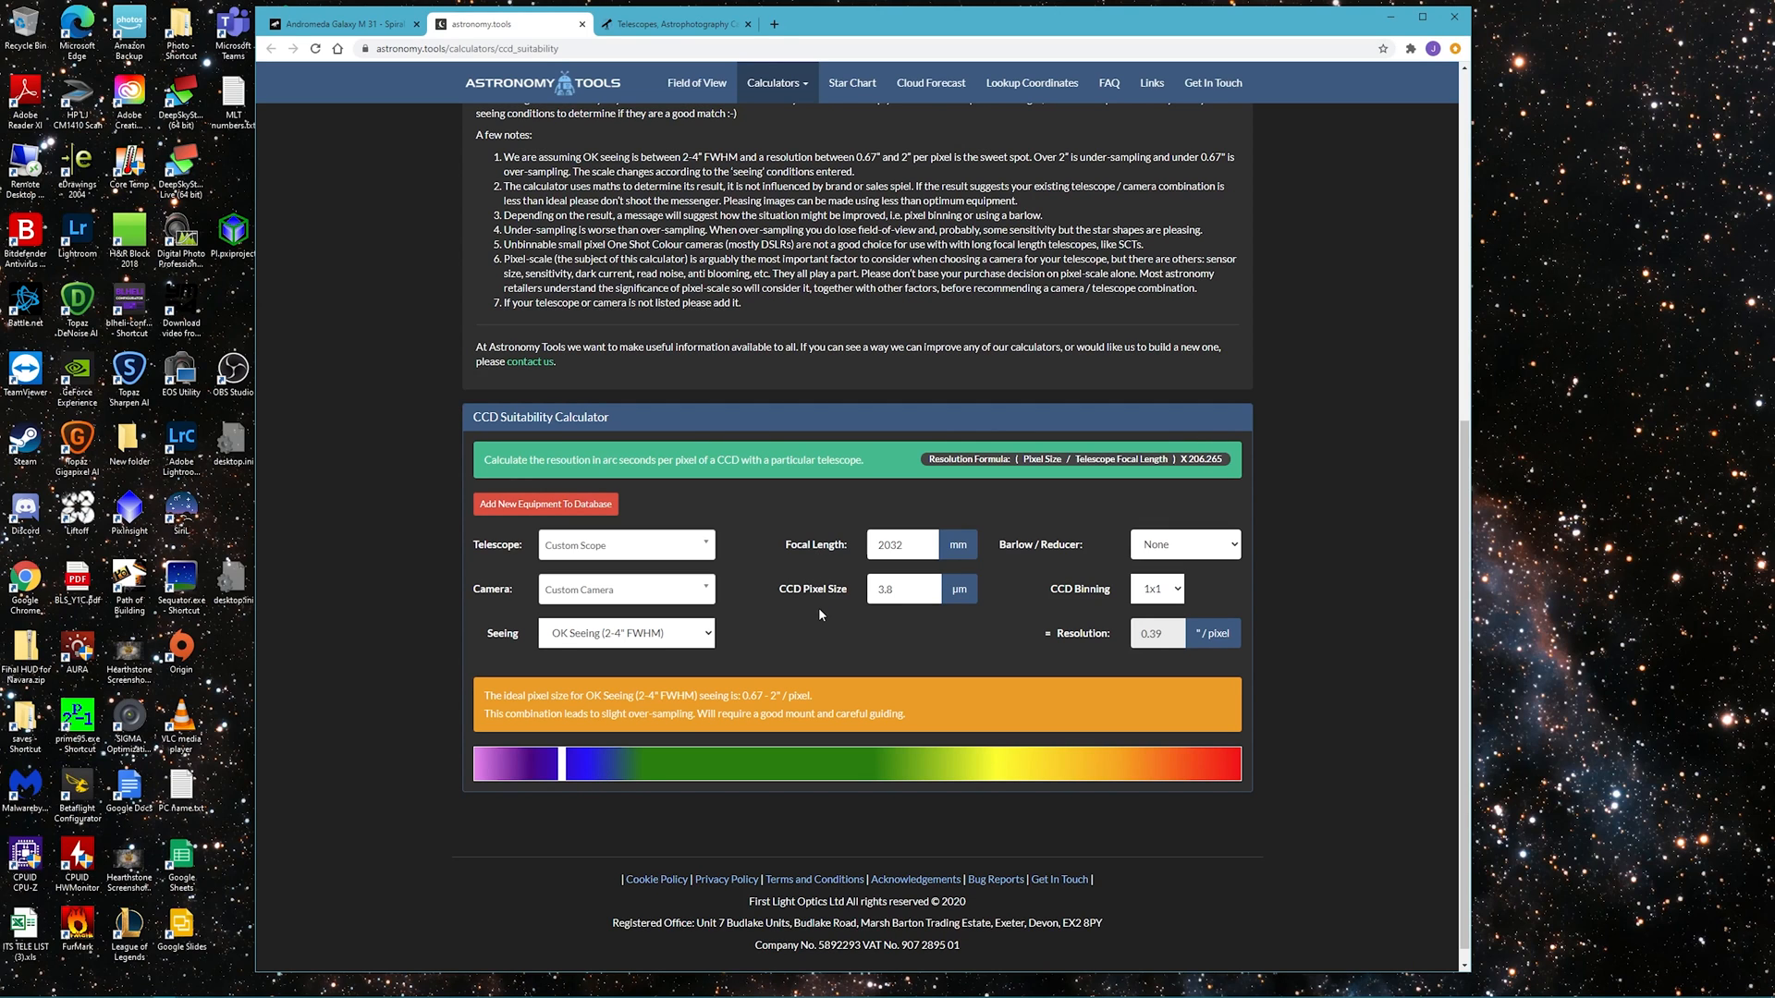
{"action": "left_click", "coordinate": [625, 632]}
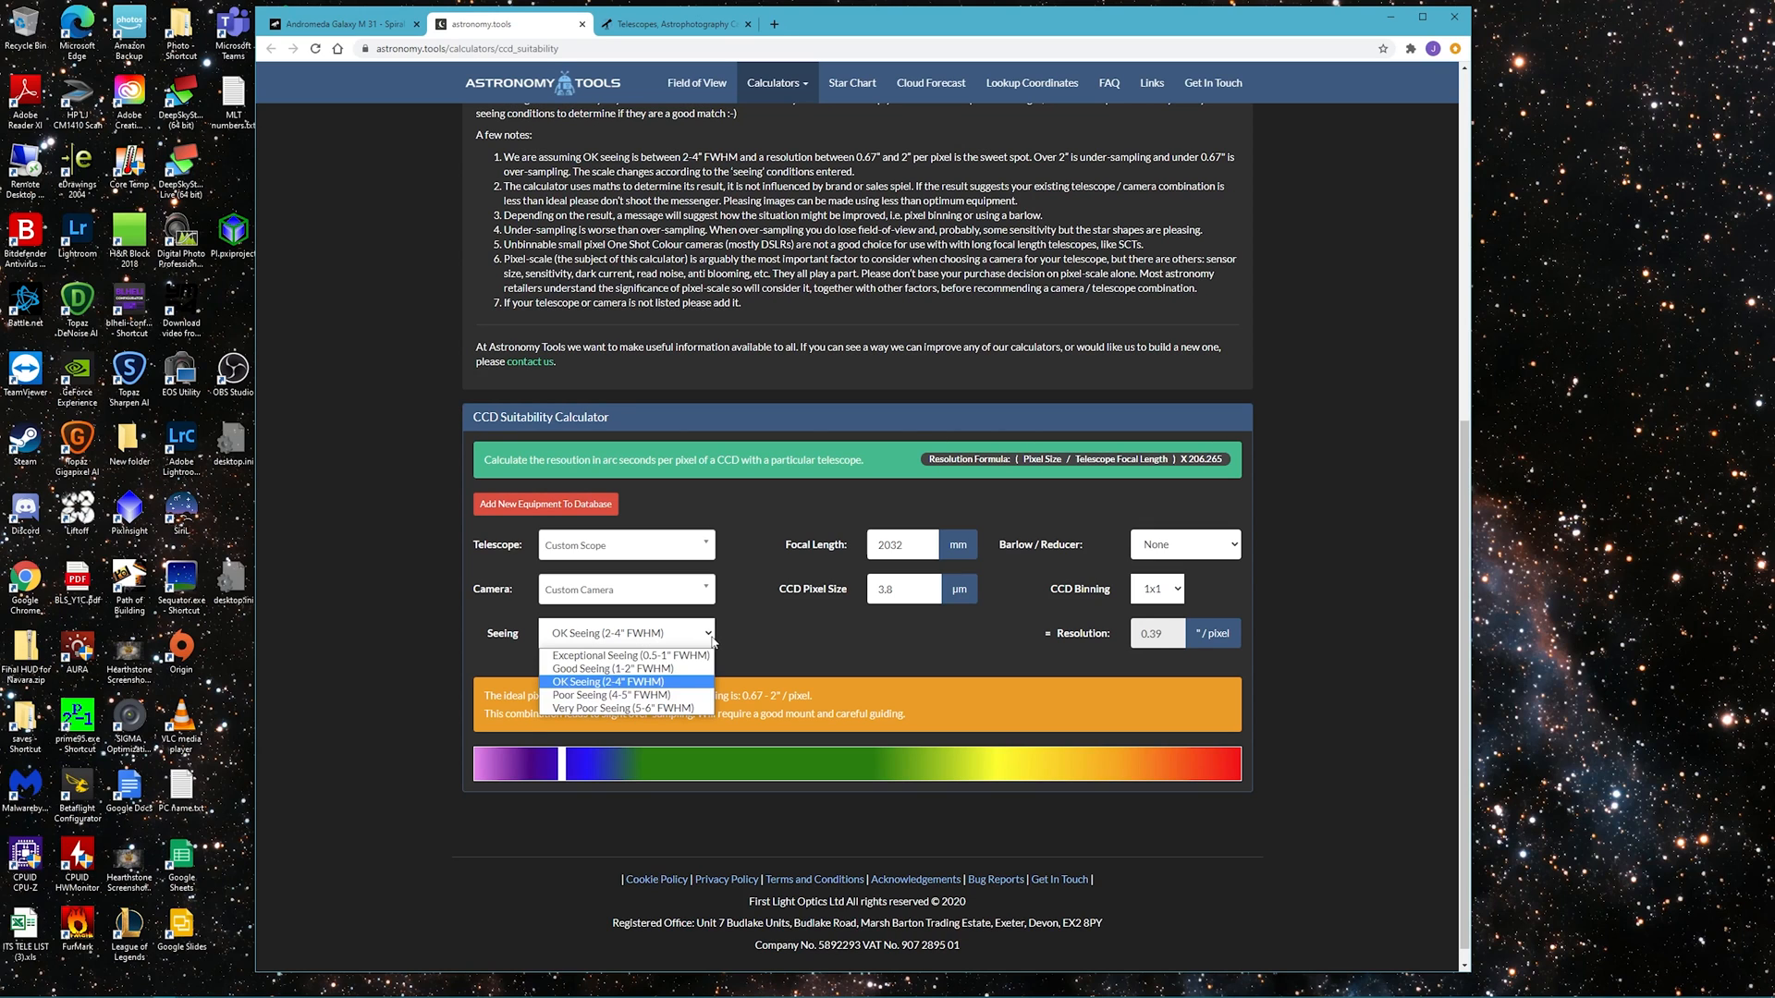
Recalculate for Good Seeing, then Exceptional Seeing giving 0.17–0.5″/pixel
{"action": "left_click", "coordinate": [628, 668]}
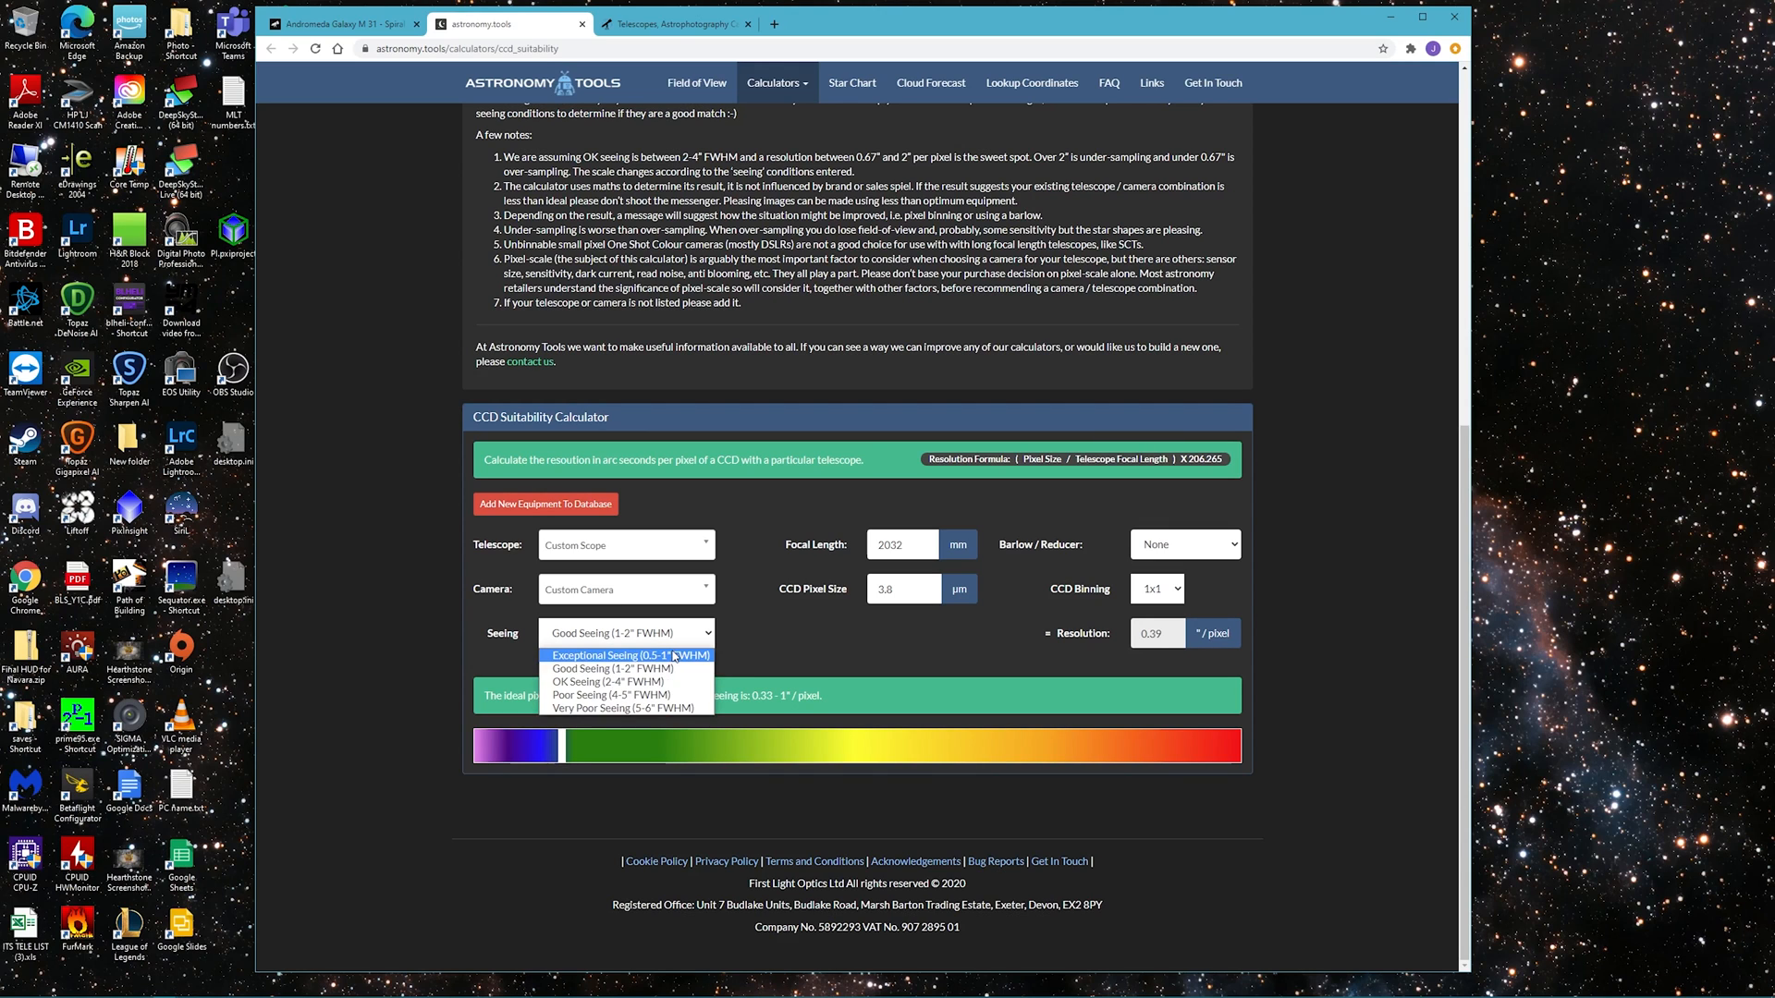
{"action": "left_click", "coordinate": [628, 654]}
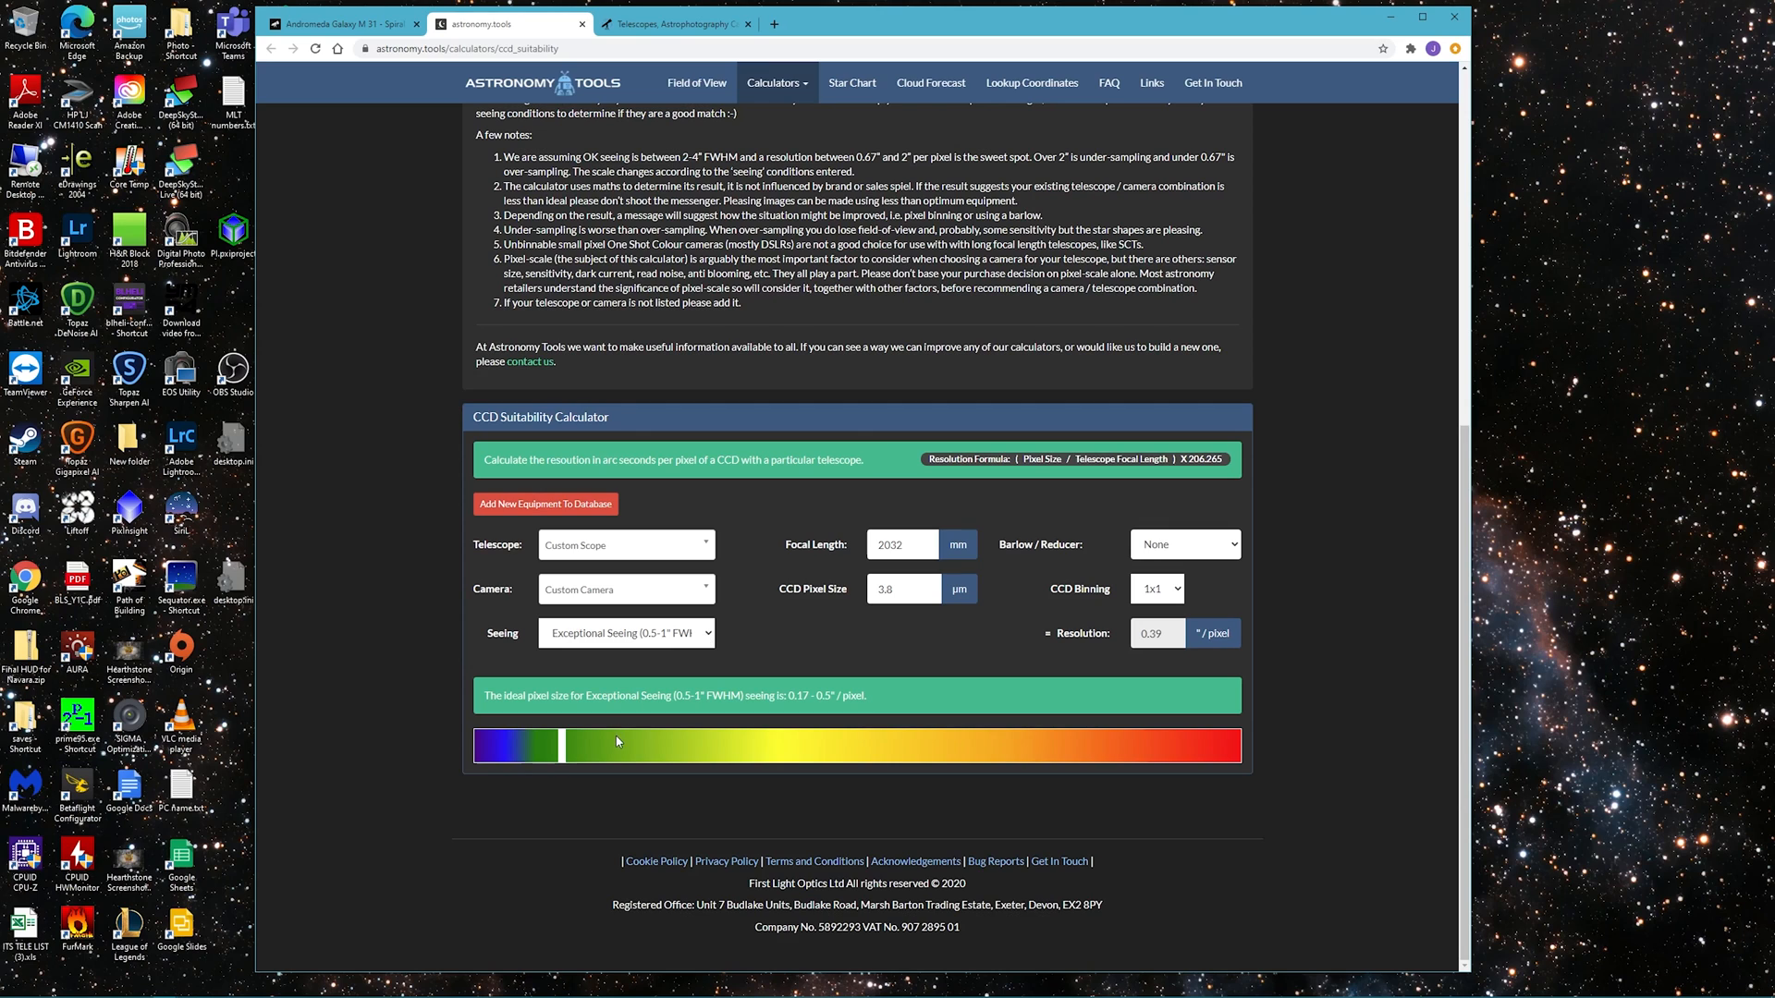
{"action": "mouse_move", "coordinate": [710, 645]}
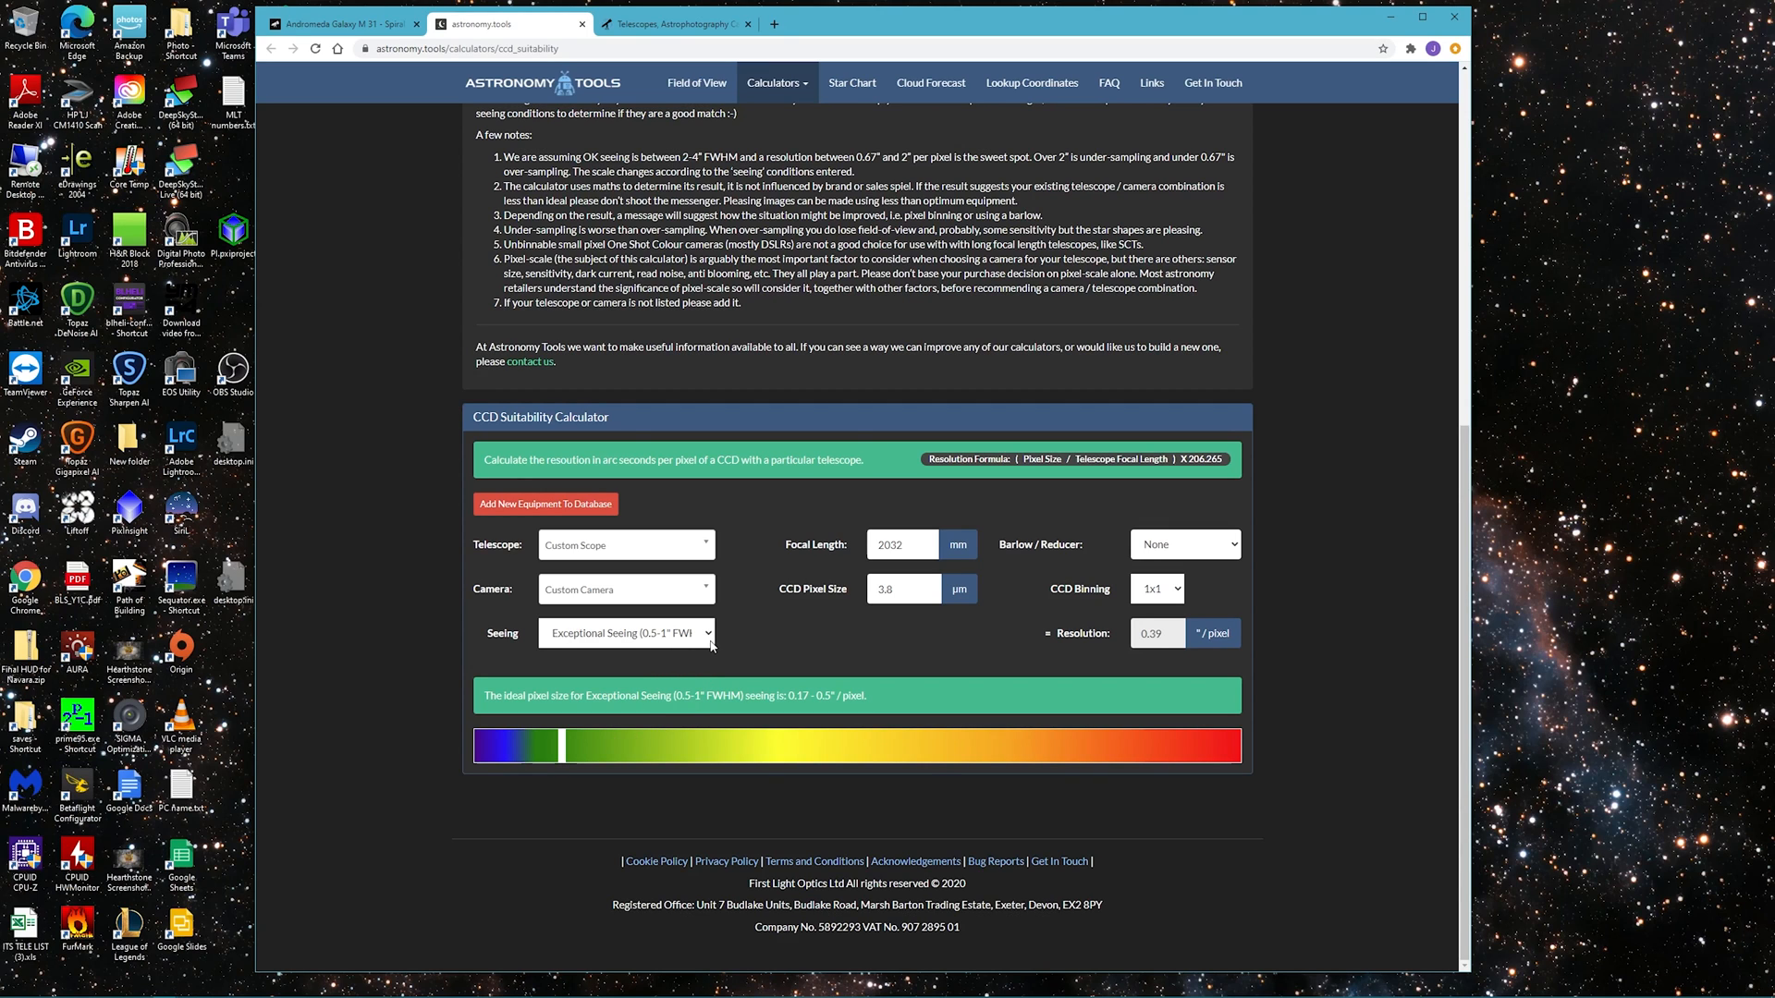
{"action": "mouse_move", "coordinate": [747, 655]}
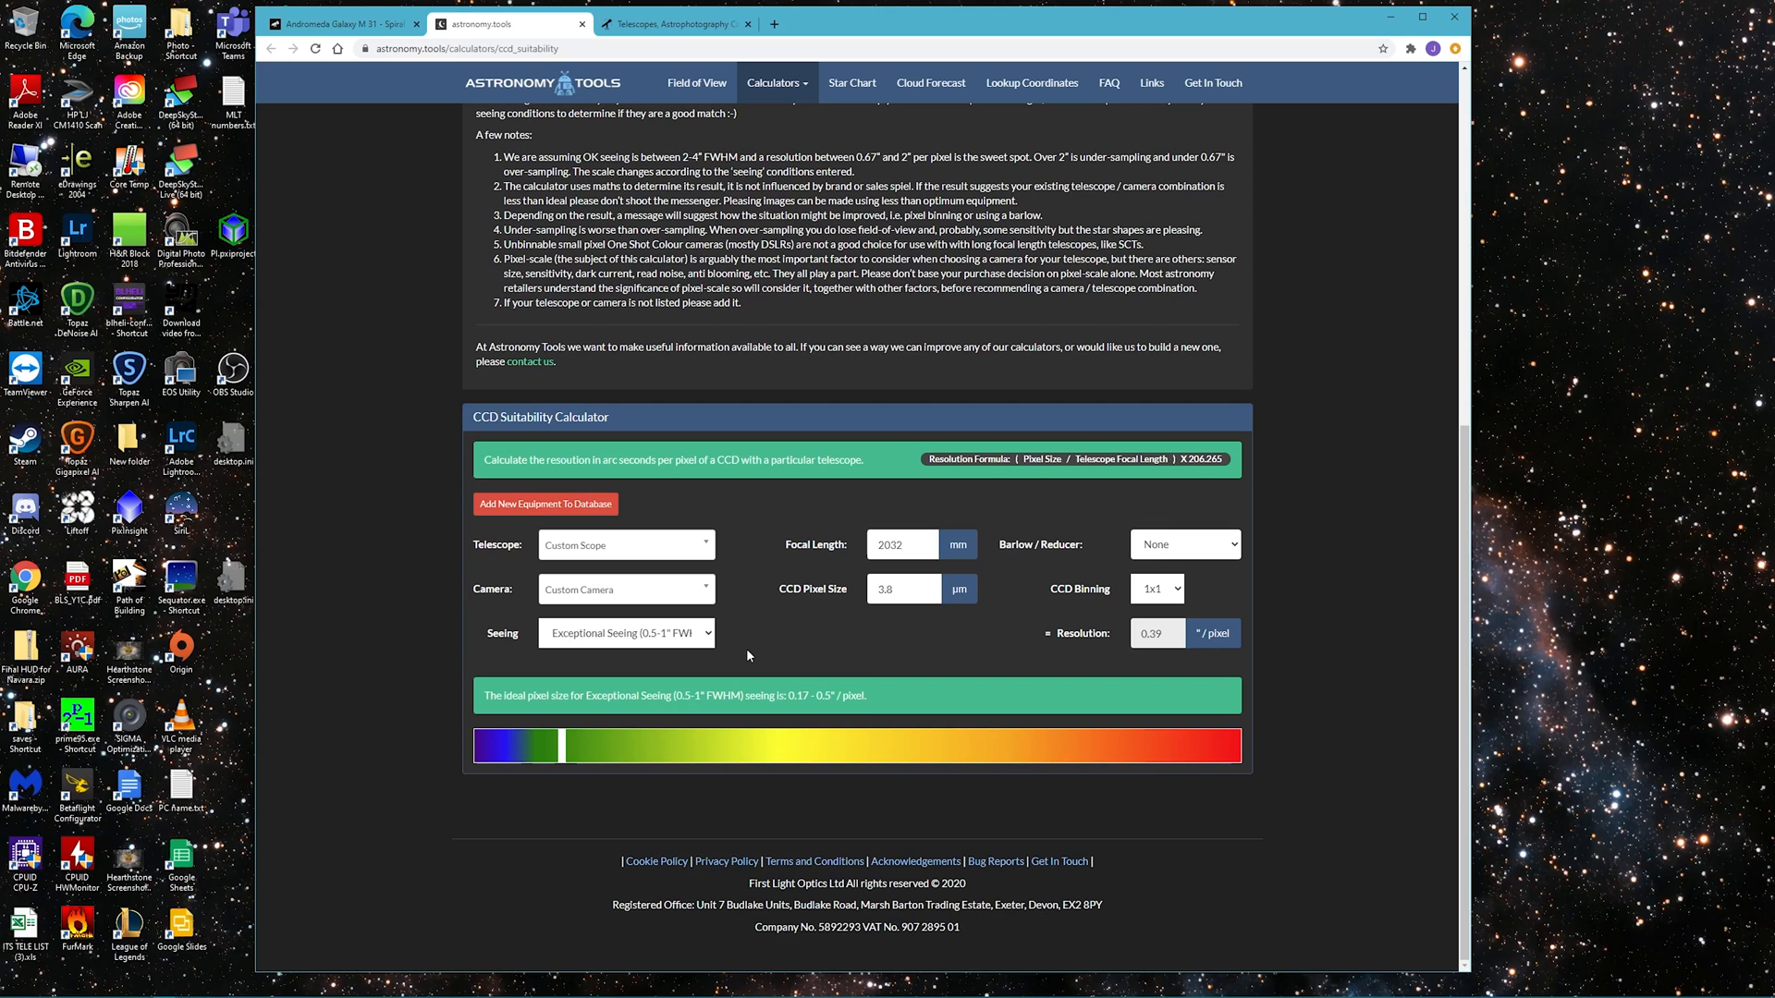
{"action": "mouse_move", "coordinate": [793, 627]}
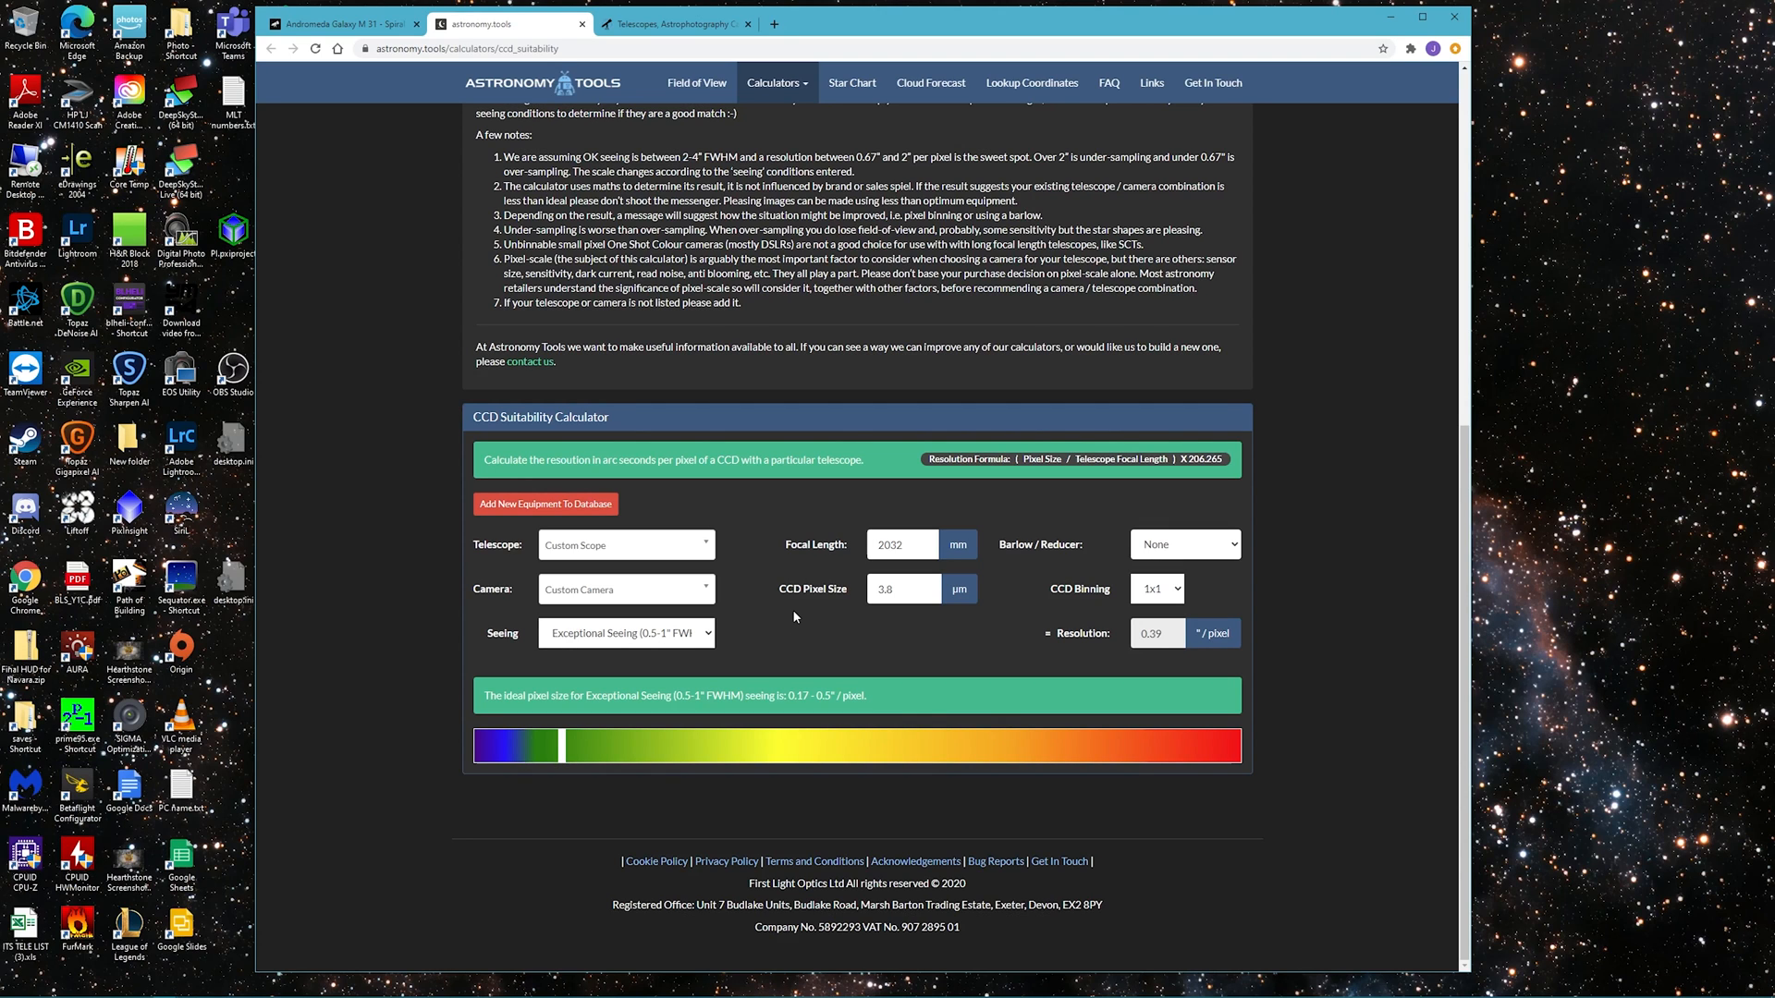
{"action": "mouse_move", "coordinate": [797, 647]}
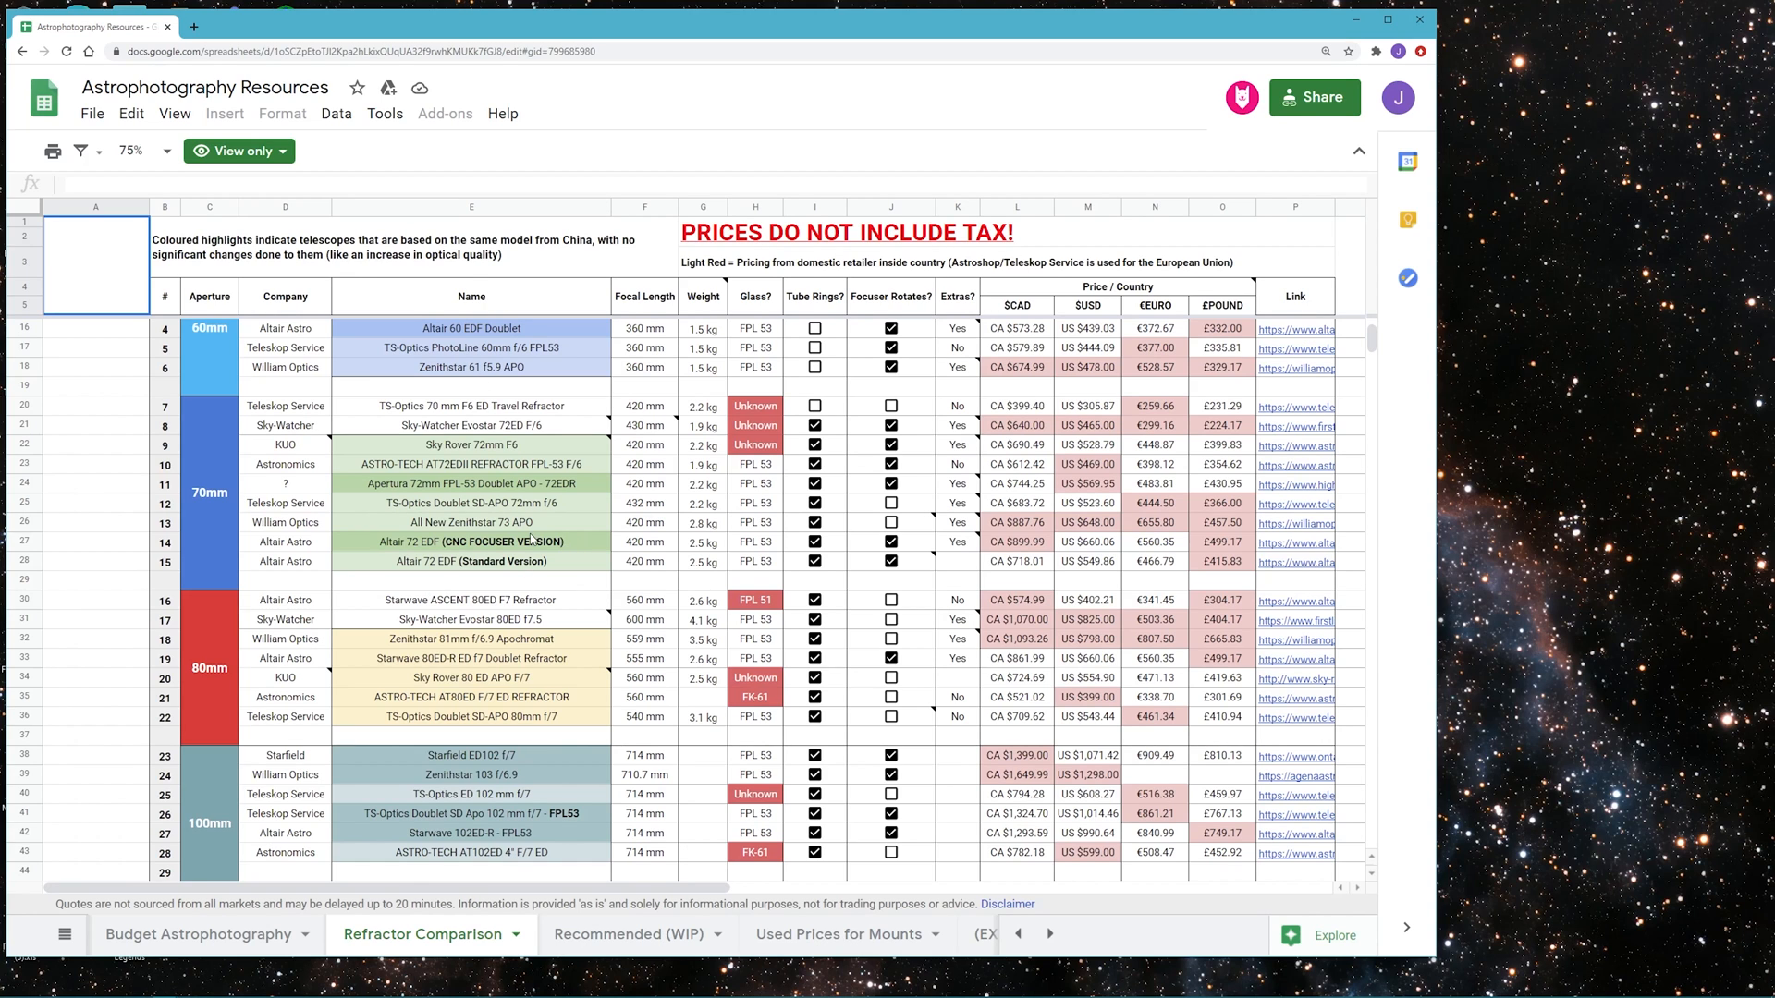
Scroll the Refractor Comparison sheet through the ED Doublet Refractors list
{"action": "scroll", "scroll_direction": "up", "scroll_amount": 3}
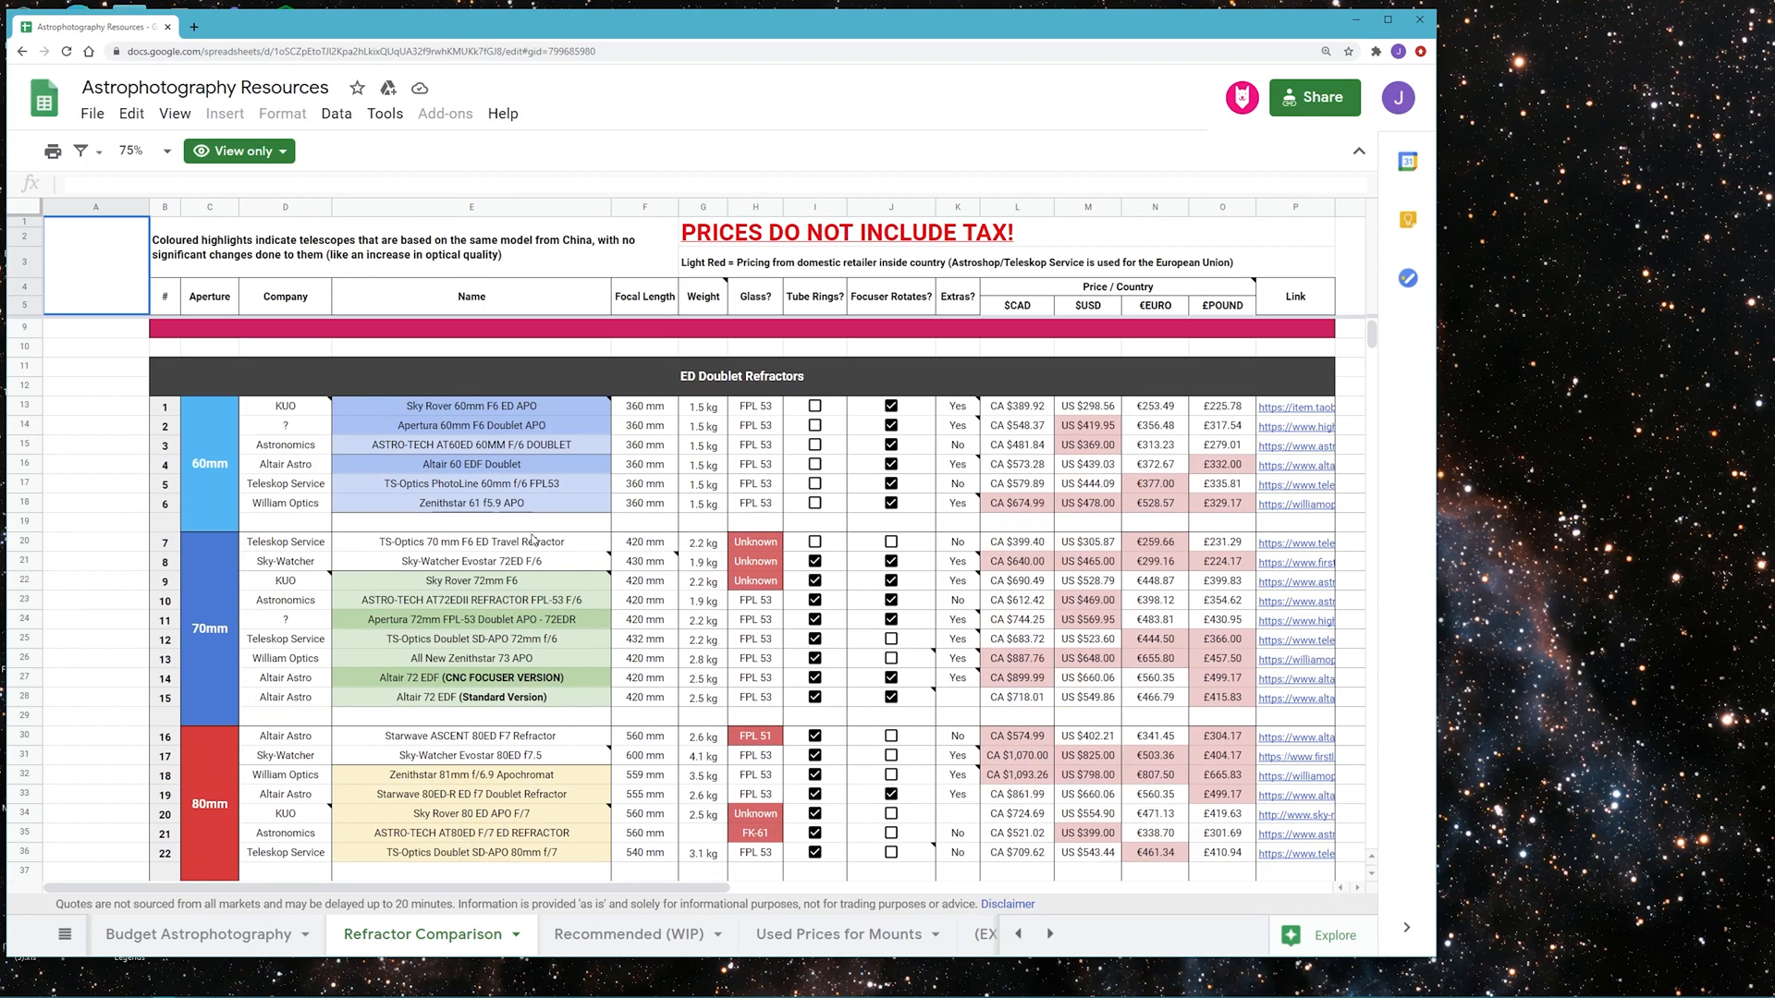
{"action": "mouse_move", "coordinate": [845, 381]}
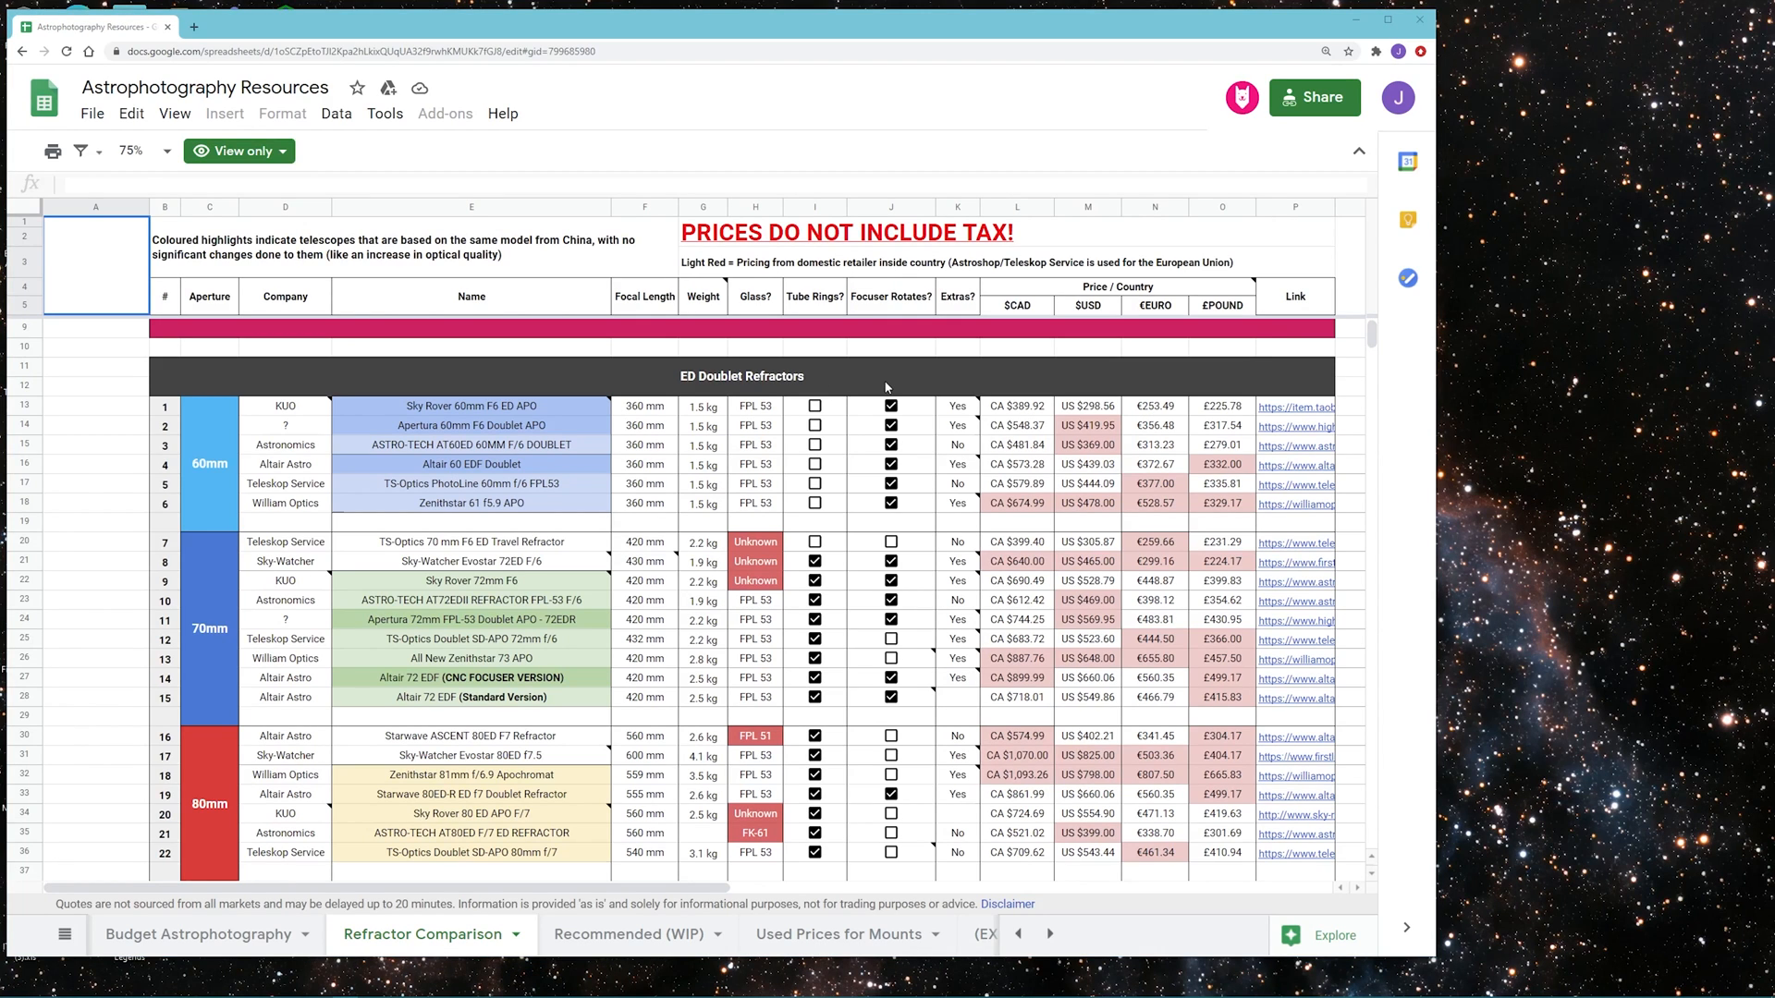
{"action": "mouse_move", "coordinate": [849, 400]}
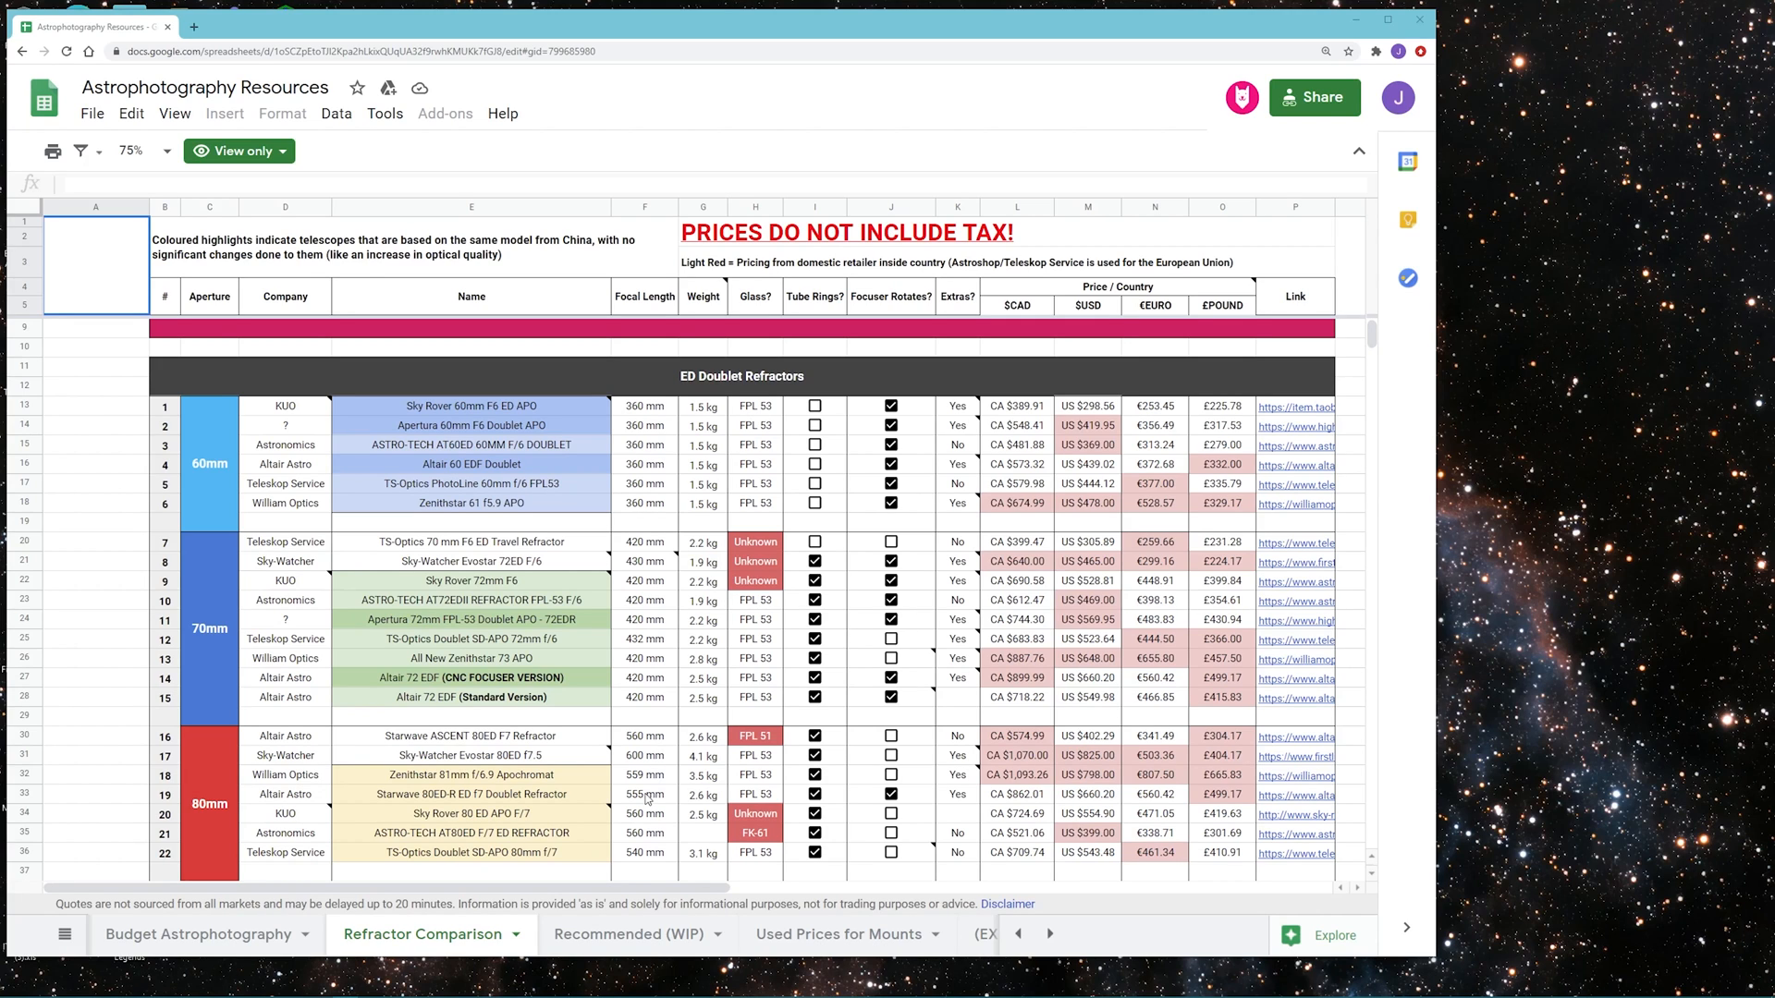
{"action": "mouse_move", "coordinate": [645, 566]}
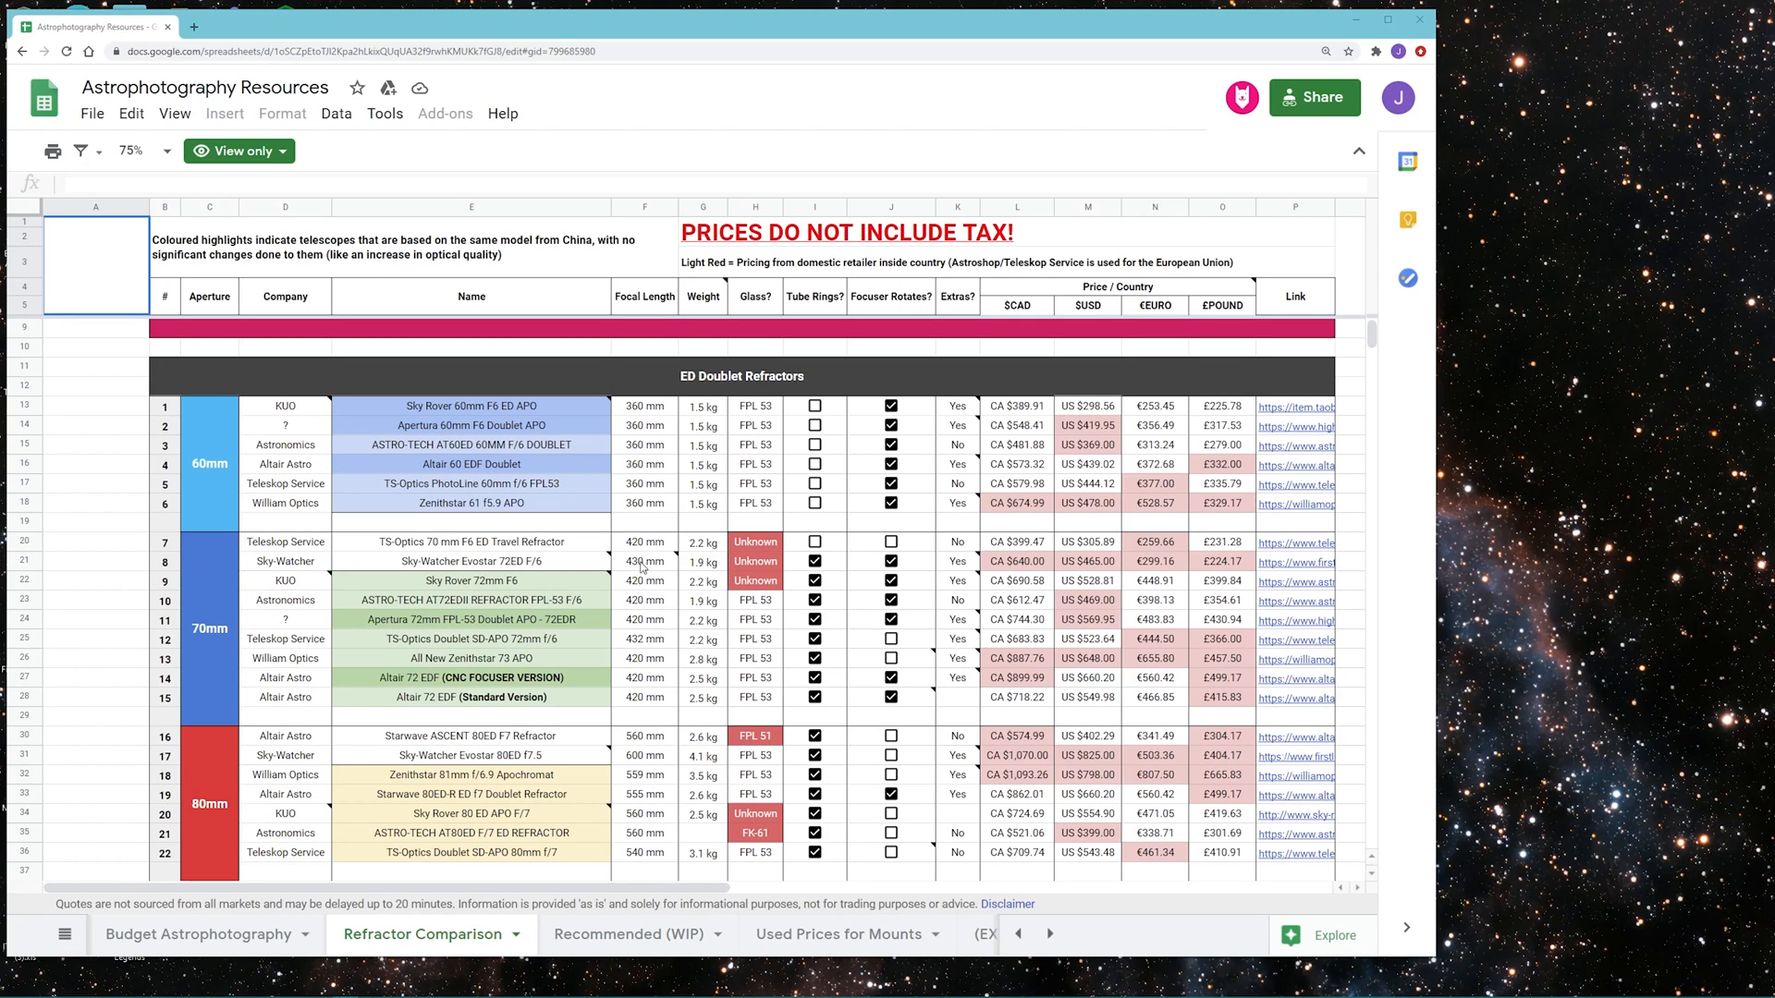
{"action": "mouse_move", "coordinate": [657, 727]}
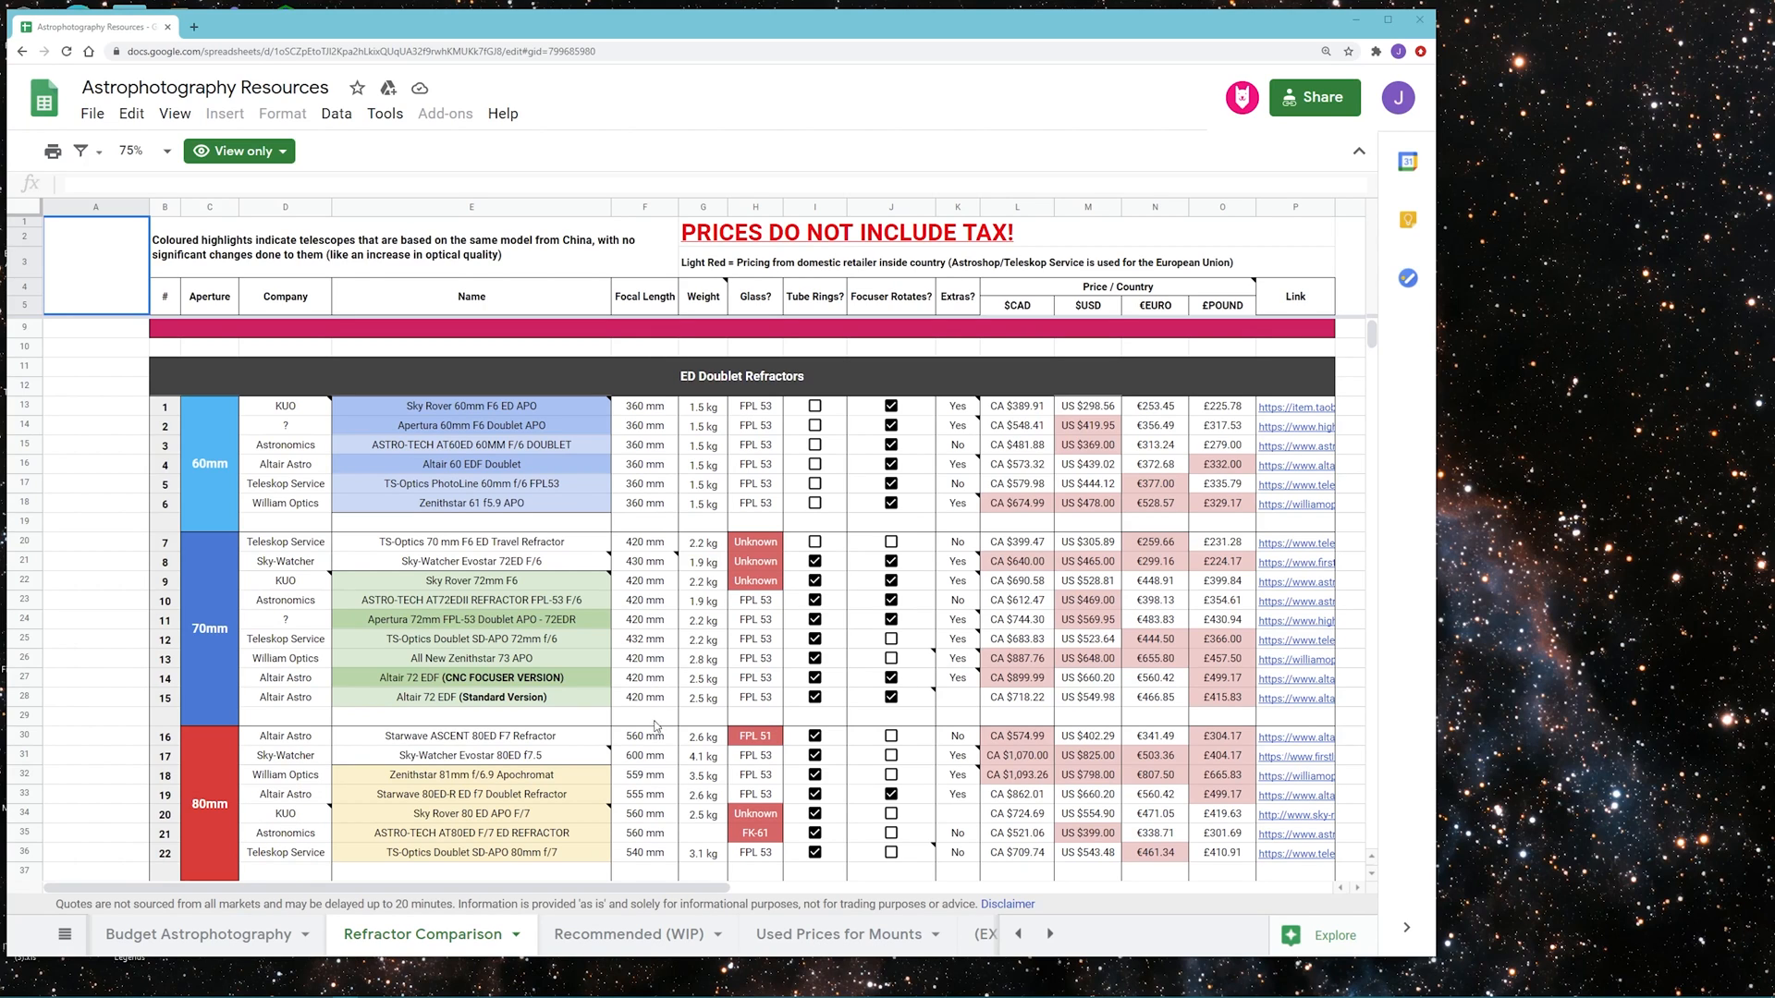
{"action": "mouse_move", "coordinate": [668, 771]}
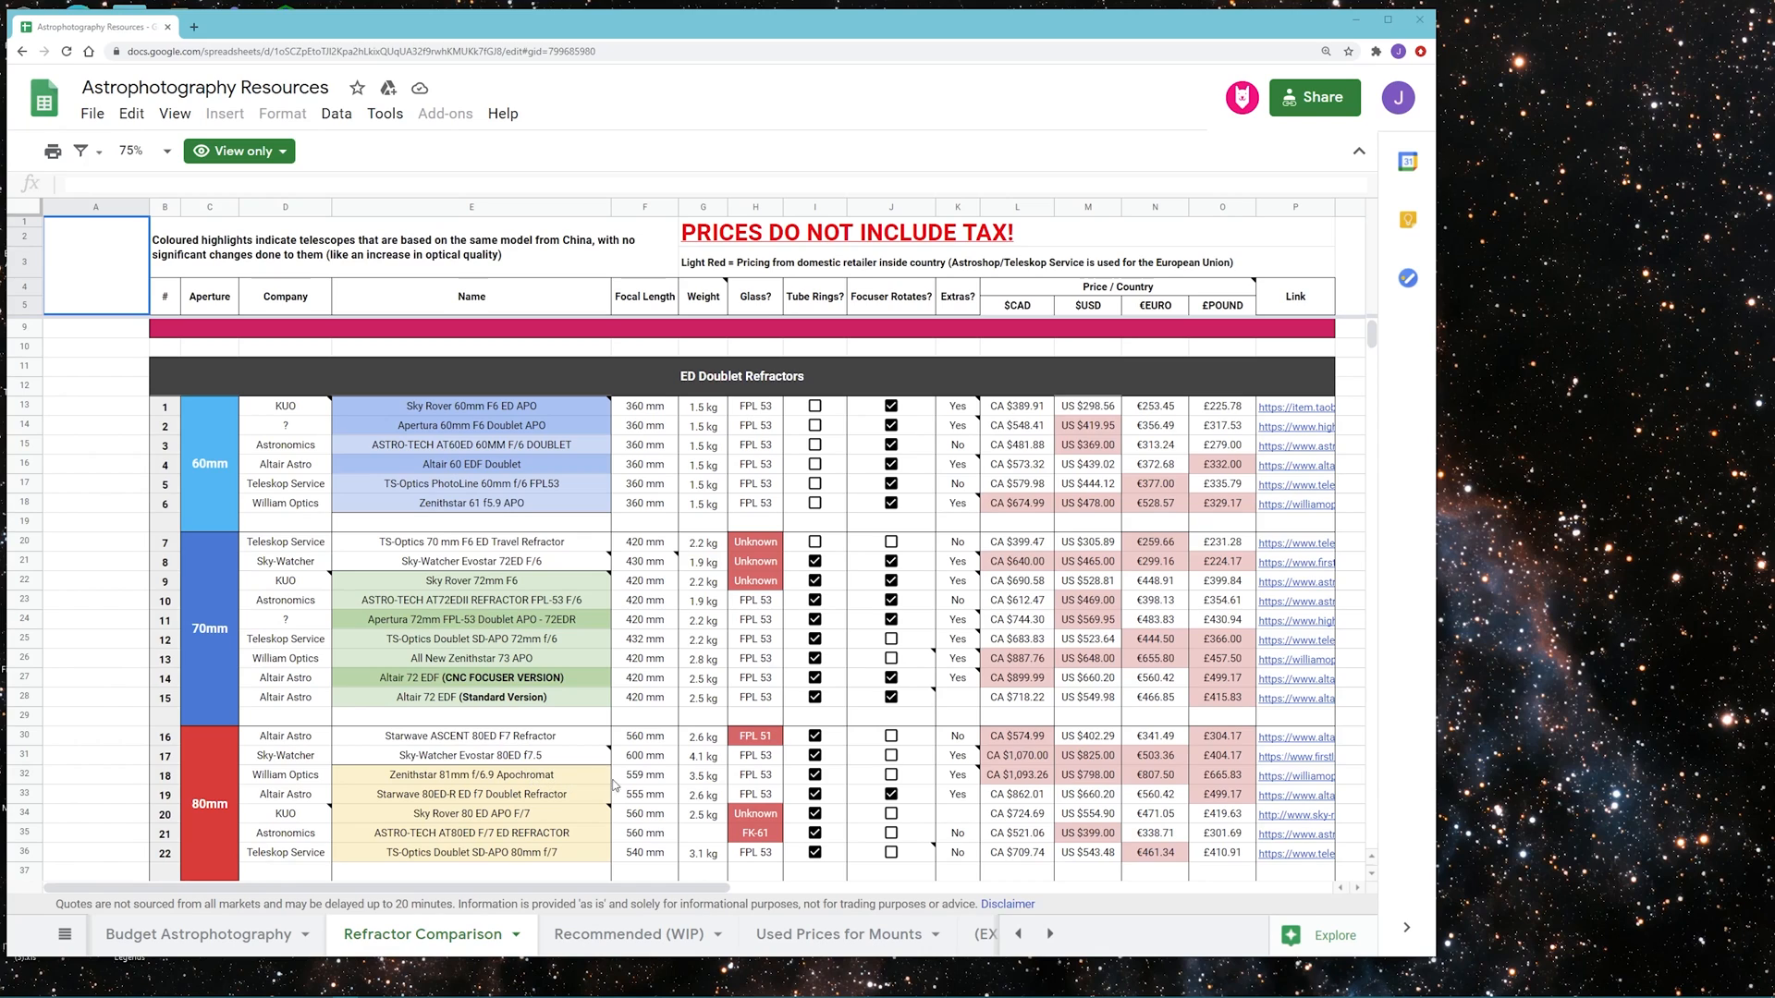
{"action": "mouse_move", "coordinate": [673, 780]}
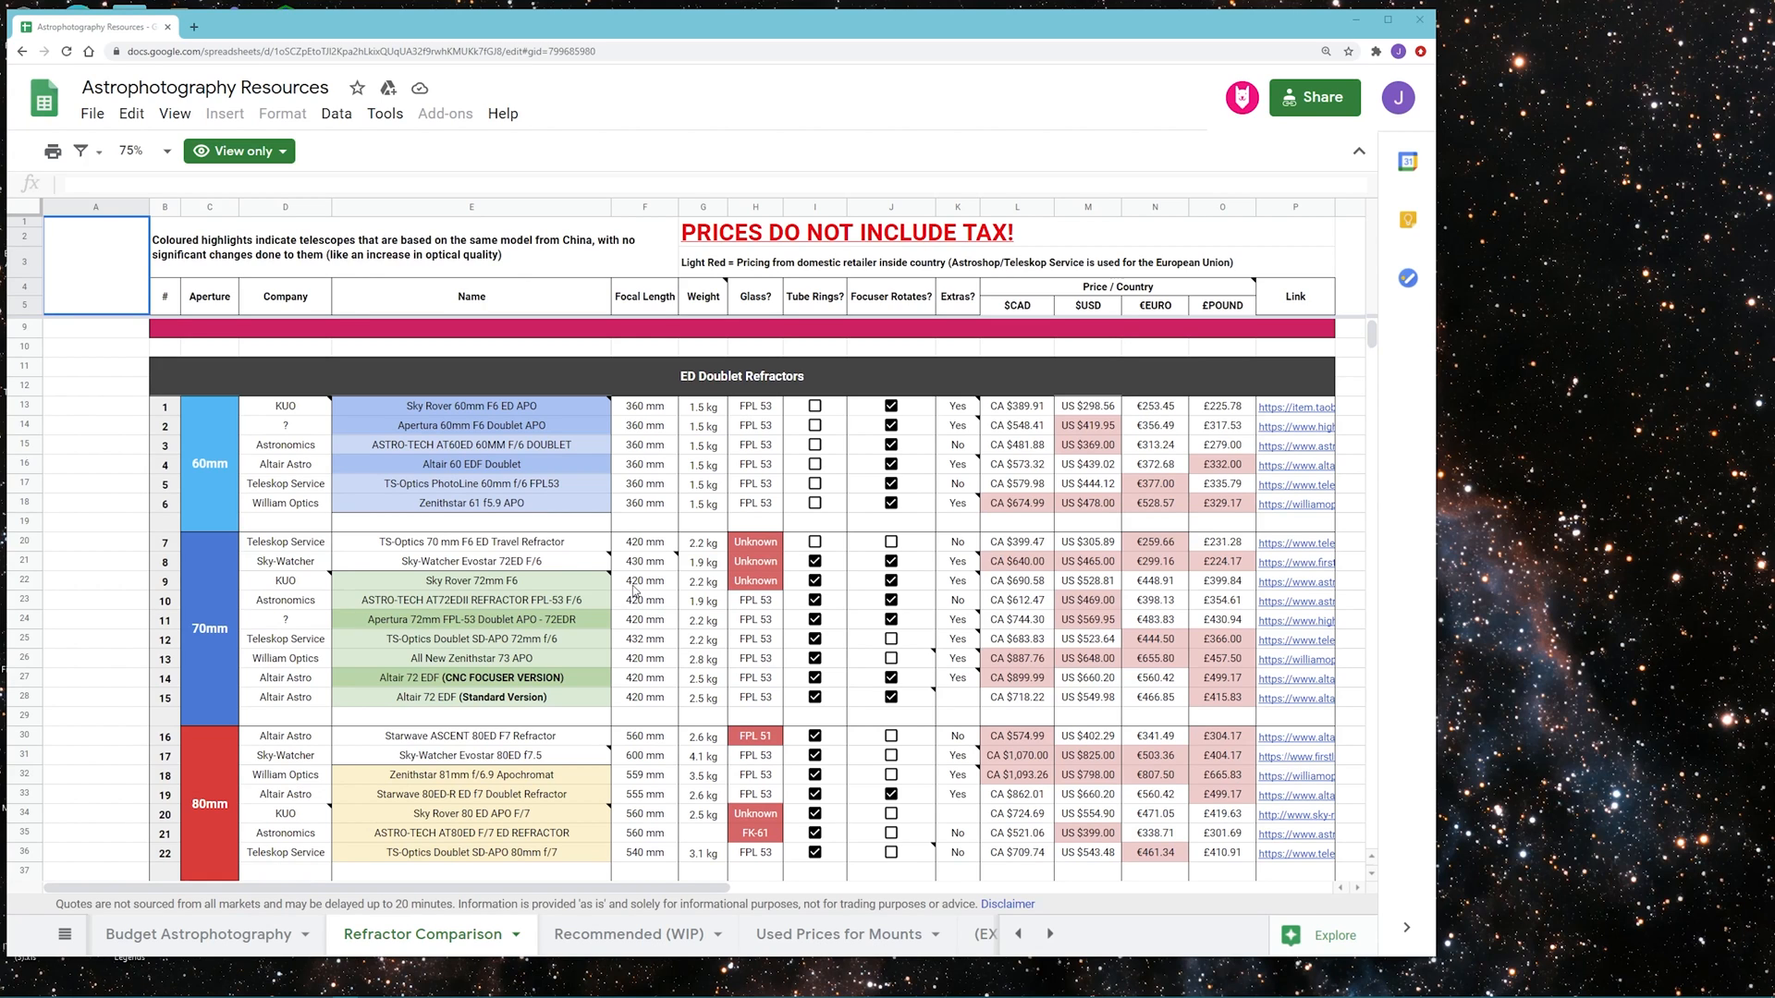
{"action": "scroll", "scroll_direction": "down", "scroll_amount": 3}
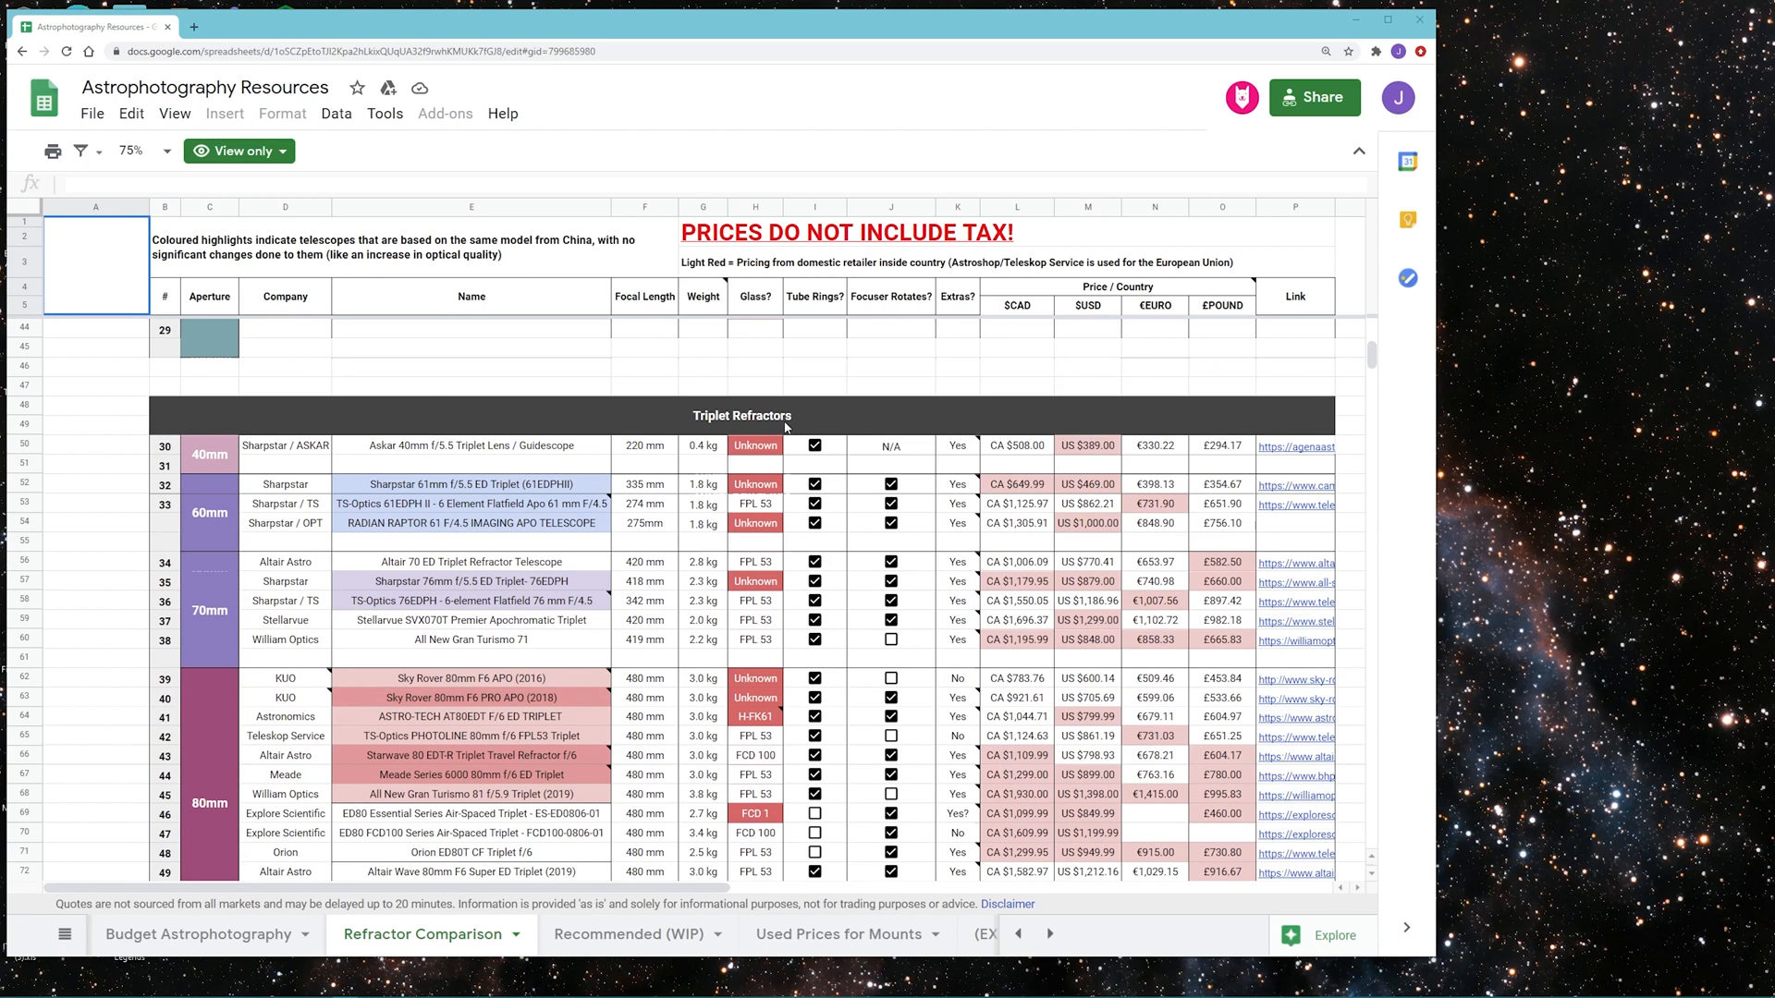
Scroll down to the Triplet and Flat Field Refractors sections
{"action": "scroll", "scroll_direction": "down", "scroll_amount": 3}
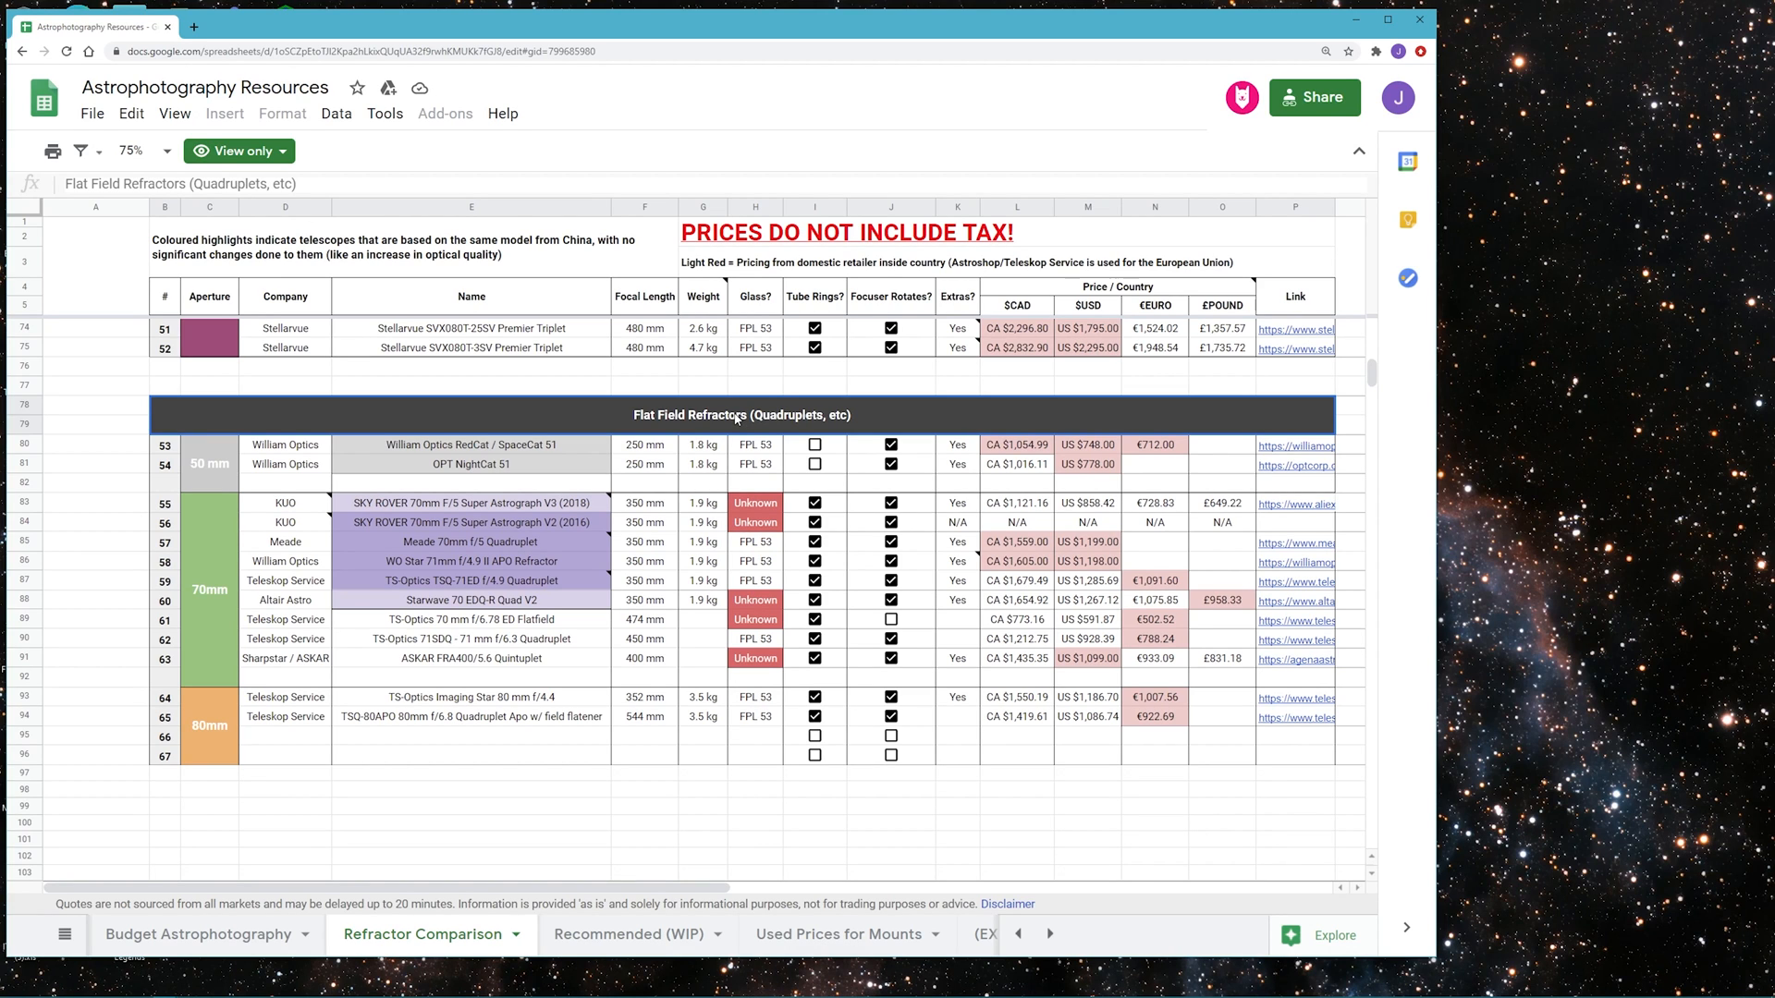
{"action": "mouse_move", "coordinate": [684, 492]}
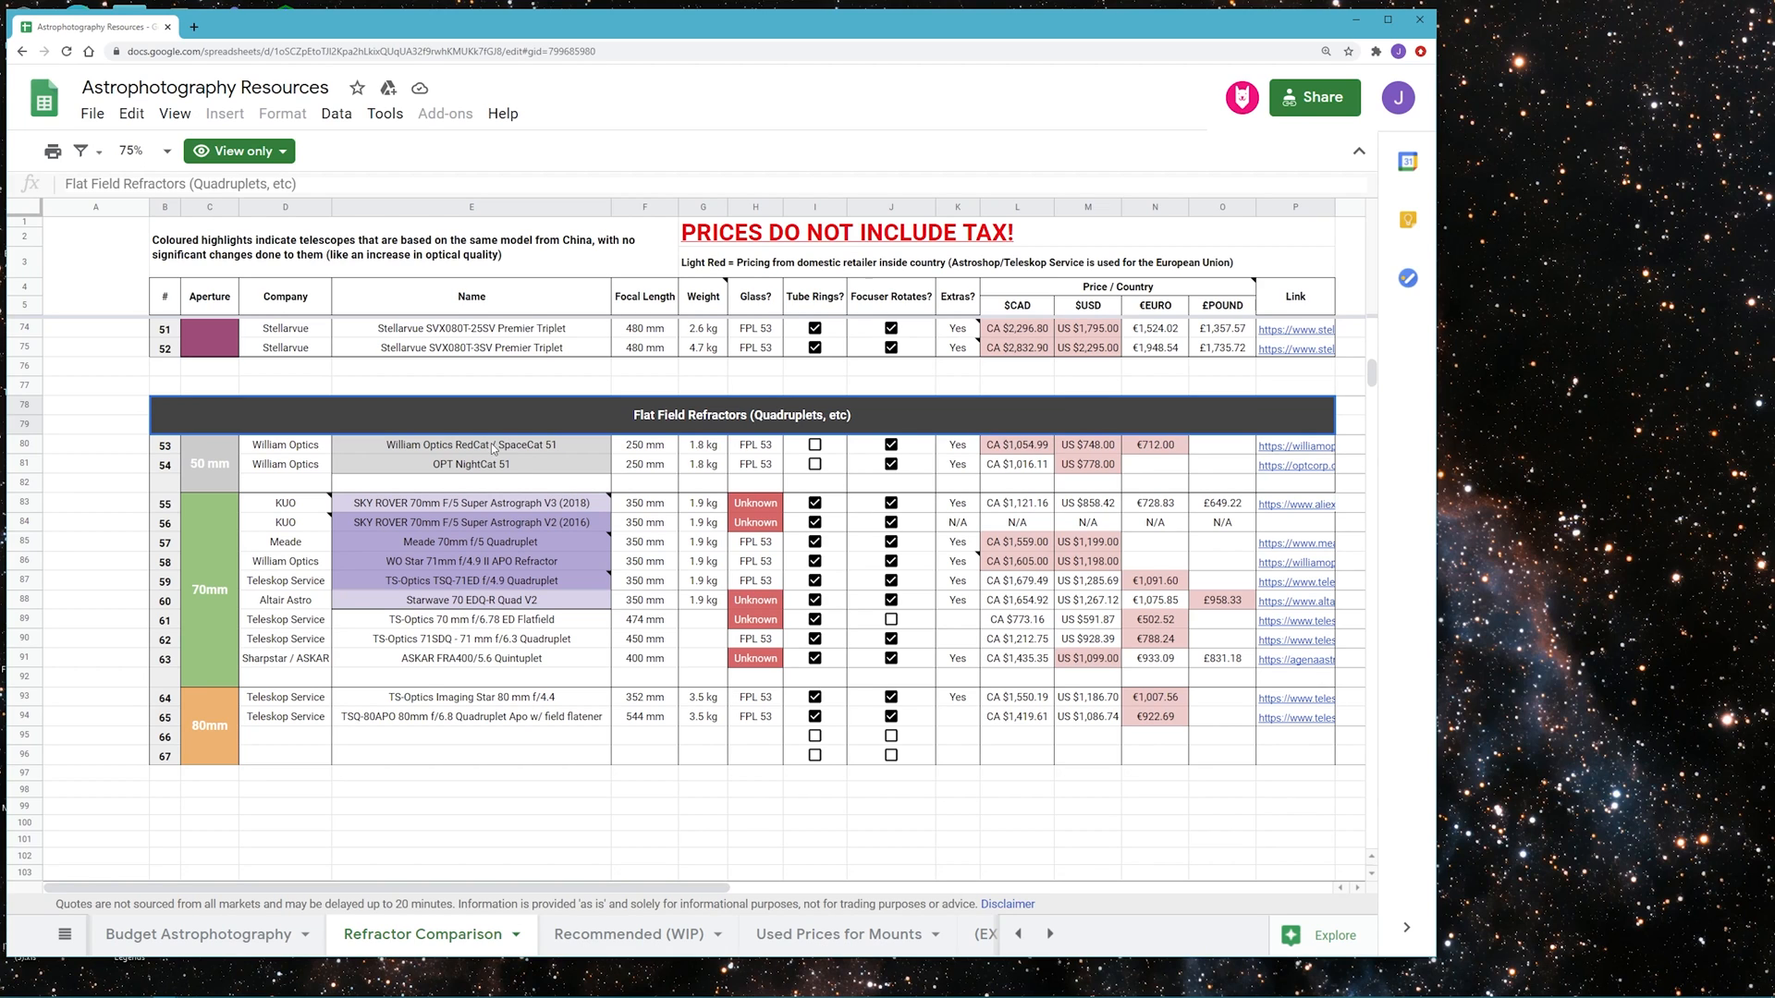
{"action": "mouse_move", "coordinate": [556, 451]}
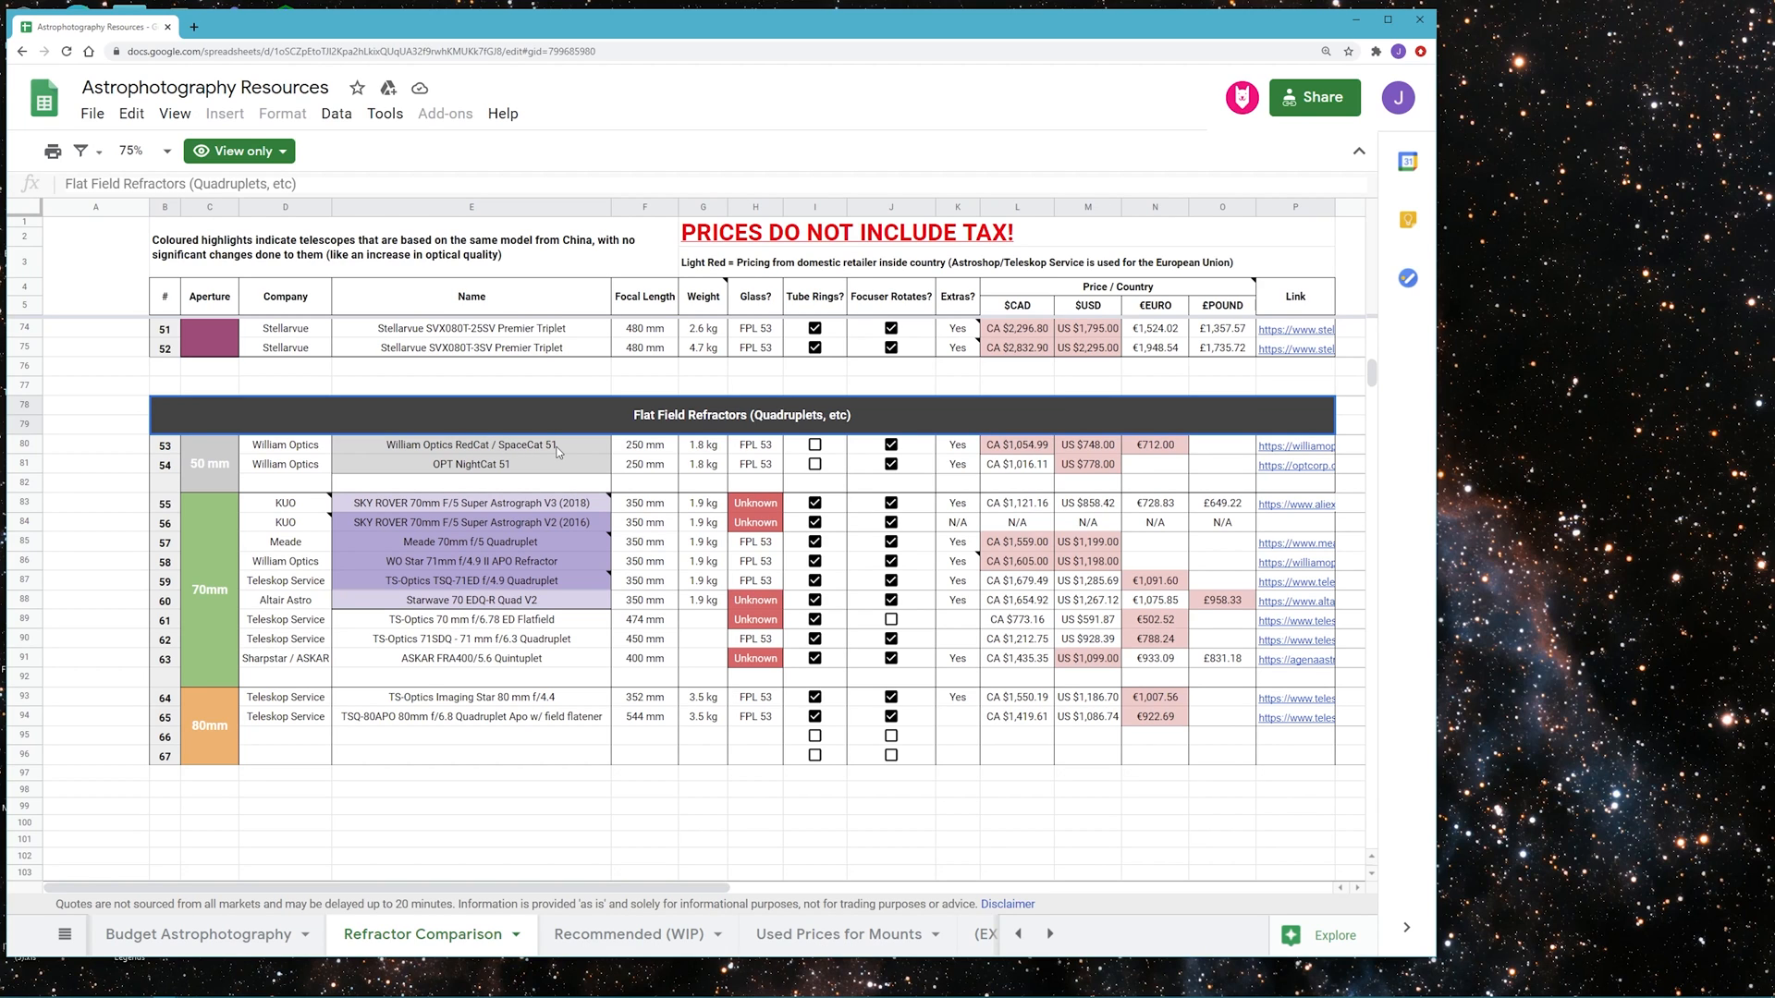
{"action": "mouse_move", "coordinate": [649, 459]}
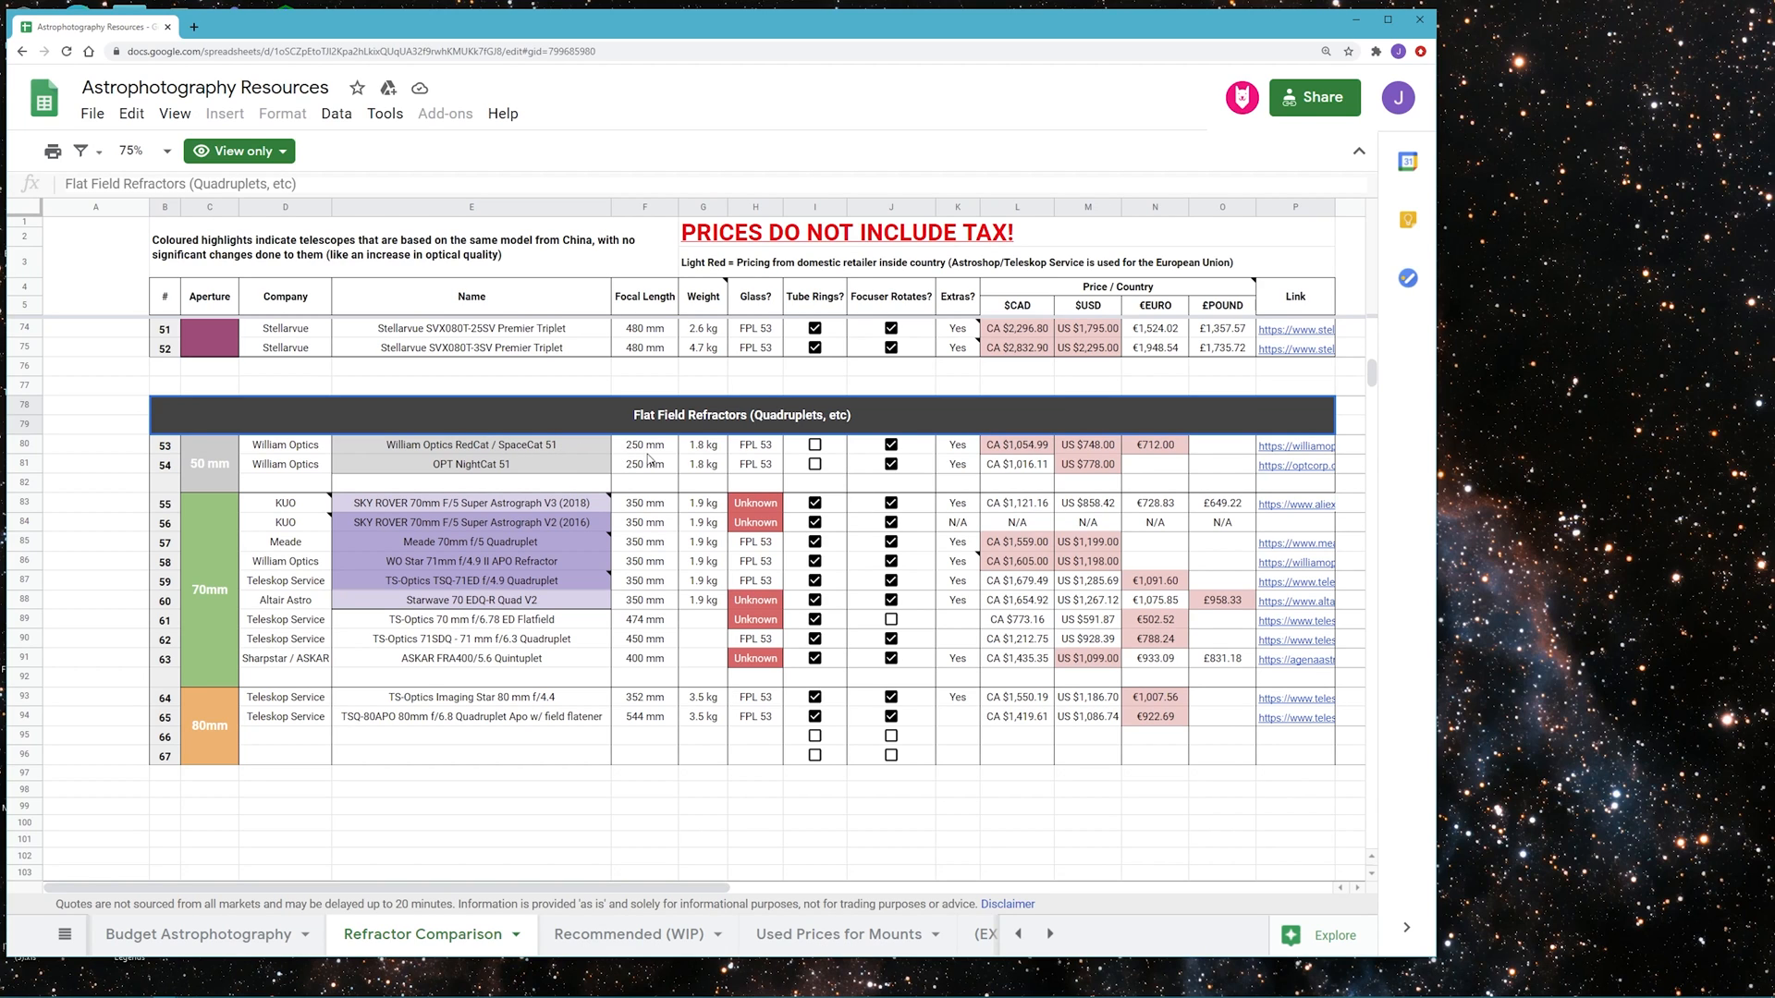
{"action": "mouse_move", "coordinate": [668, 457]}
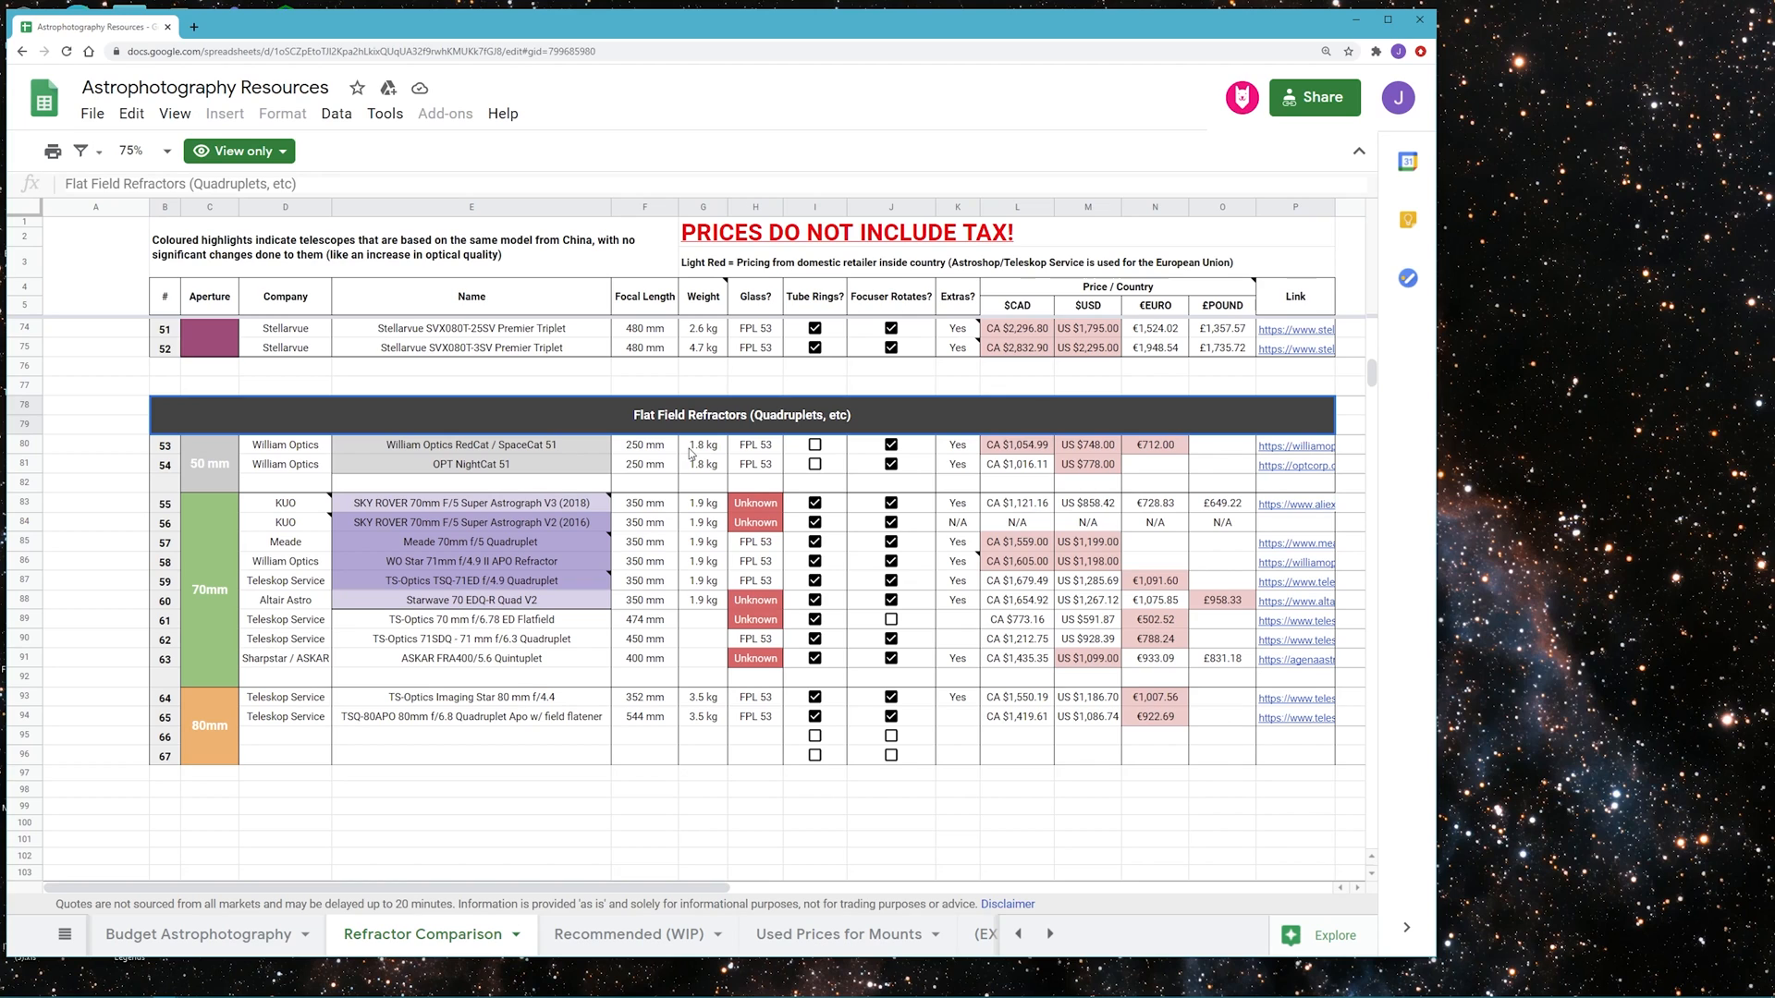
{"action": "mouse_move", "coordinate": [1111, 451]}
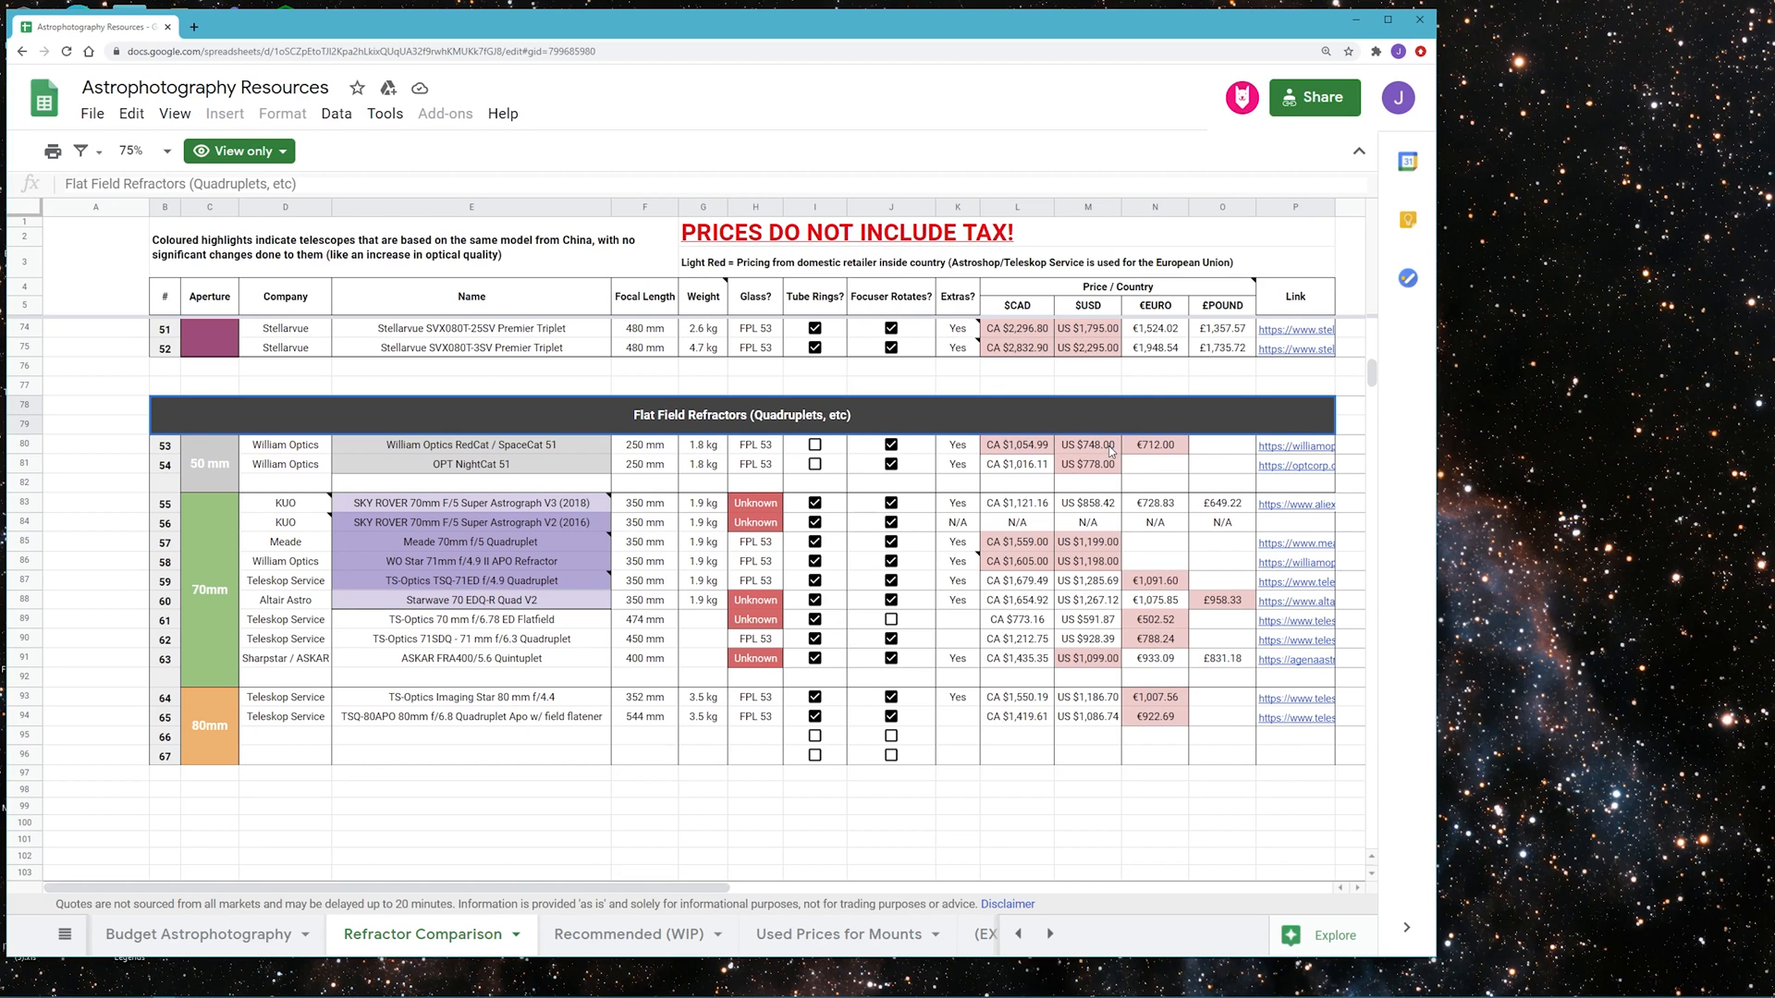
{"action": "mouse_move", "coordinate": [667, 462]}
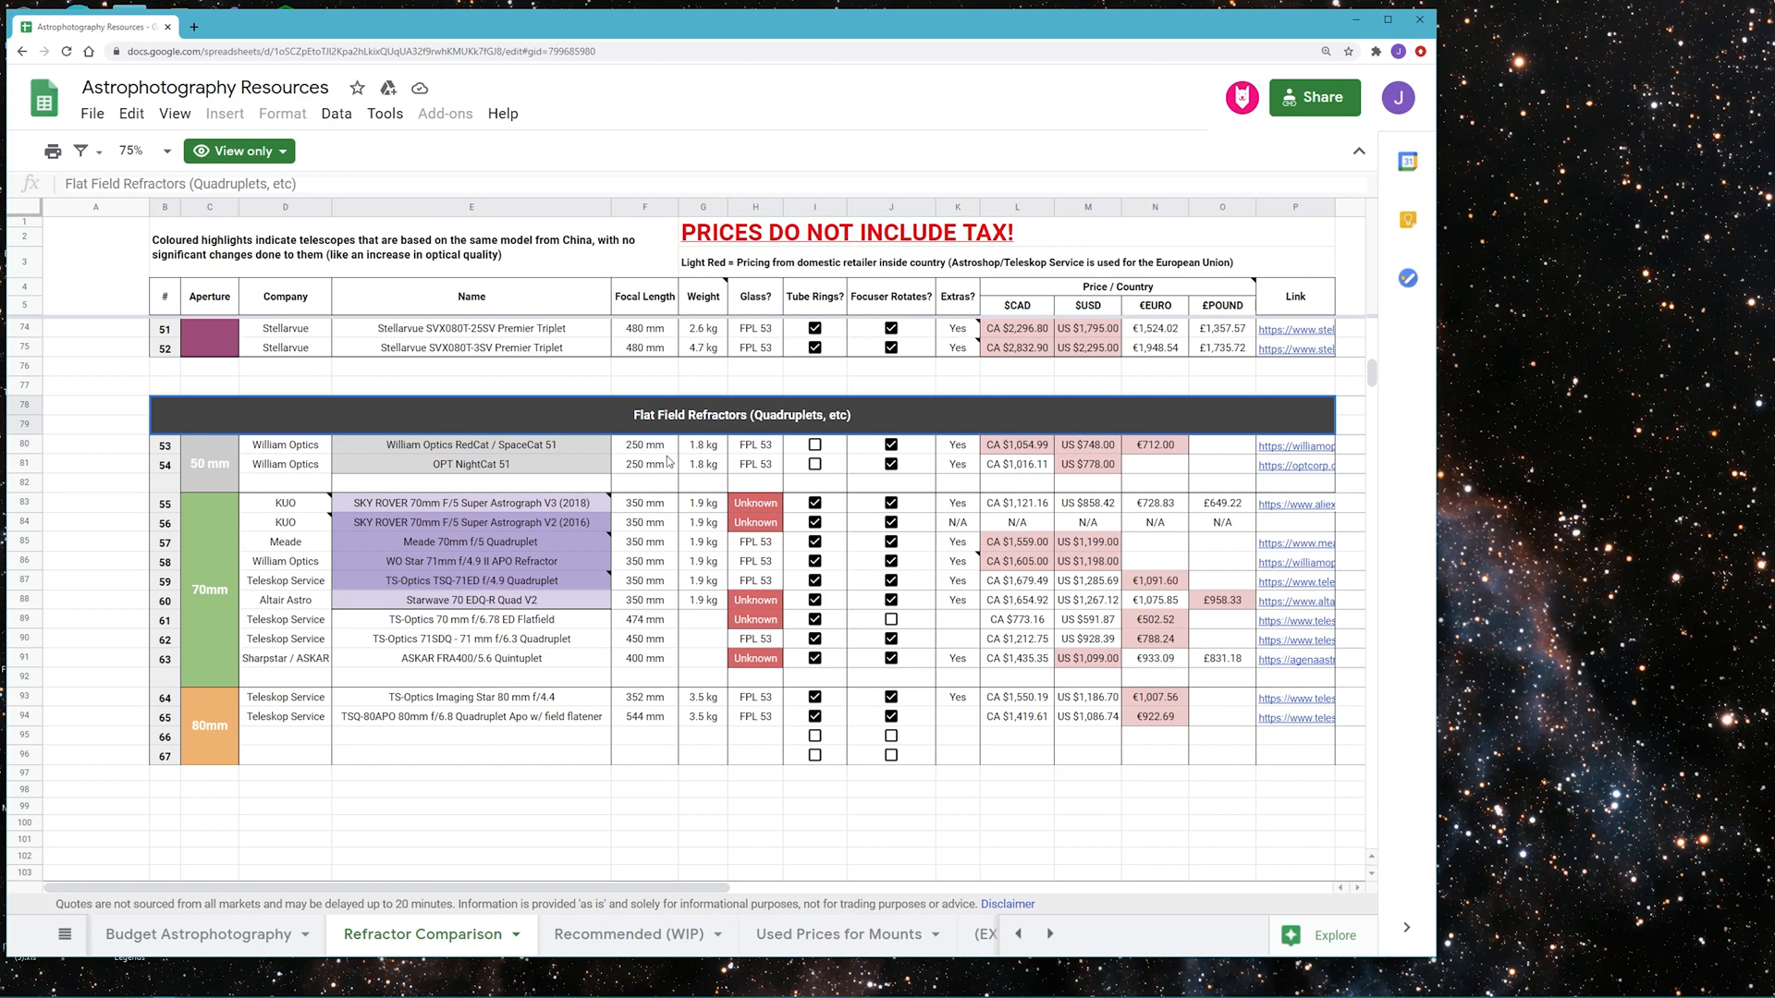